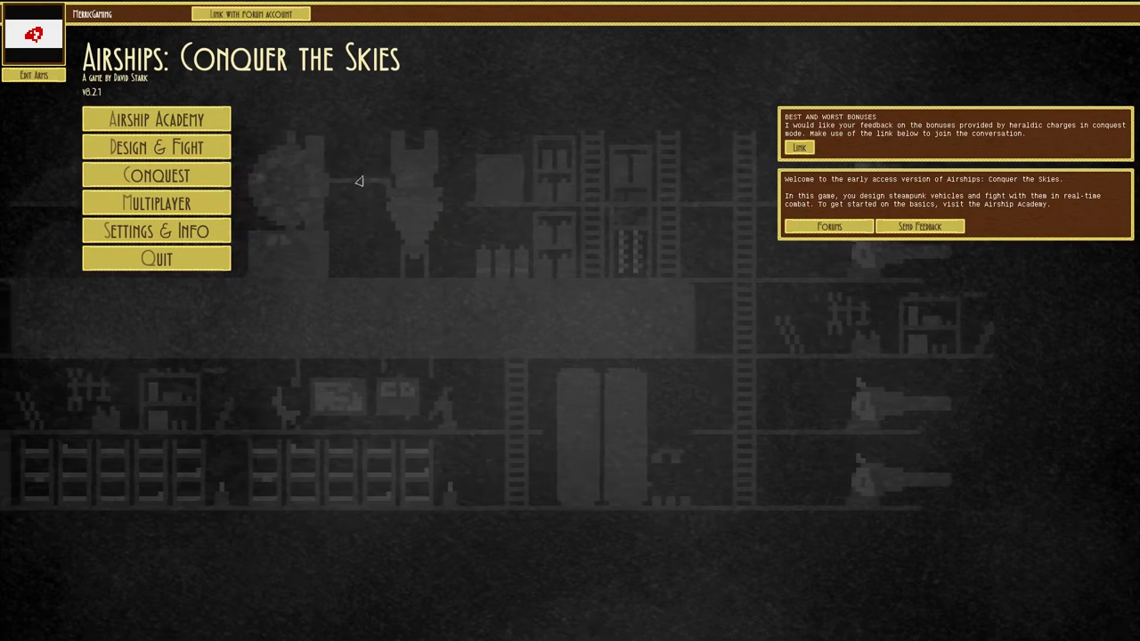
- Open Conquest, back out to the main menu, and reopen the New Game / Open Game menu
left_click(155, 174)
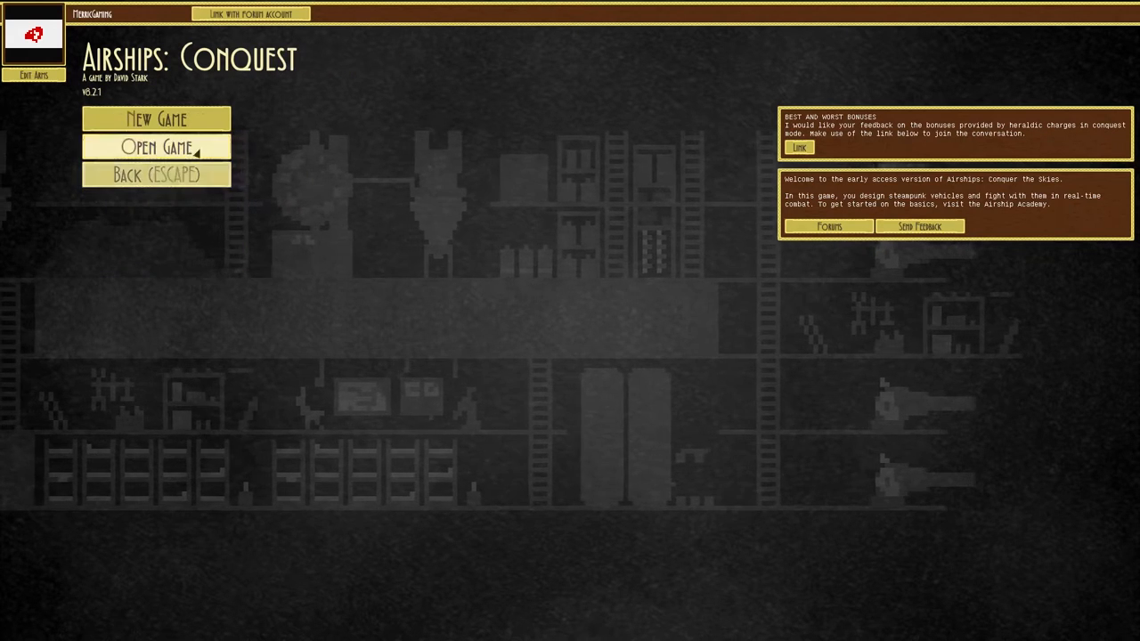
left_click(156, 175)
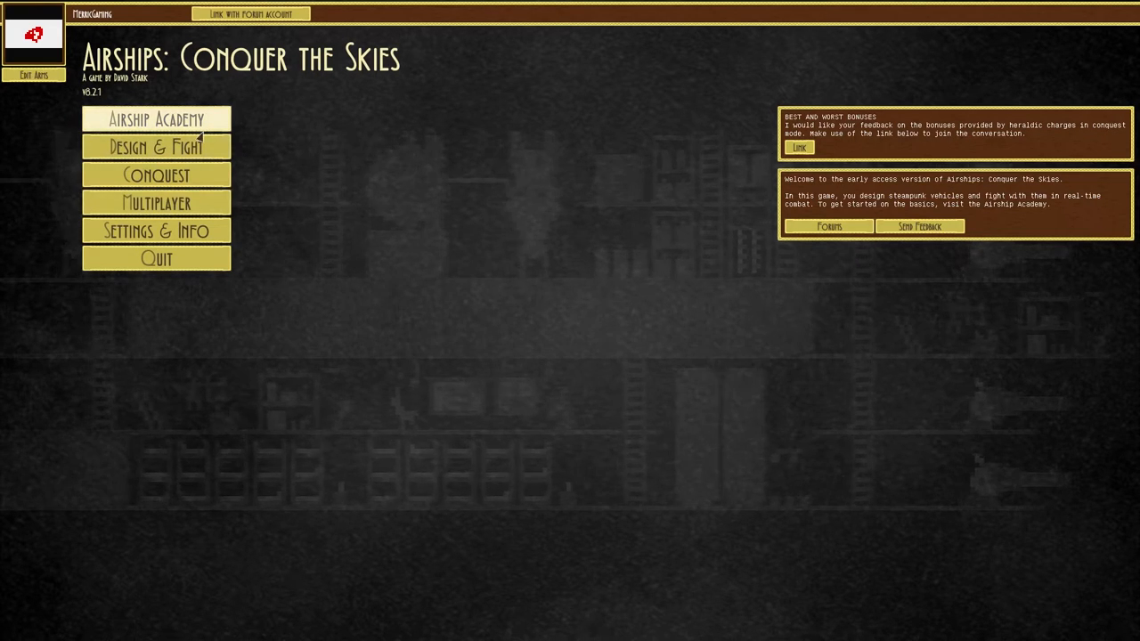
mouse_move(194, 186)
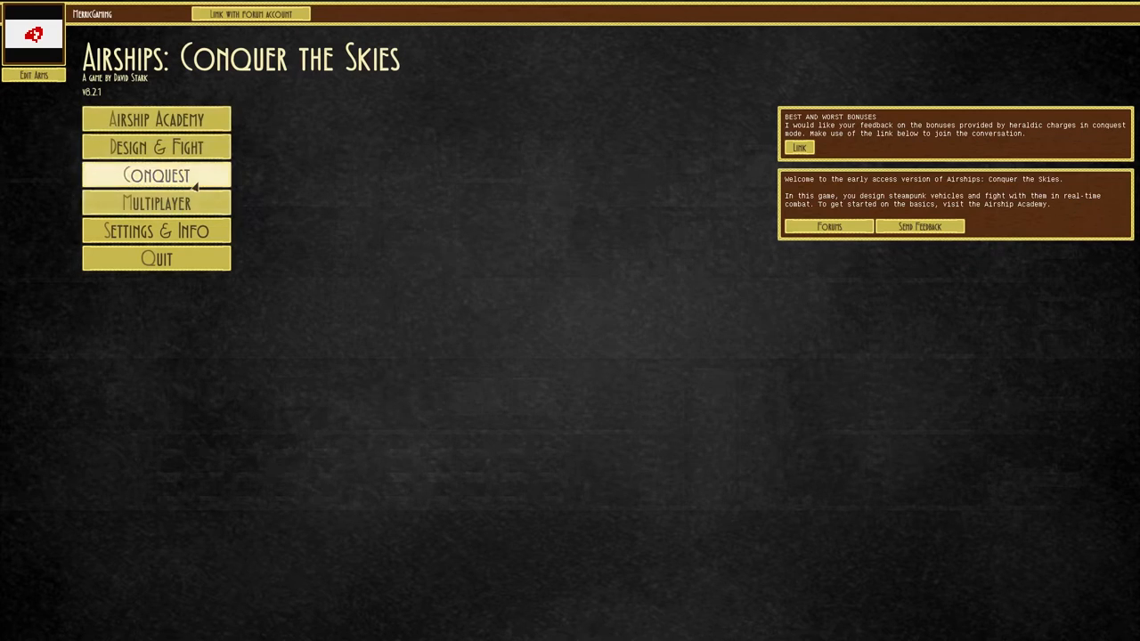
left_click(156, 175)
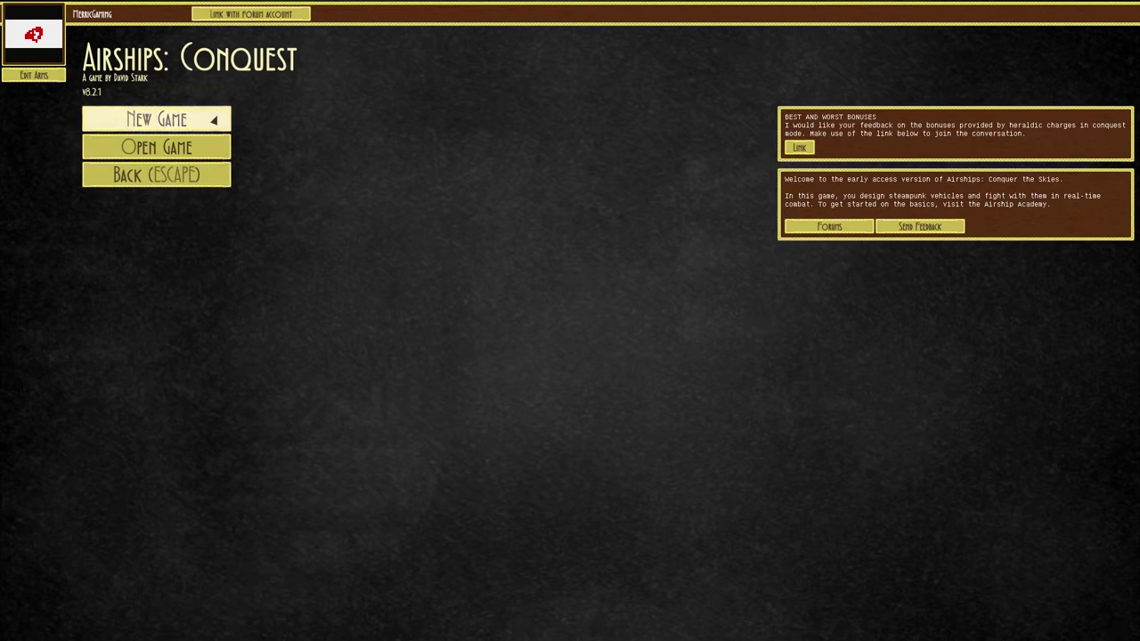
- Name the new conquest nation 'SlugForce' and start the campaign
left_click(156, 119)
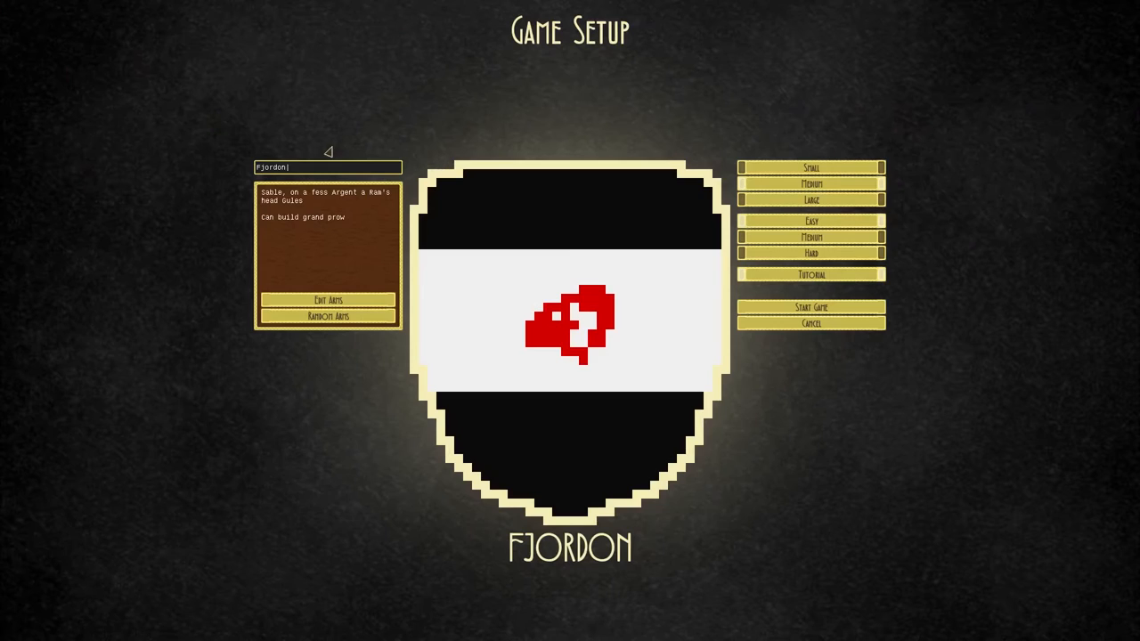
mouse_move(217, 178)
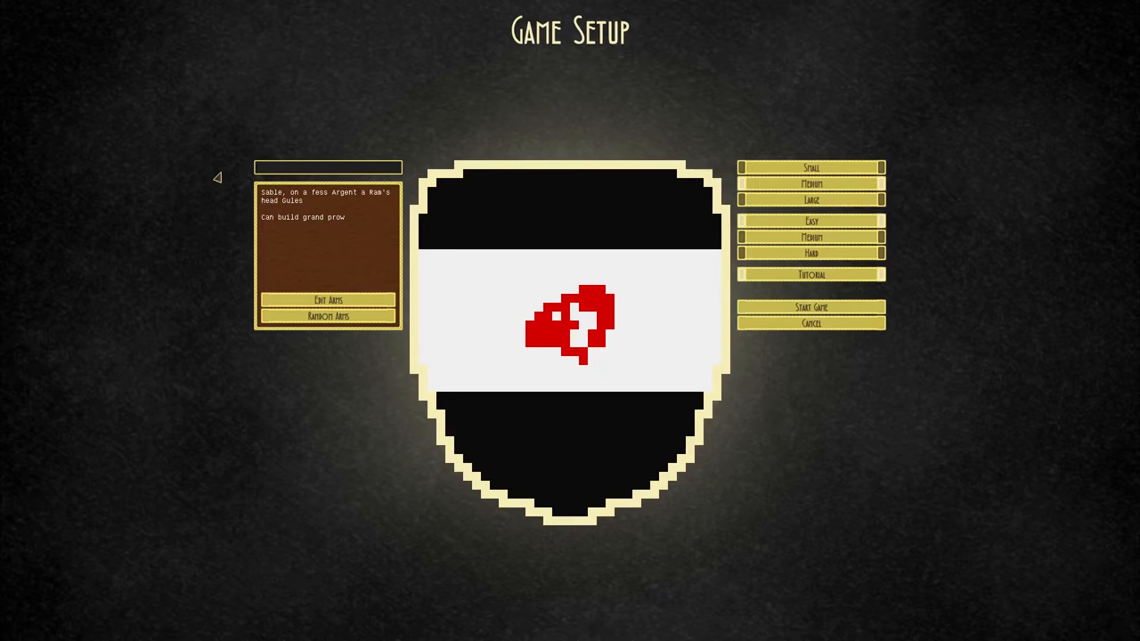
type("SlugFor")
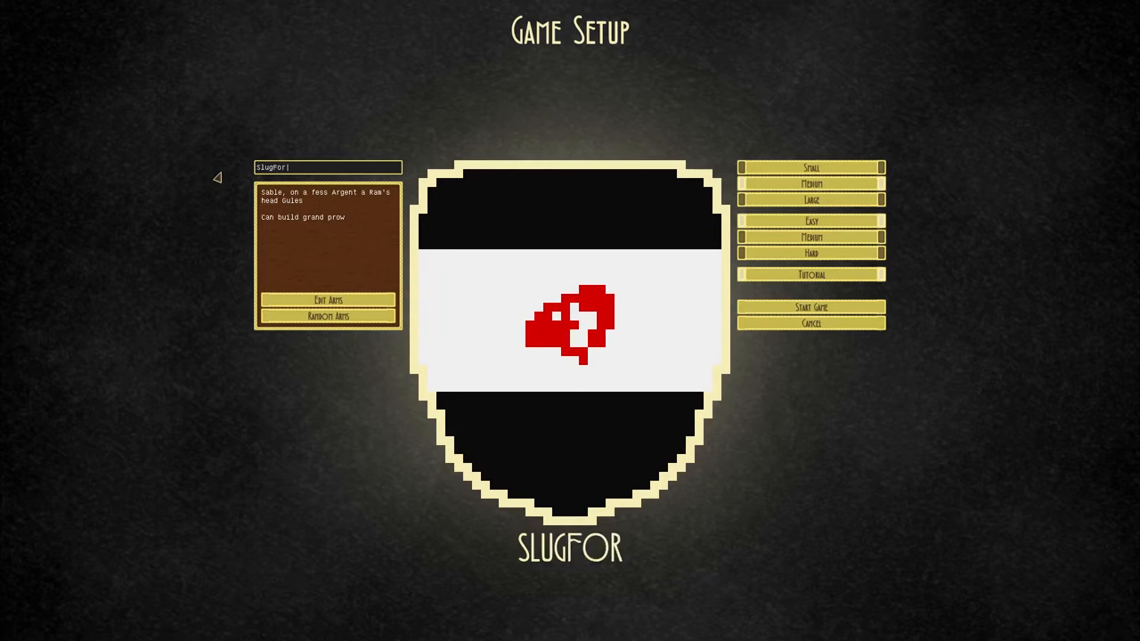
type("ce")
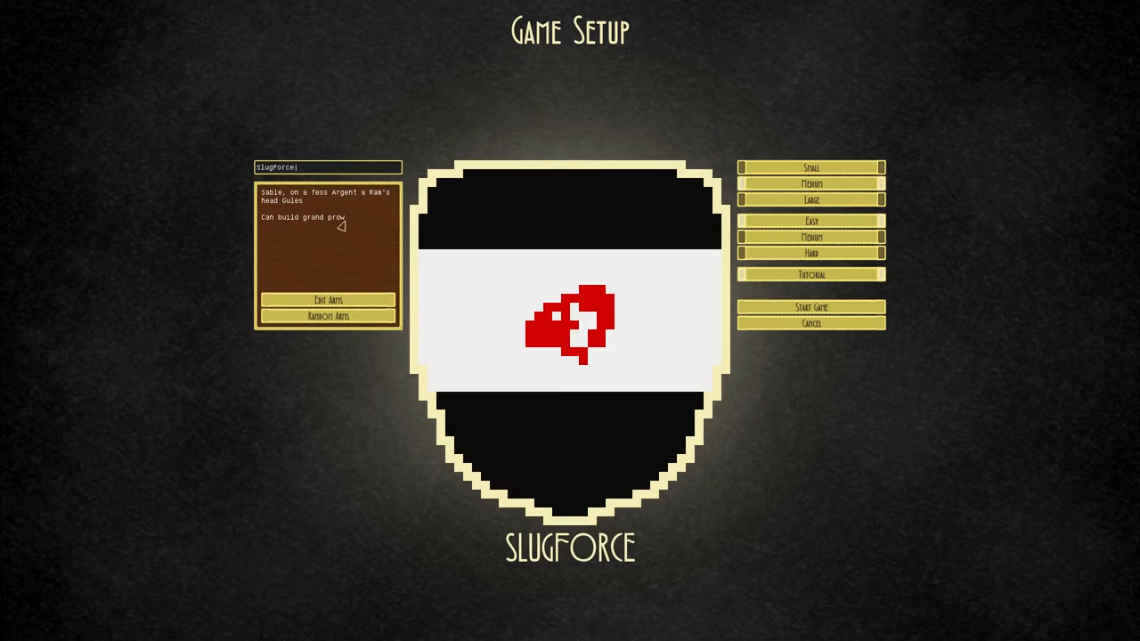
mouse_move(257, 206)
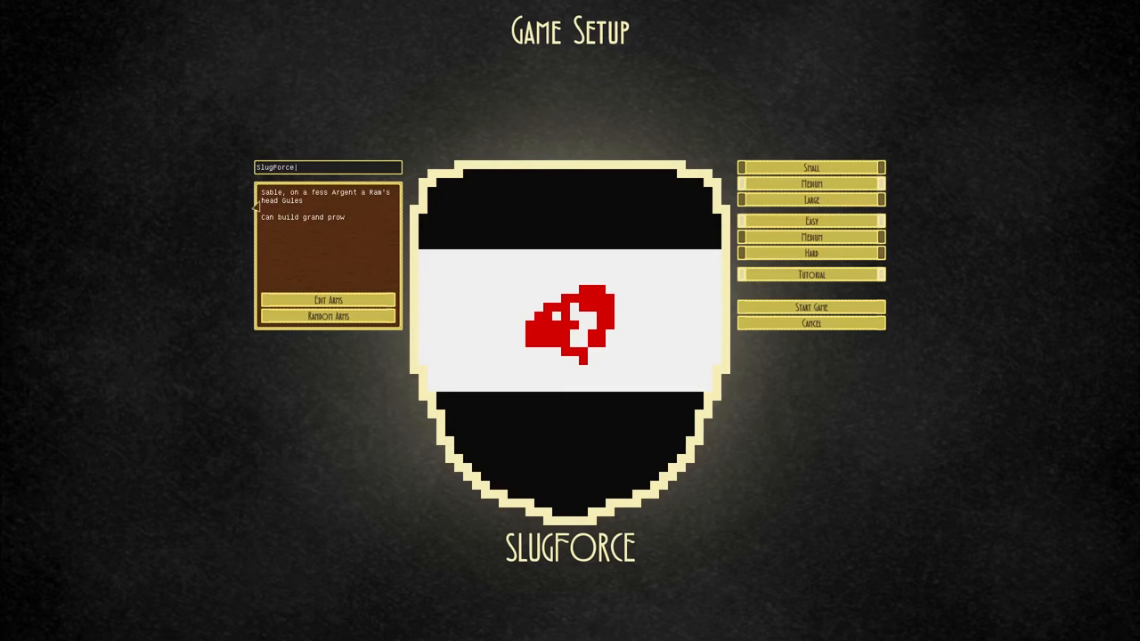
left_click(809, 307)
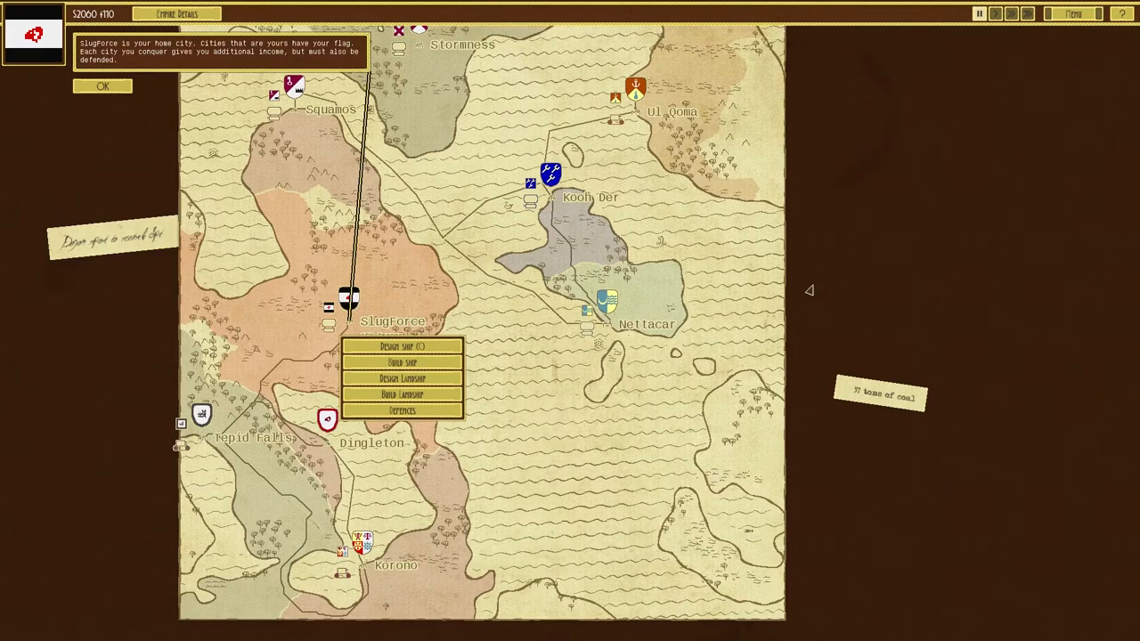
mouse_move(380, 168)
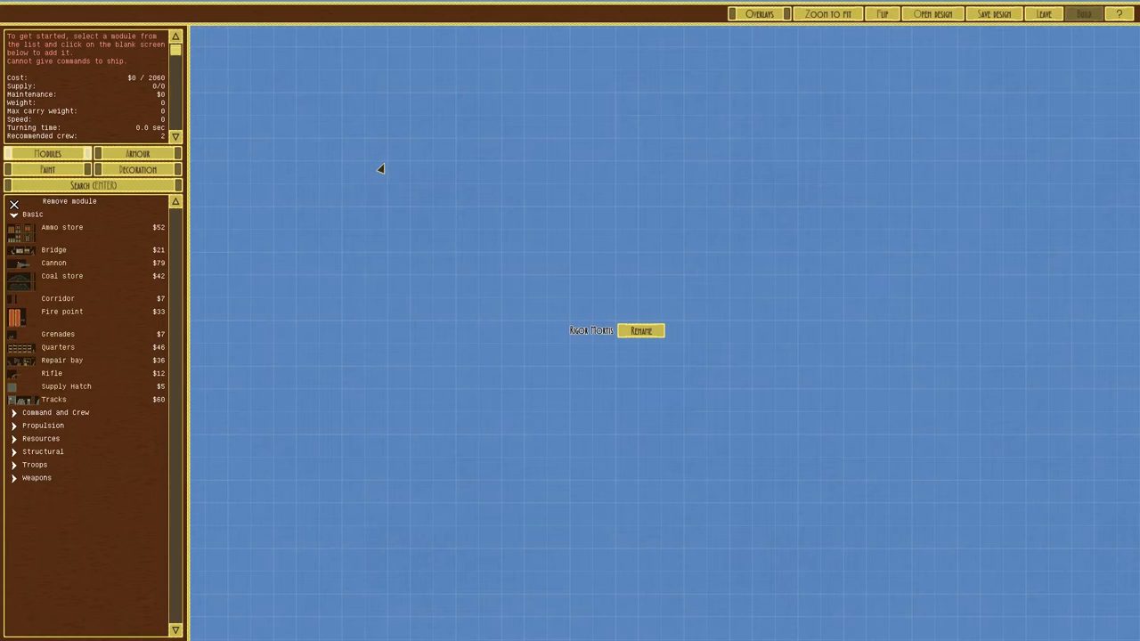
- Exit the empty ship designer to the map and acknowledge the home-city tutorial hint
left_click(1043, 14)
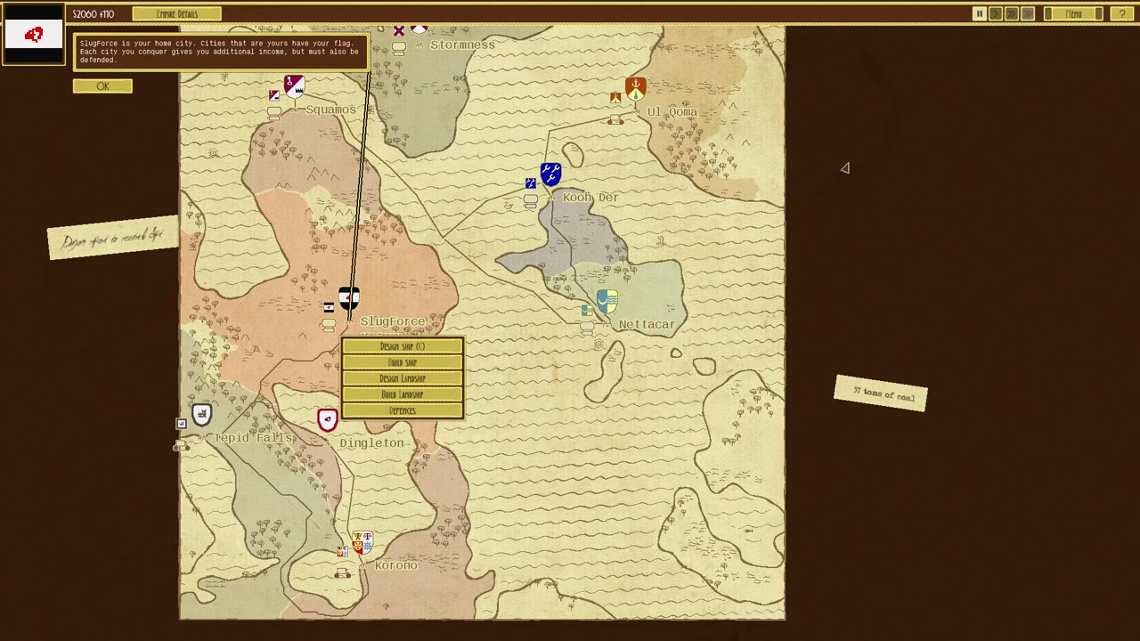
mouse_move(799, 290)
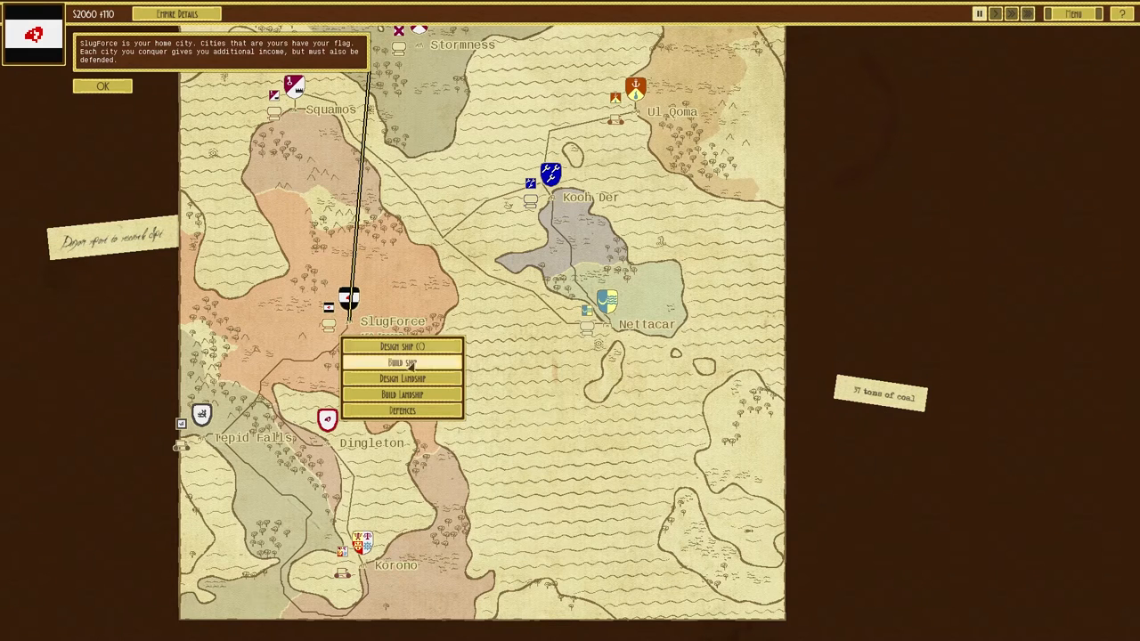
mouse_move(402, 377)
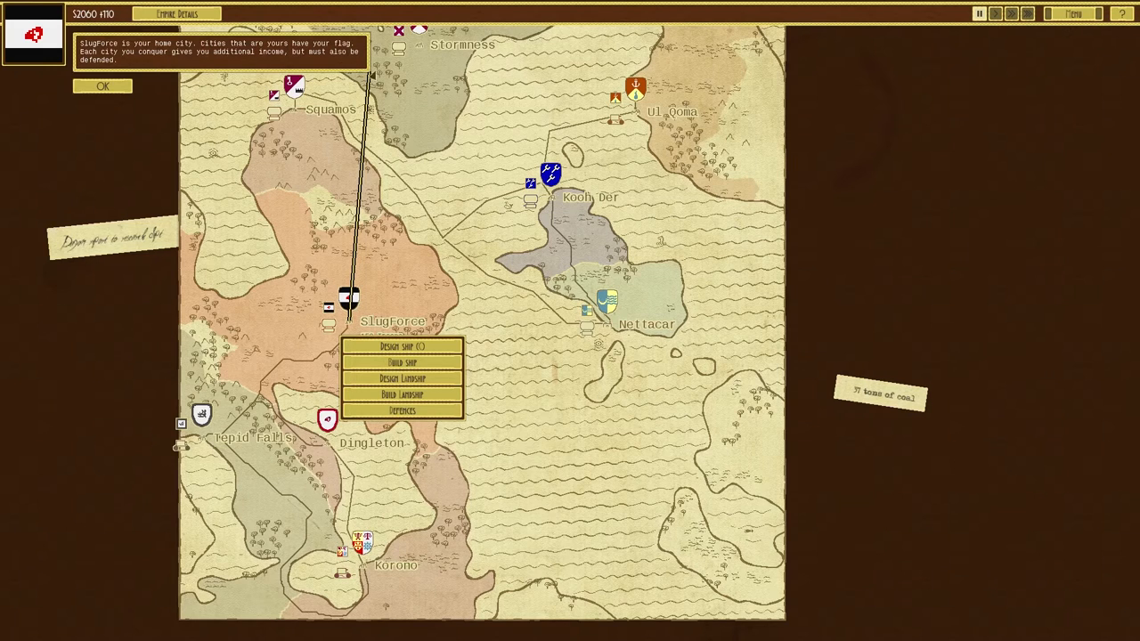
left_click(102, 85)
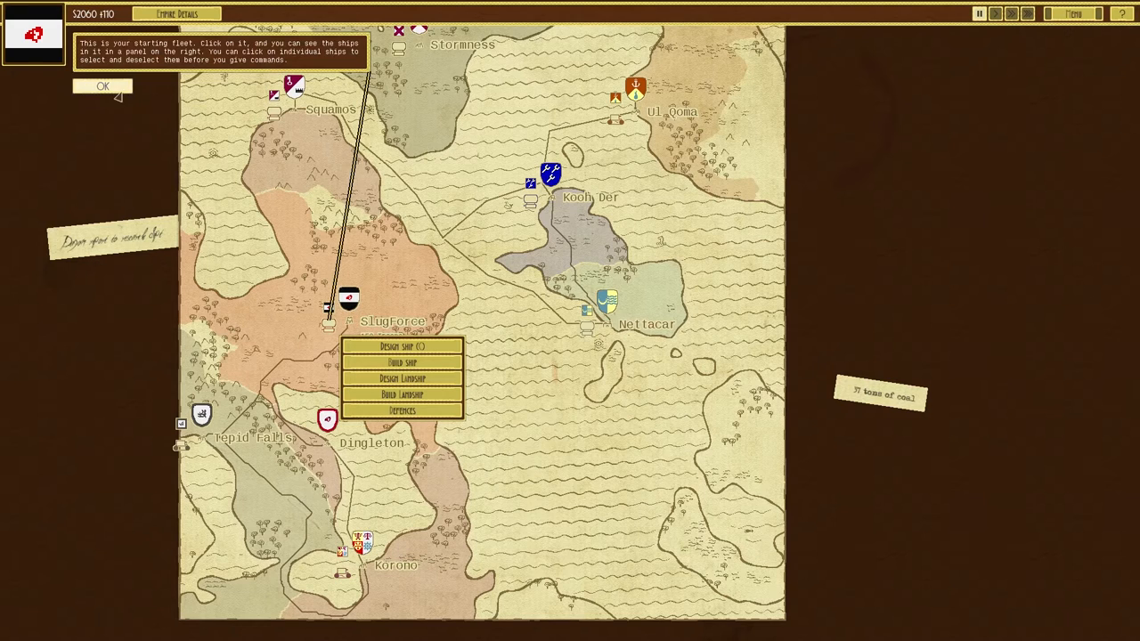
mouse_move(1065, 27)
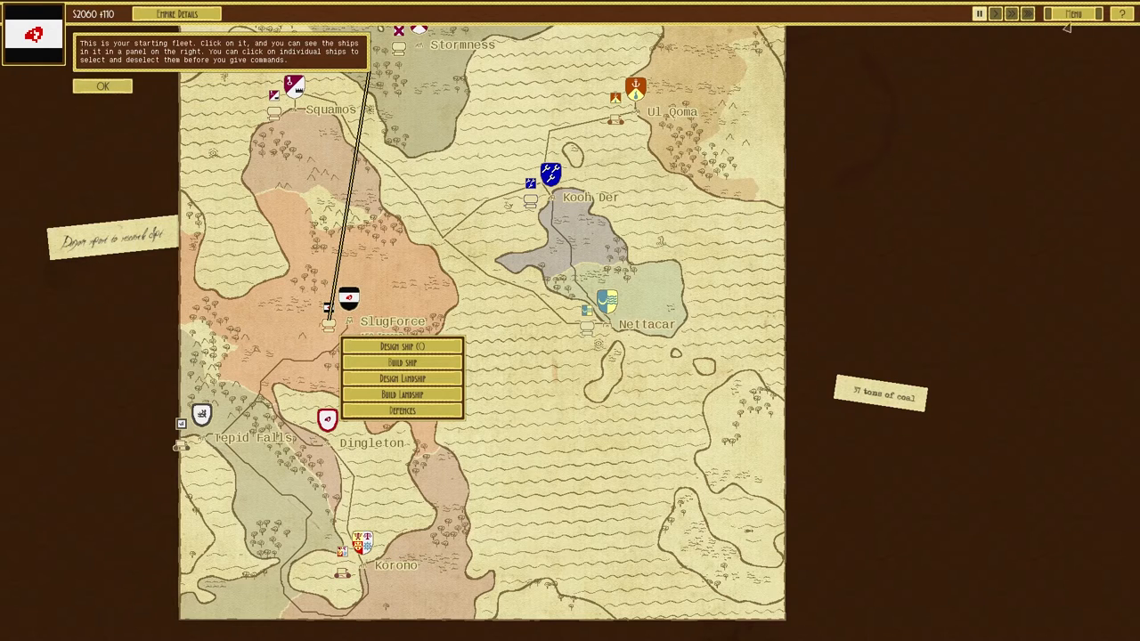
- Quit the SlugForce campaign from the game menu and open a fresh Game Setup
left_click(1072, 13)
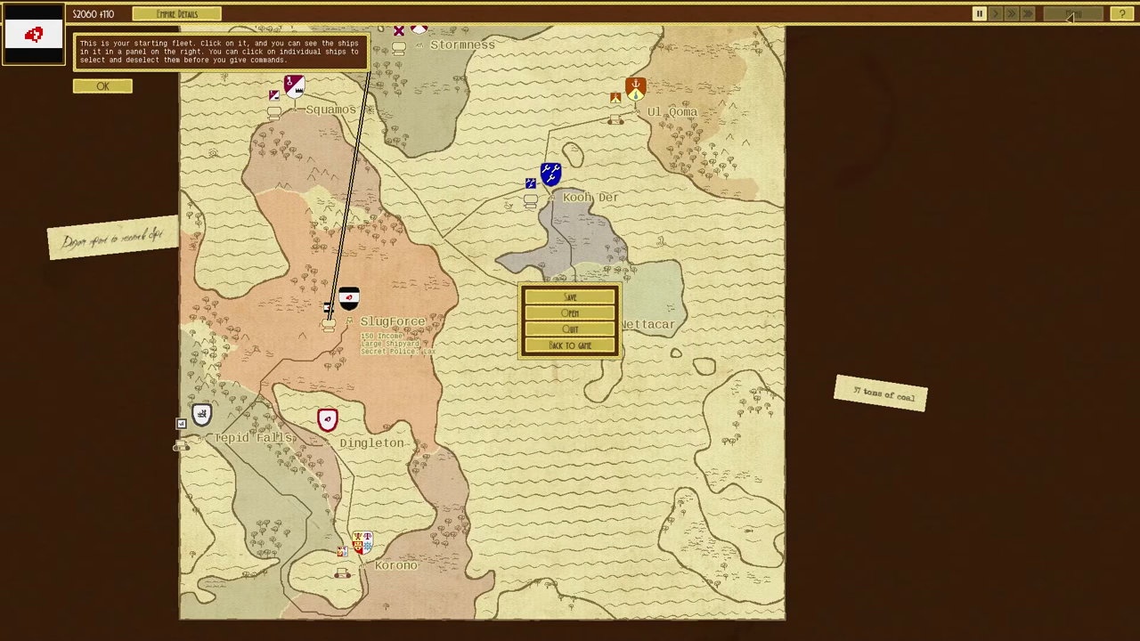
mouse_move(611, 366)
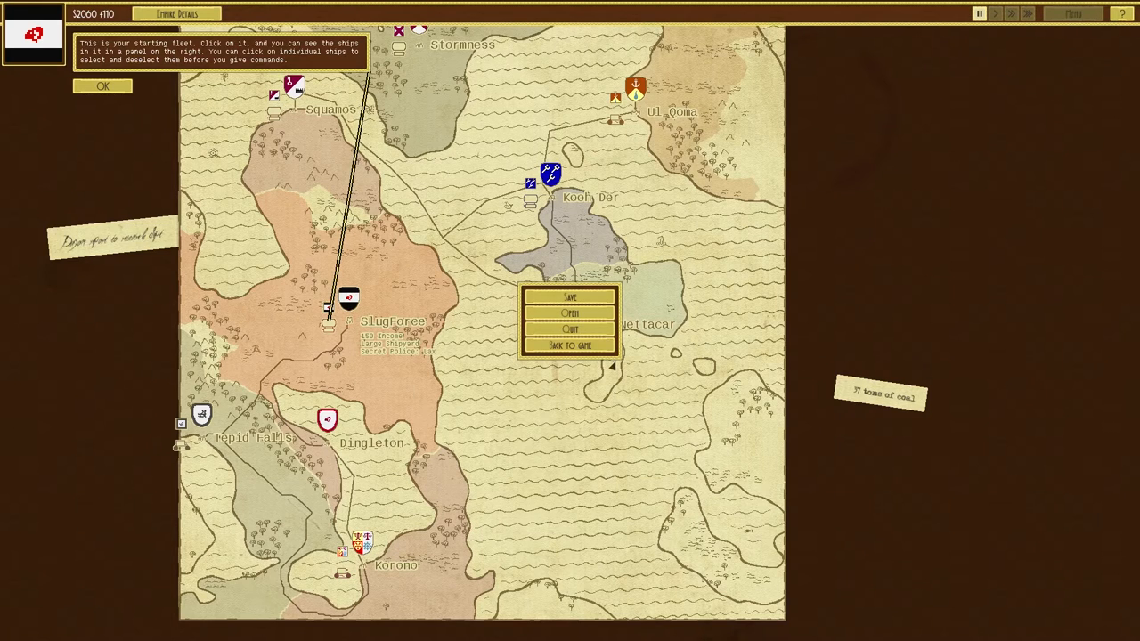
left_click(569, 330)
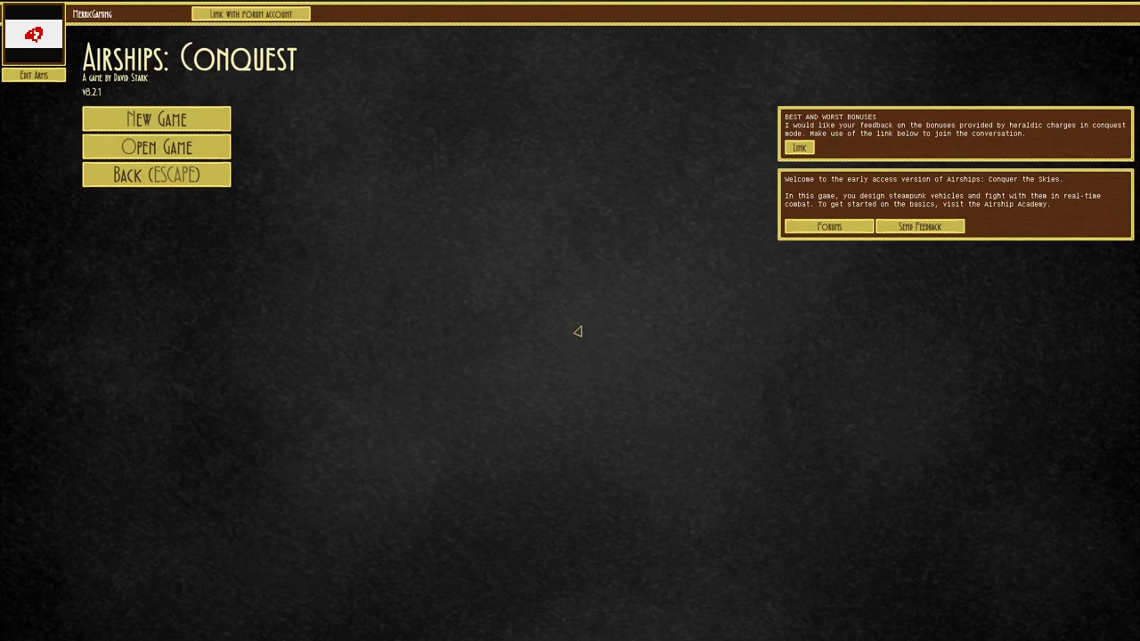
left_click(156, 118)
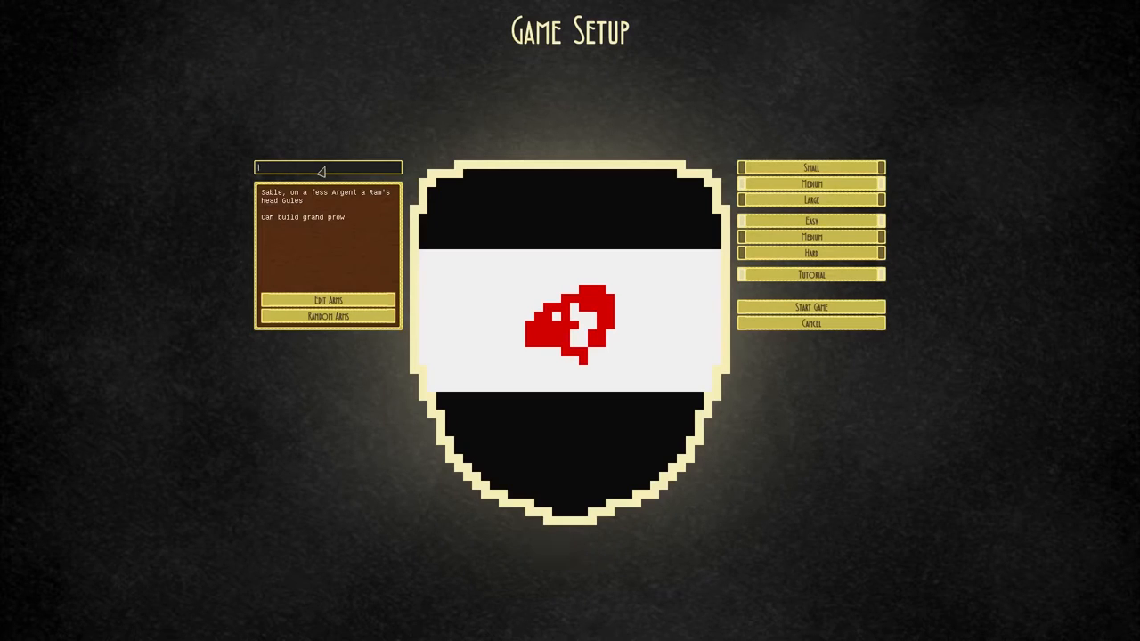
- Enter 'Slug' as the nation name and launch the new campaign
type("Sl")
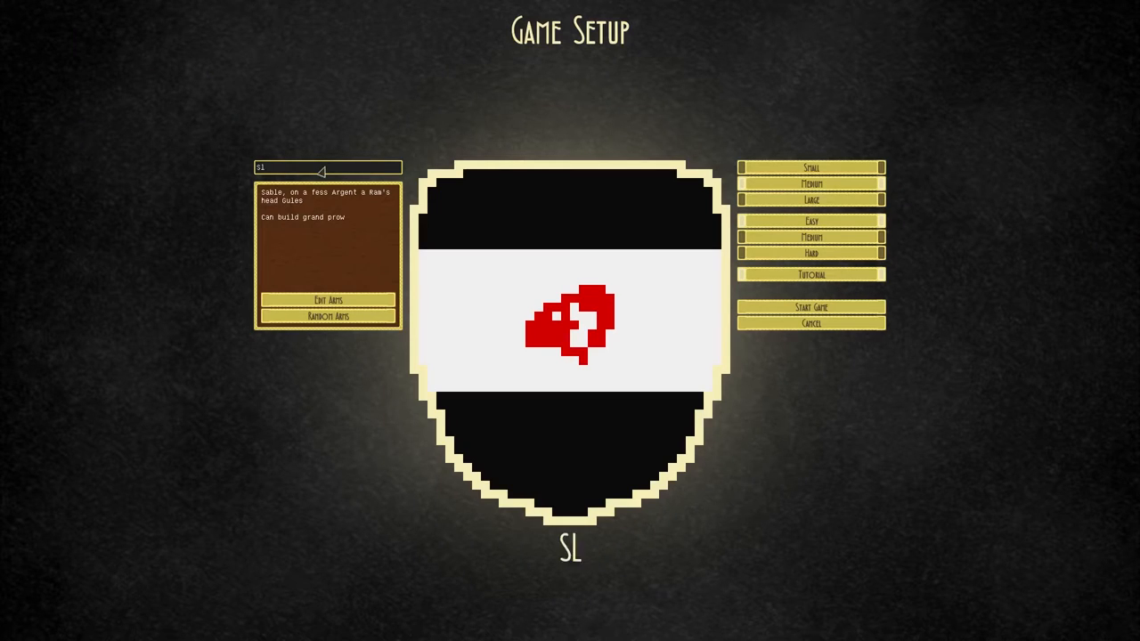
type("lug")
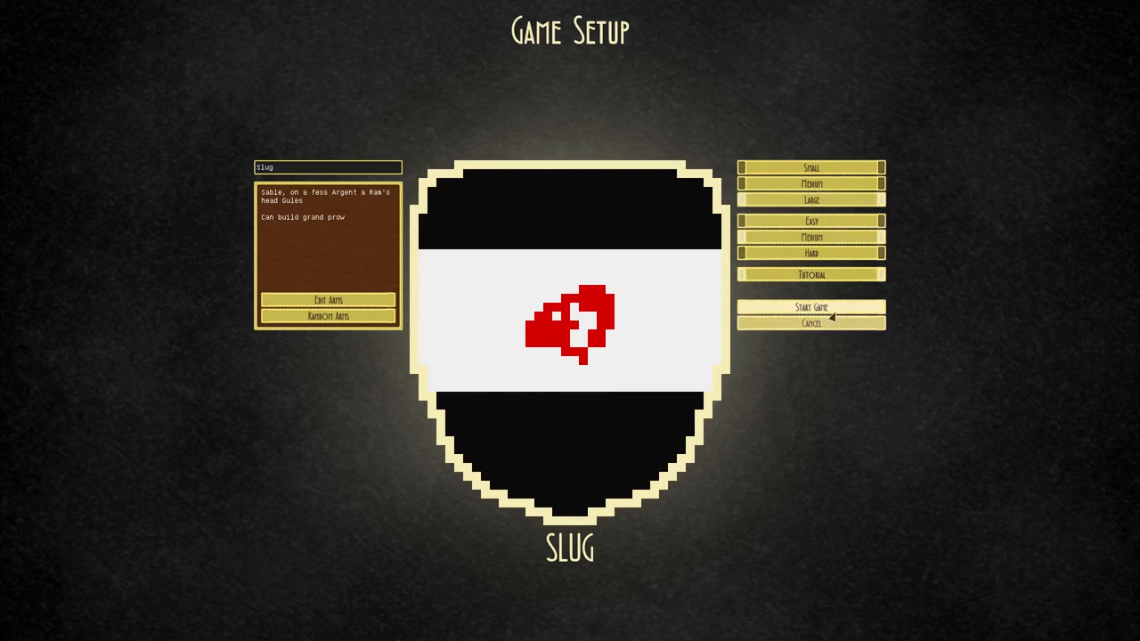
left_click(810, 307)
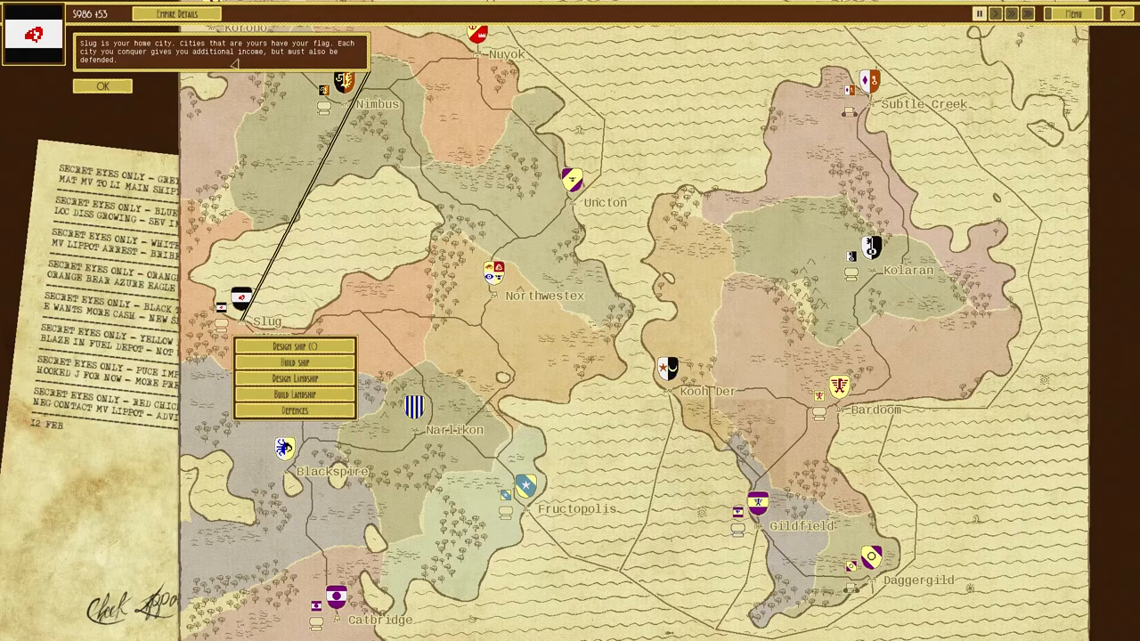
- Dismiss the home-city, starting-fleet and fleet-building tutorial hints
left_click(102, 85)
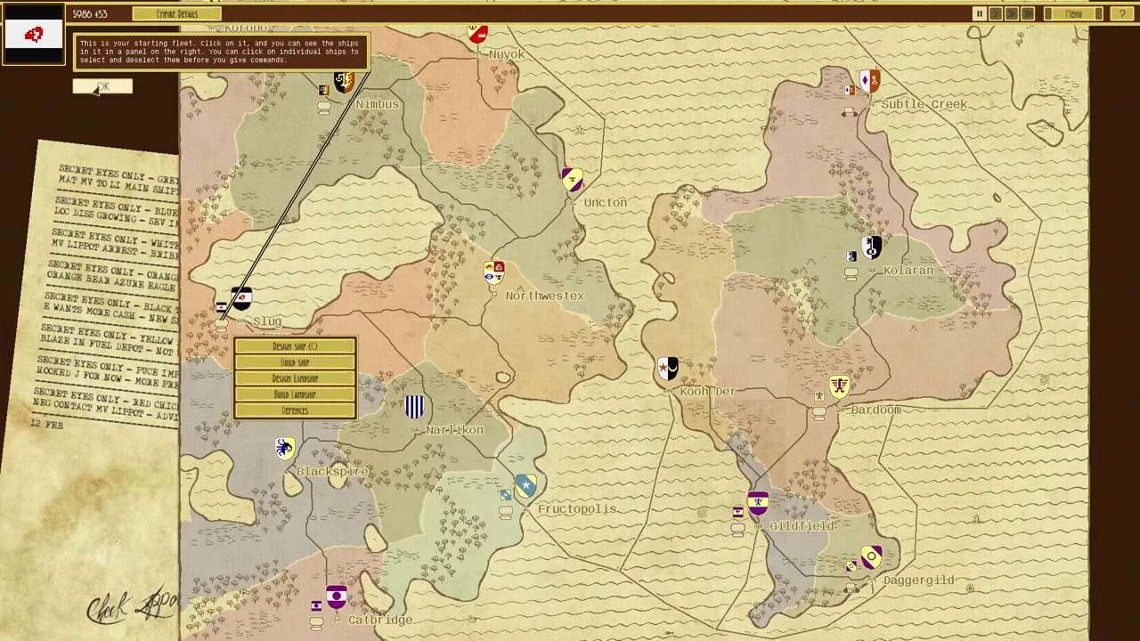
left_click(100, 85)
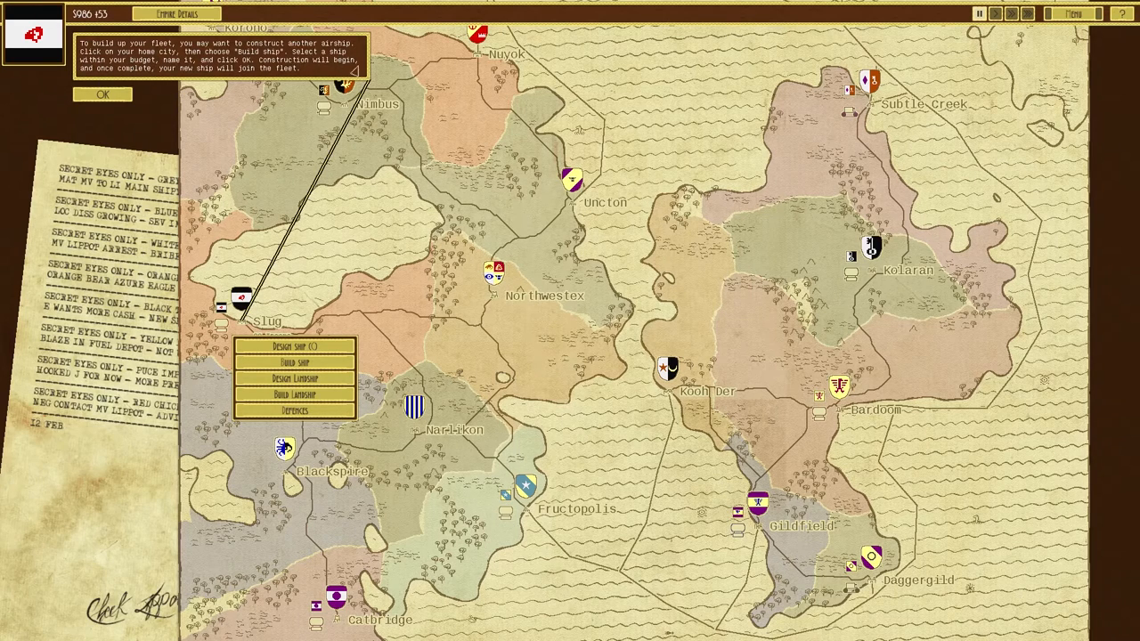
left_click(102, 95)
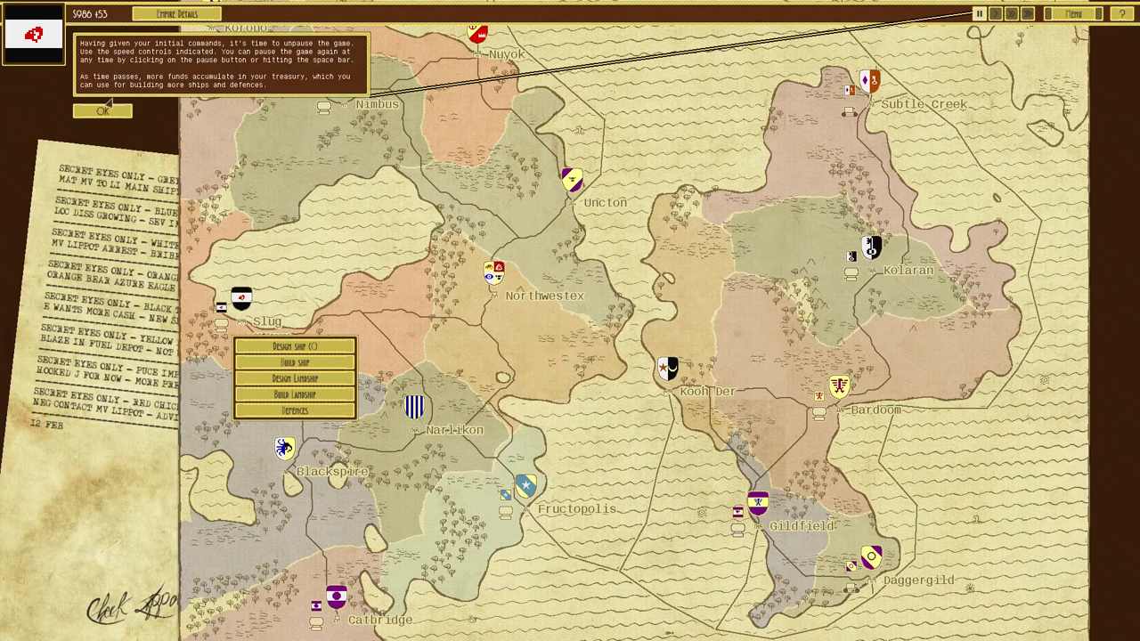
mouse_move(243, 49)
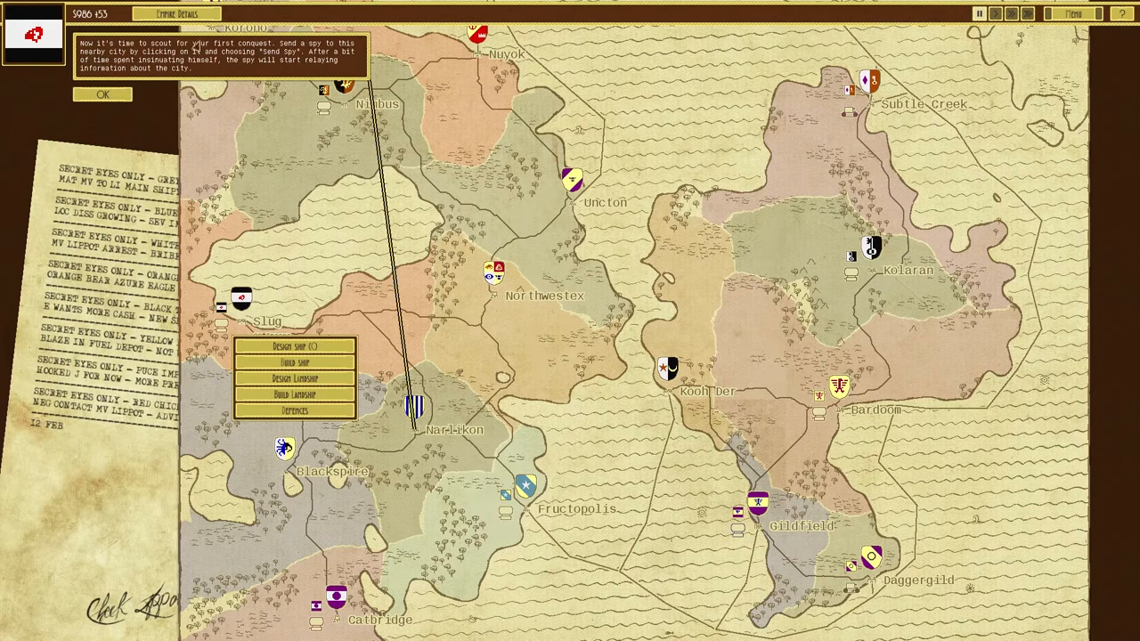
mouse_move(356, 53)
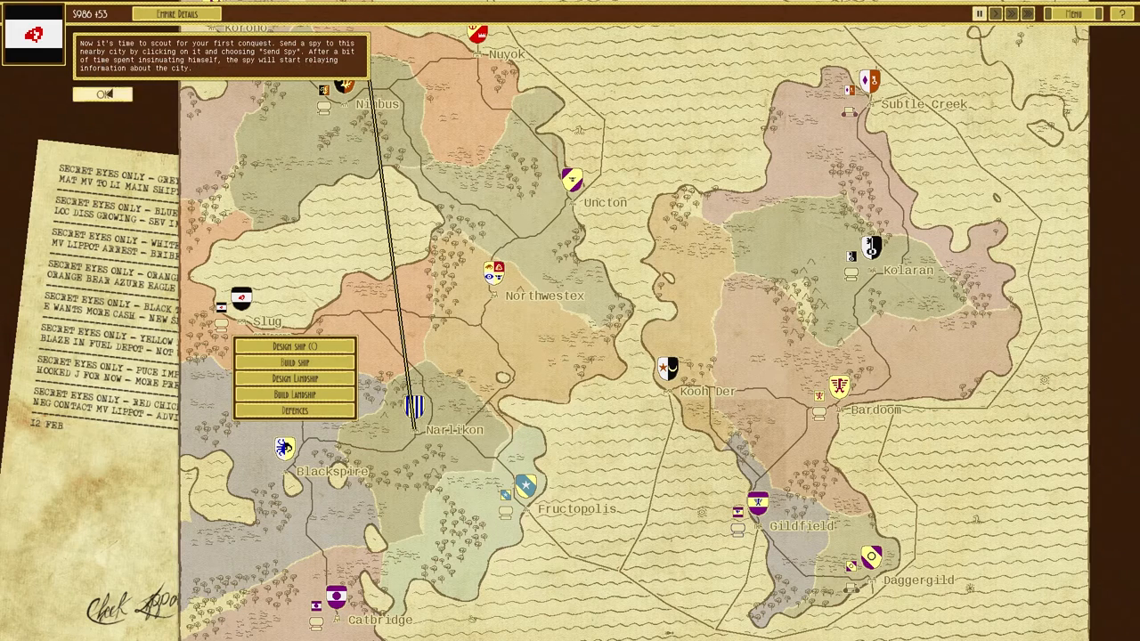
- Dismiss the spy-scouting hint and start a blank Harbinger design in the ship designer
left_click(412, 406)
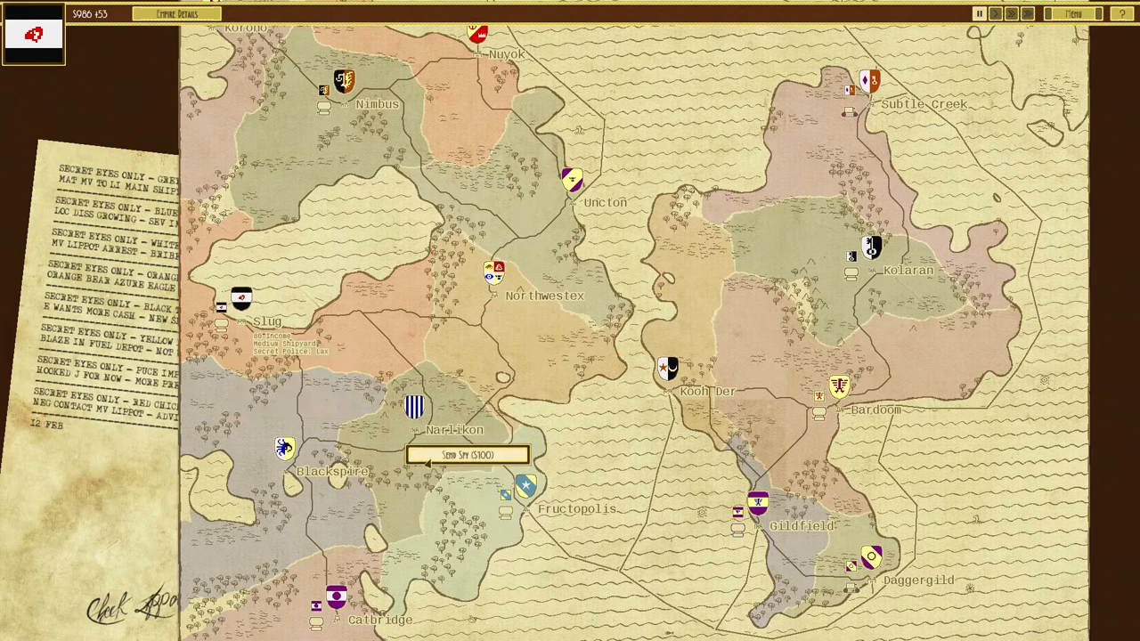
left_click(467, 454)
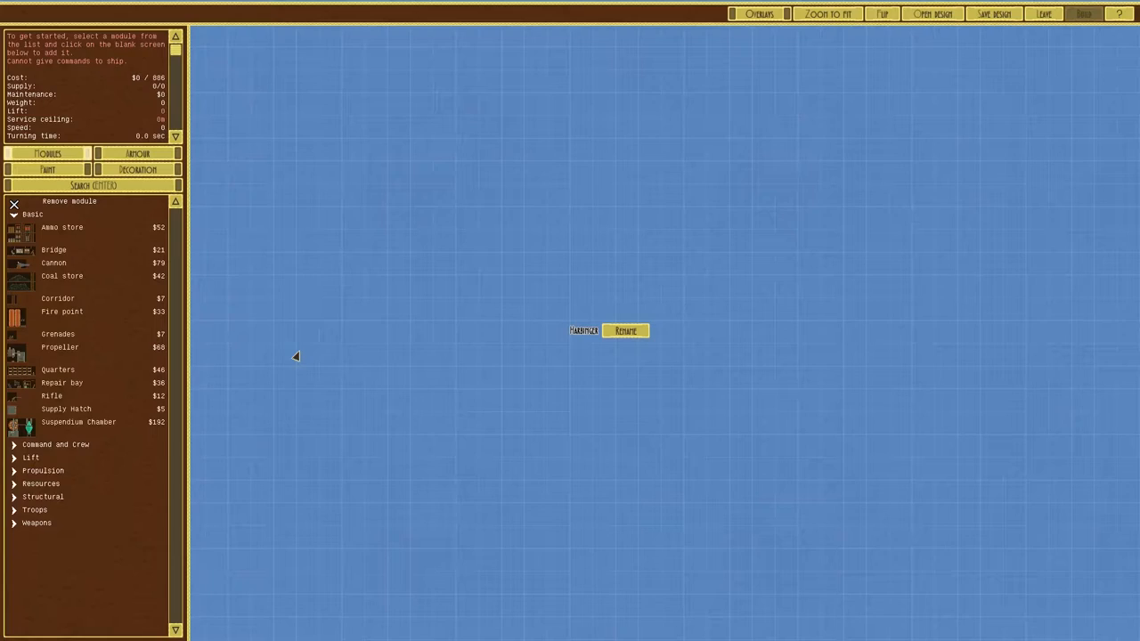
- Rename the Harbinger design to 'ThrustingSlug'
left_click(624, 330)
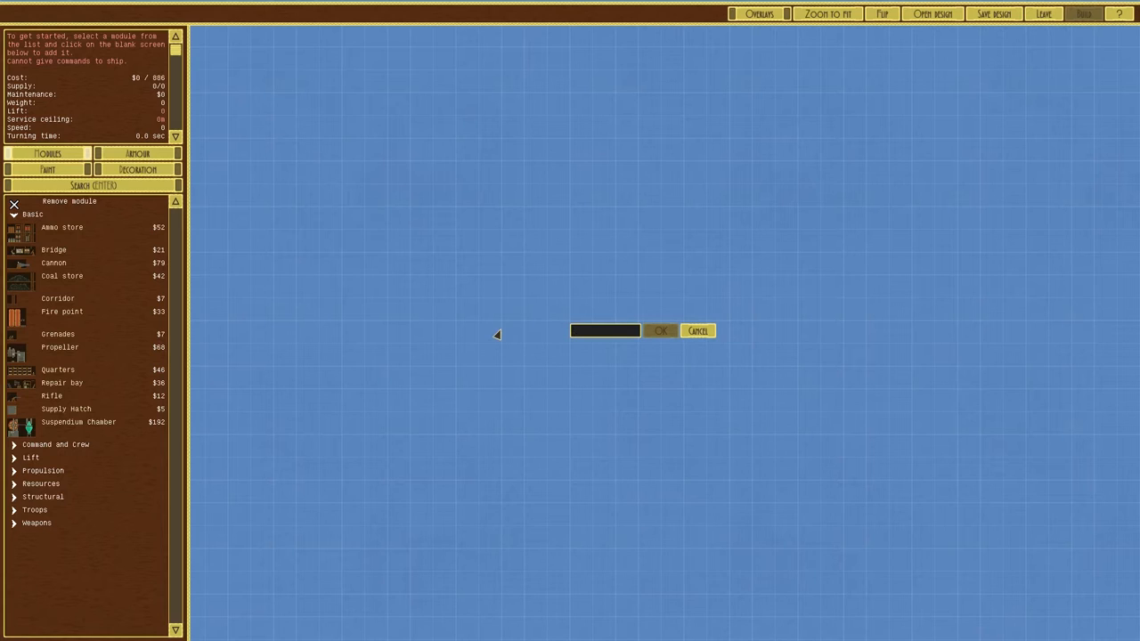
type("Thr")
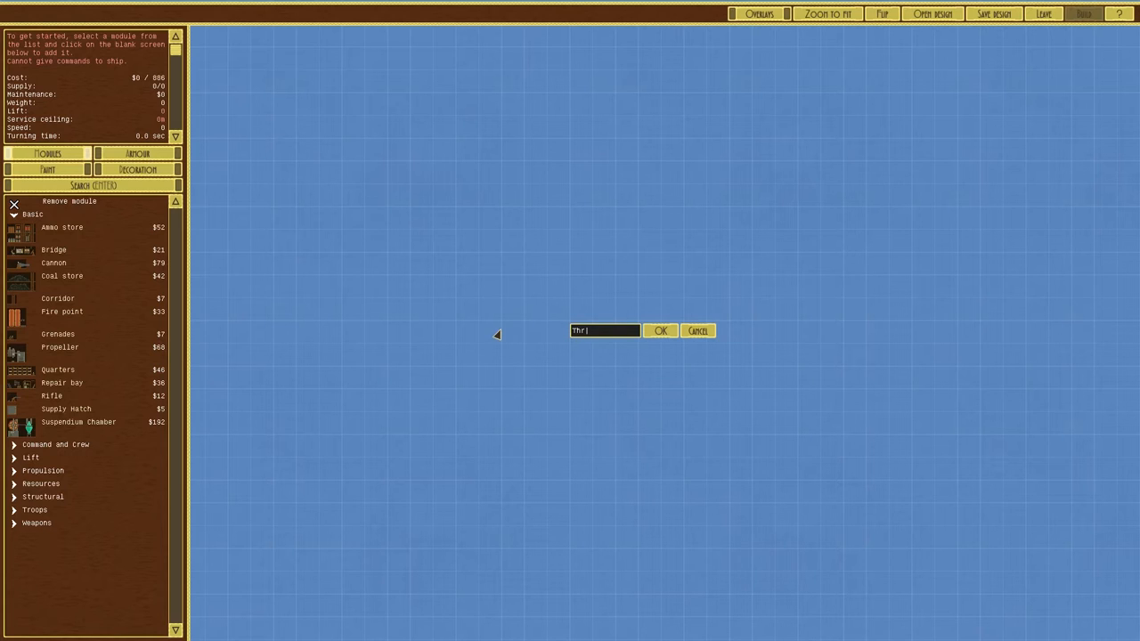
key("BackSpace")
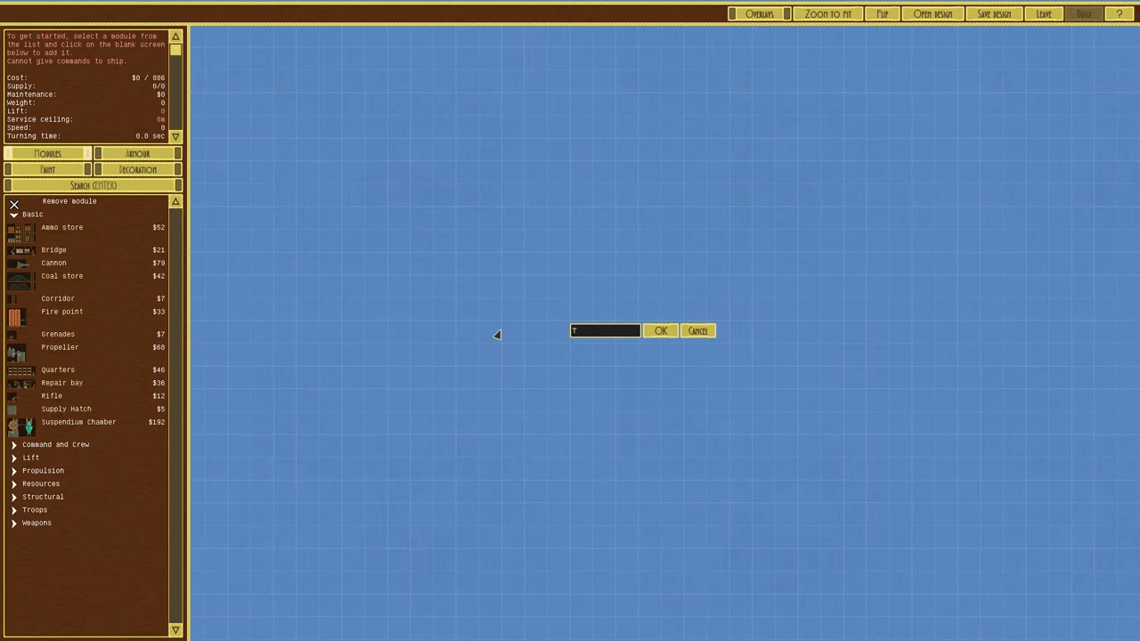
type("ThrustingSlug")
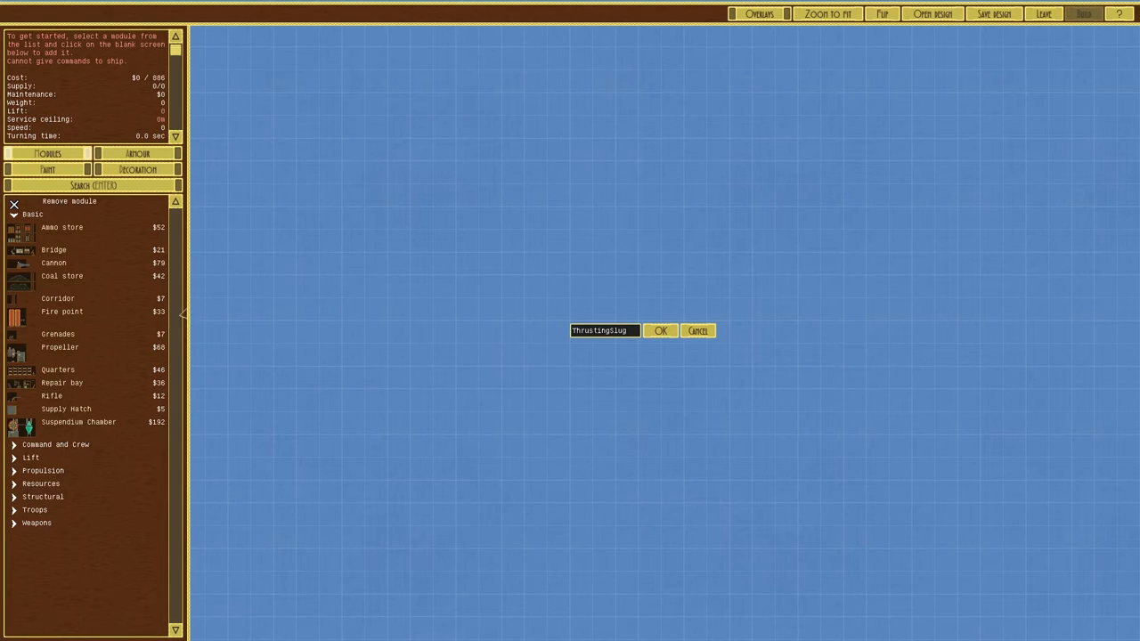
left_click(661, 330)
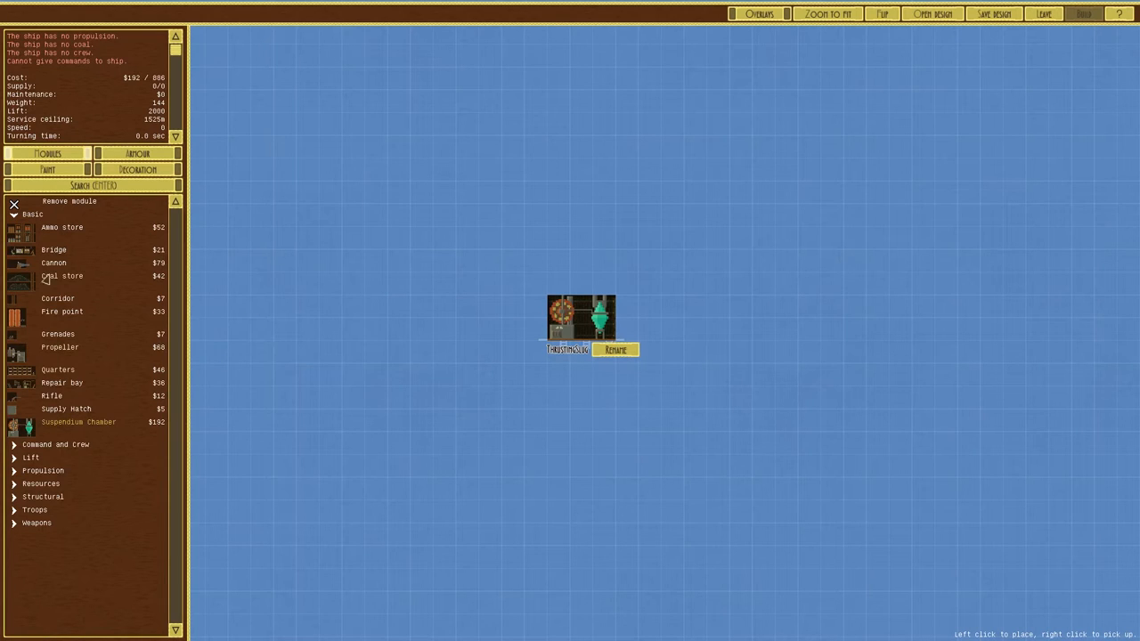
- Add a coal store beside the hull and stack another module above it
left_click(494, 320)
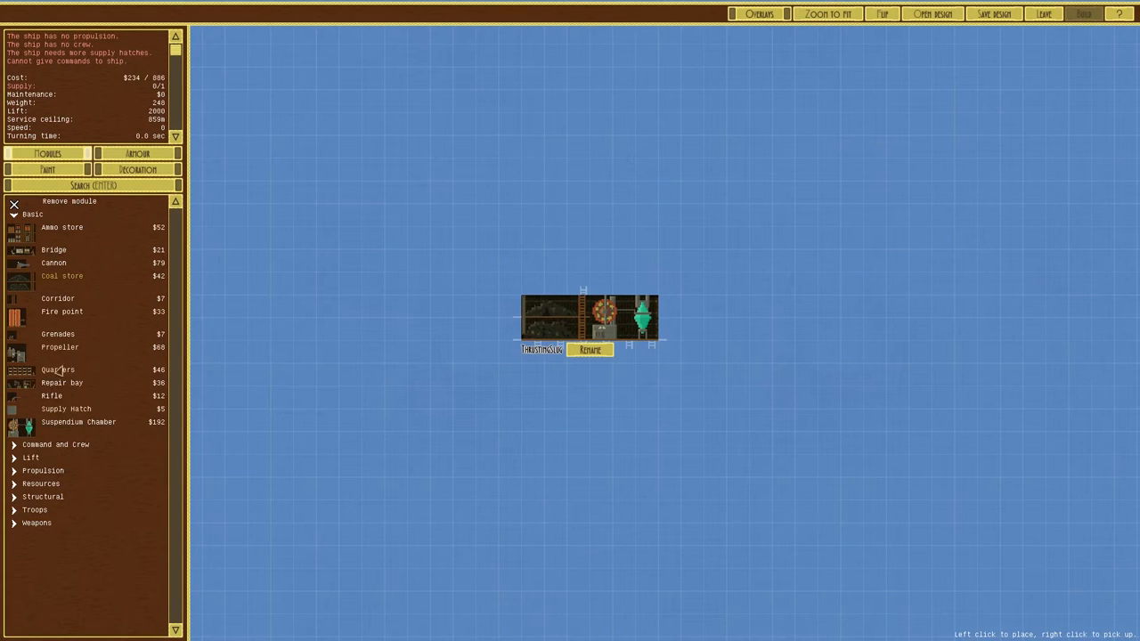
left_click(676, 321)
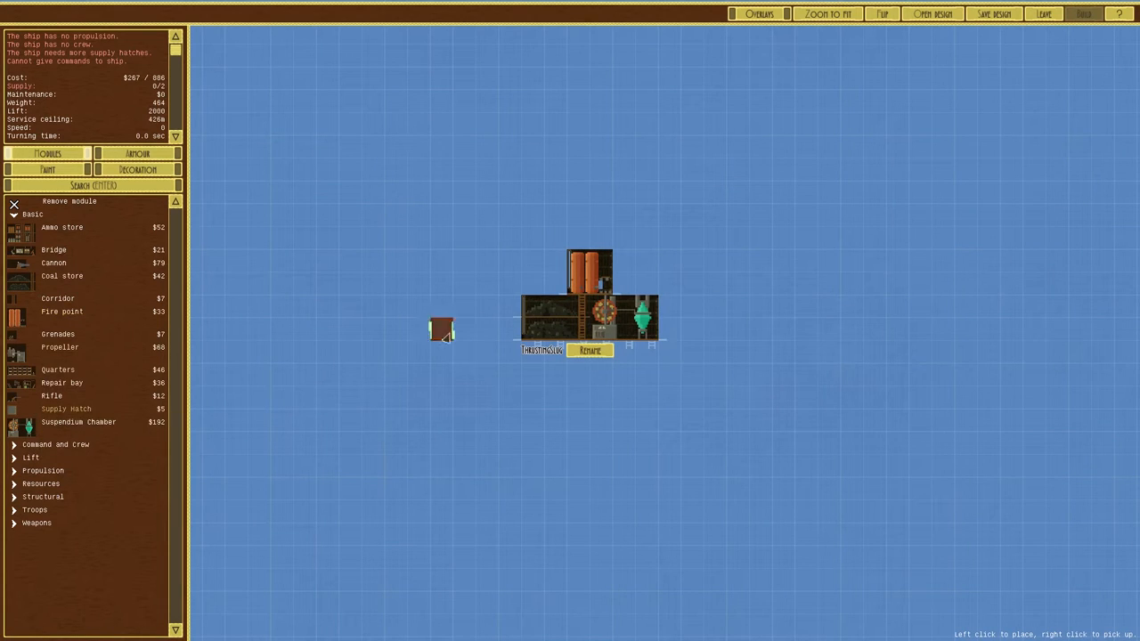
mouse_move(623, 396)
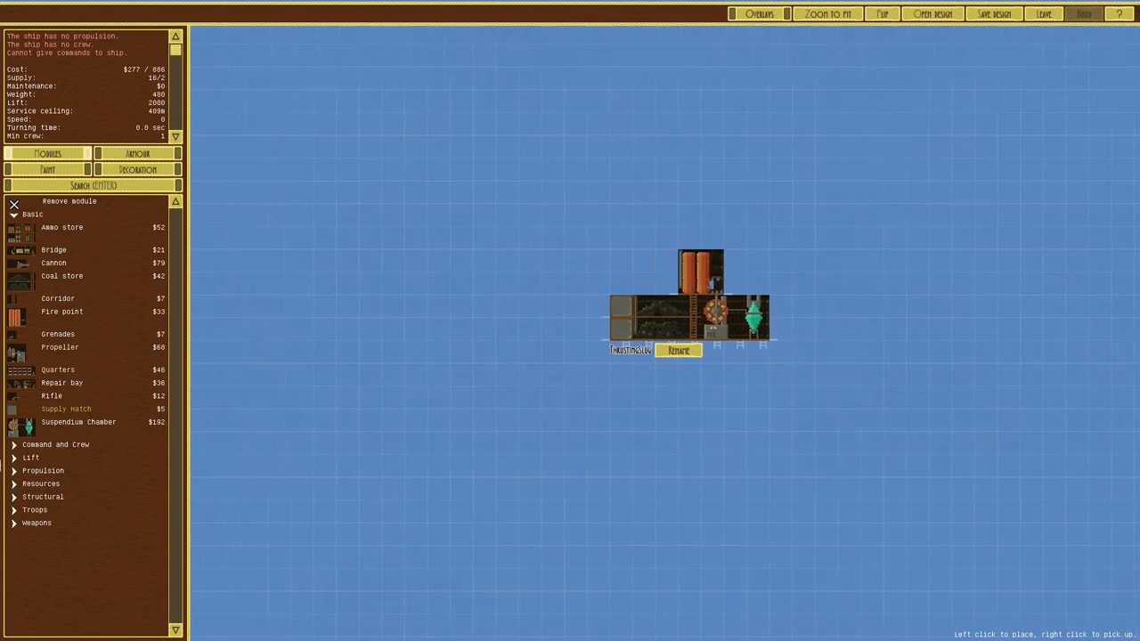
mouse_move(58, 369)
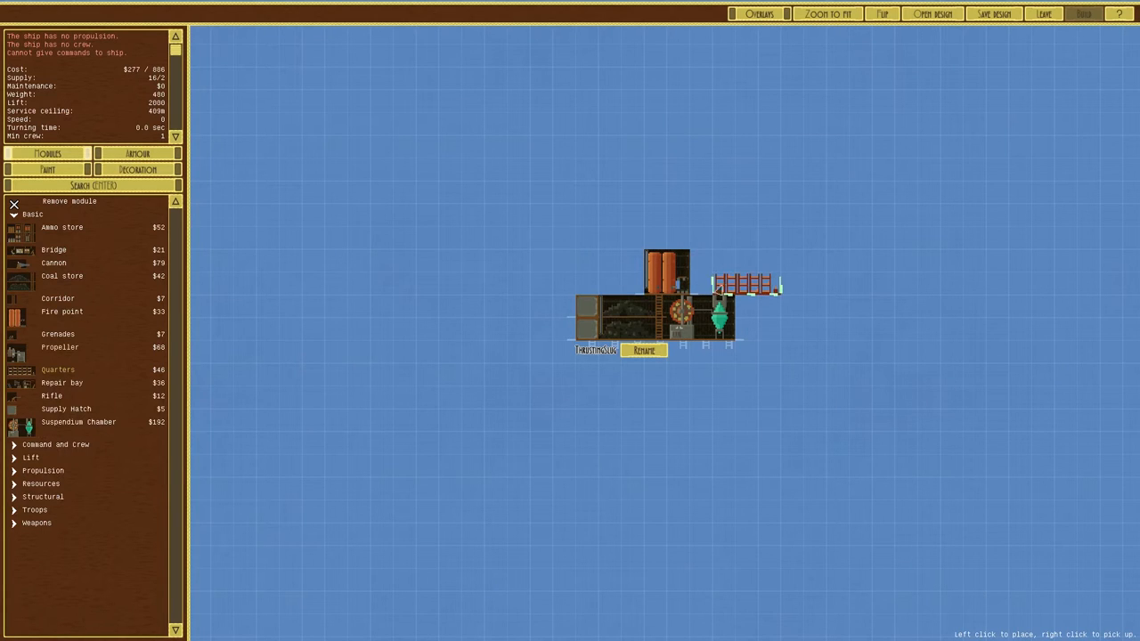
- Put crew quarters on the upper deck, then choose a sickbay from Command and Crew
left_click(730, 285)
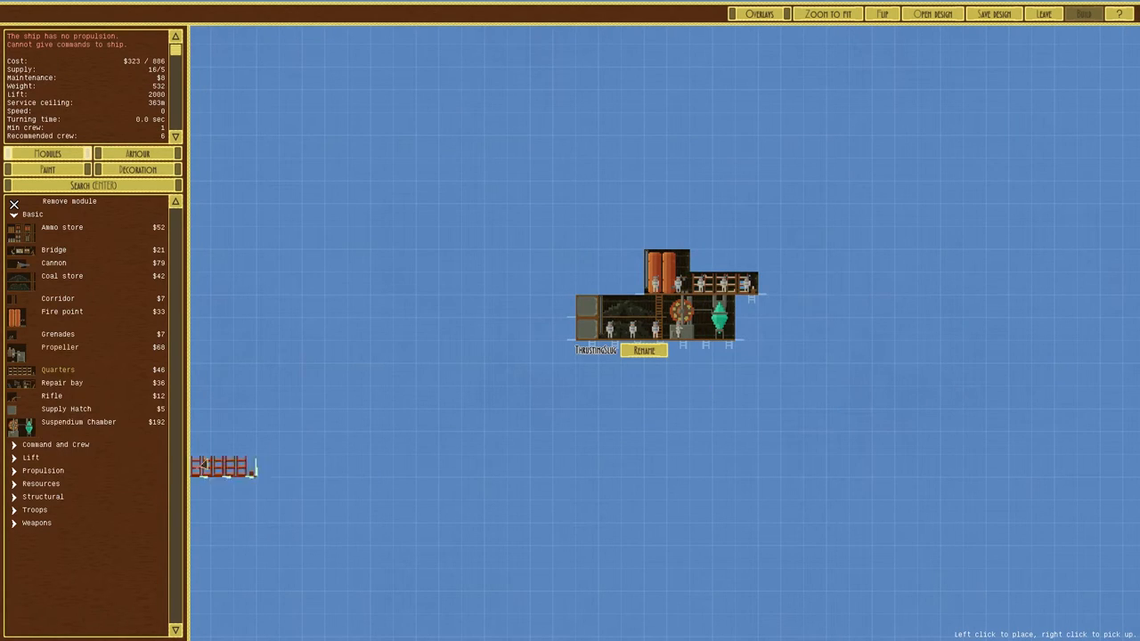
mouse_move(814, 331)
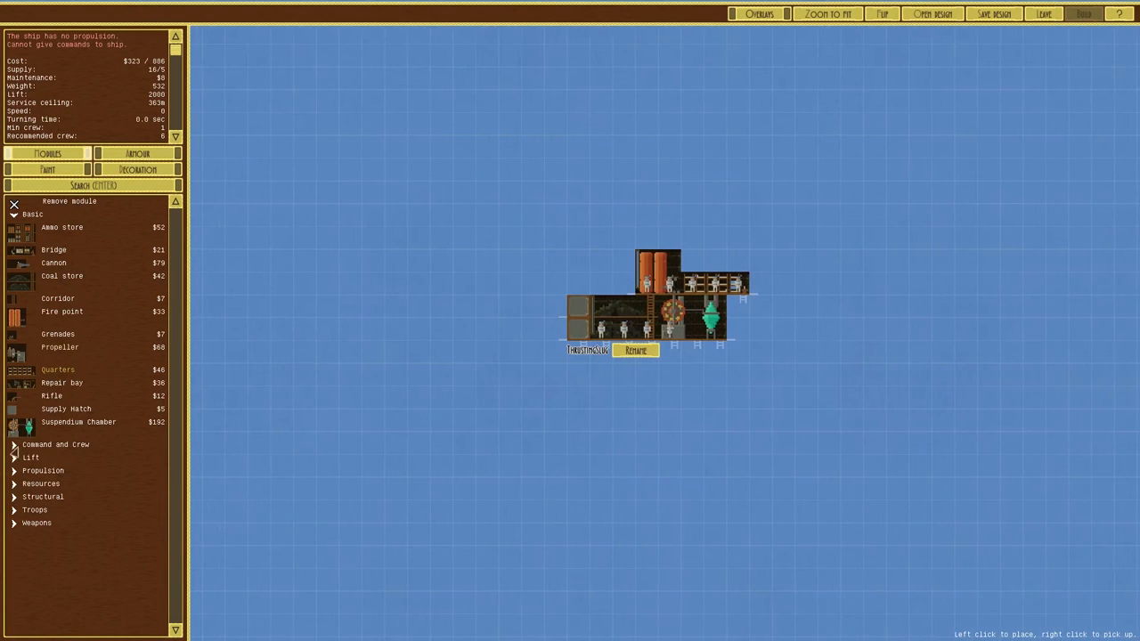
left_click(55, 444)
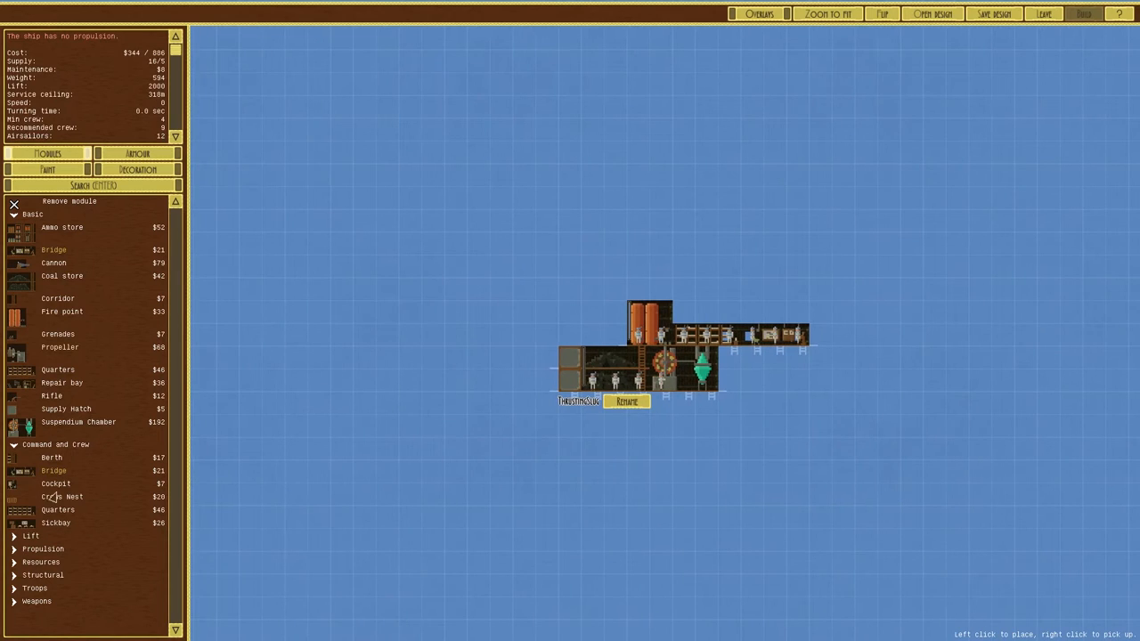
mouse_move(56, 523)
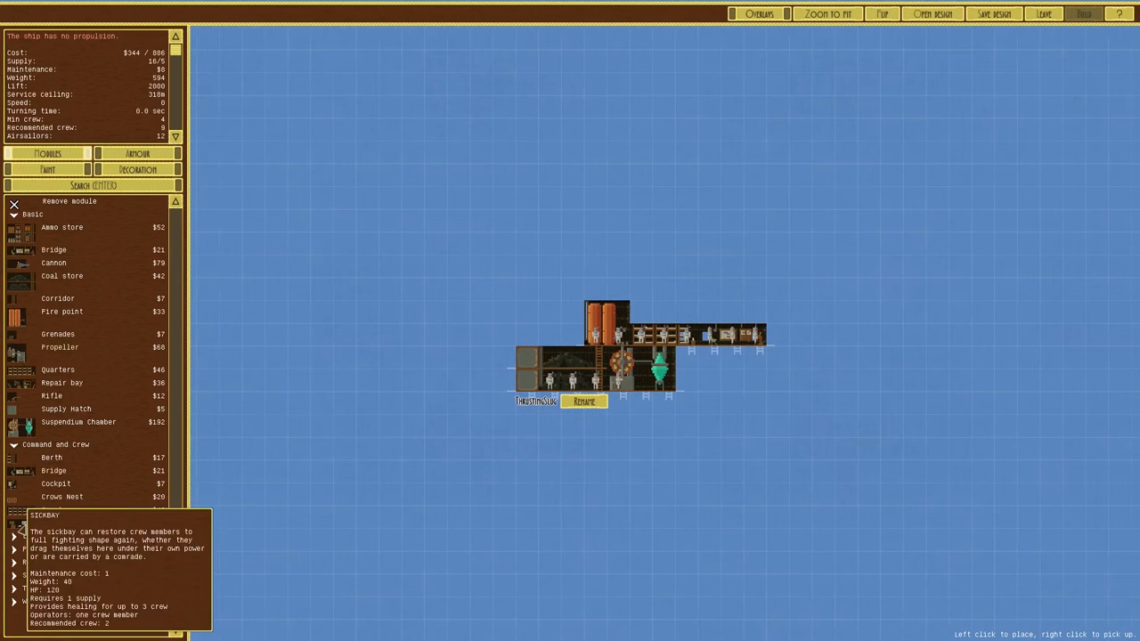
left_click(712, 358)
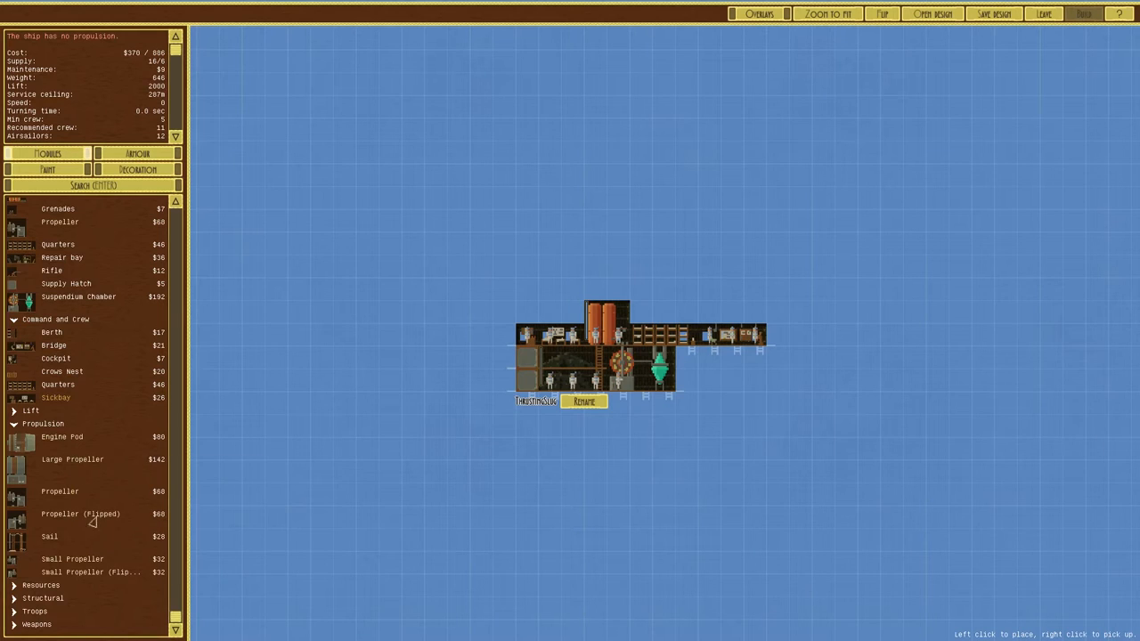
mouse_move(89, 572)
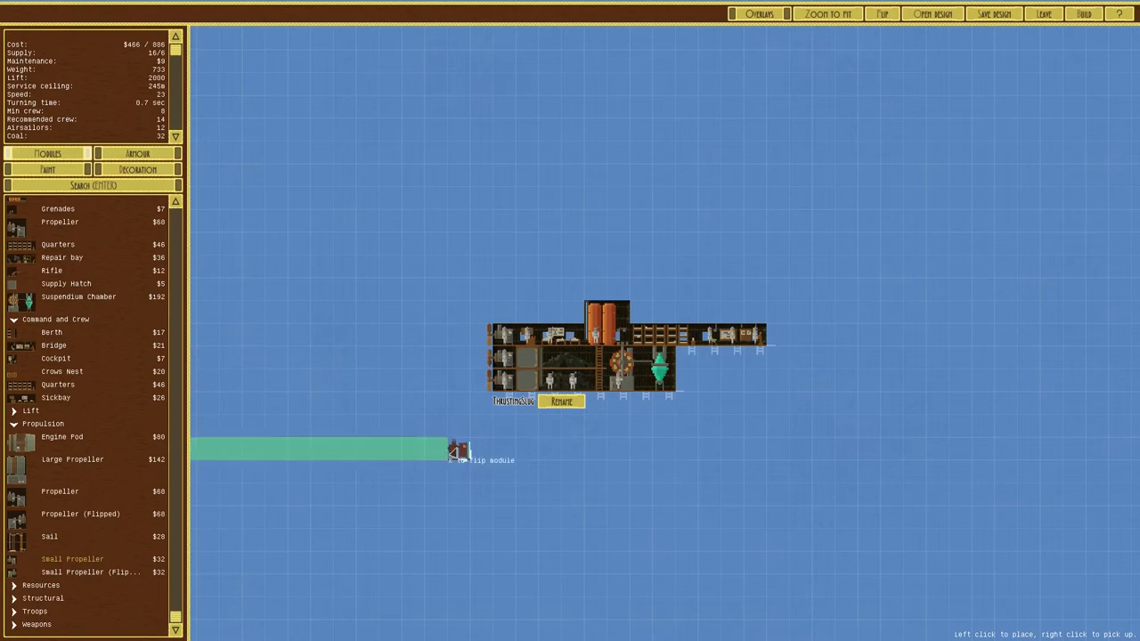
mouse_move(481, 402)
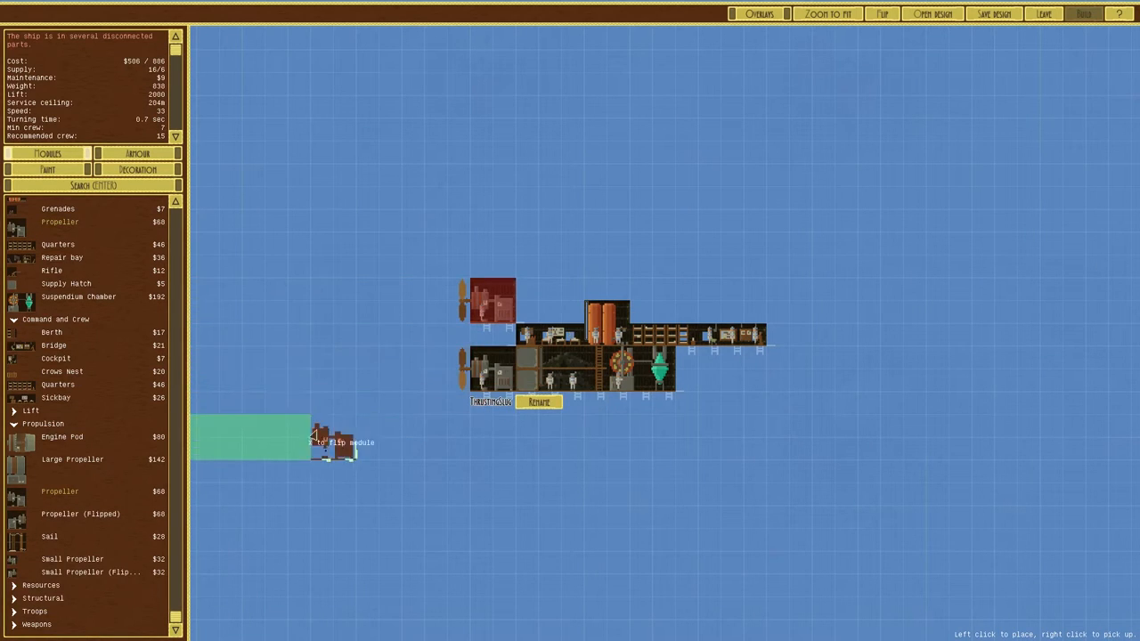
- Place a corridor linking ThrustingSlug's upper propeller section to the main hull
scroll("down", 3)
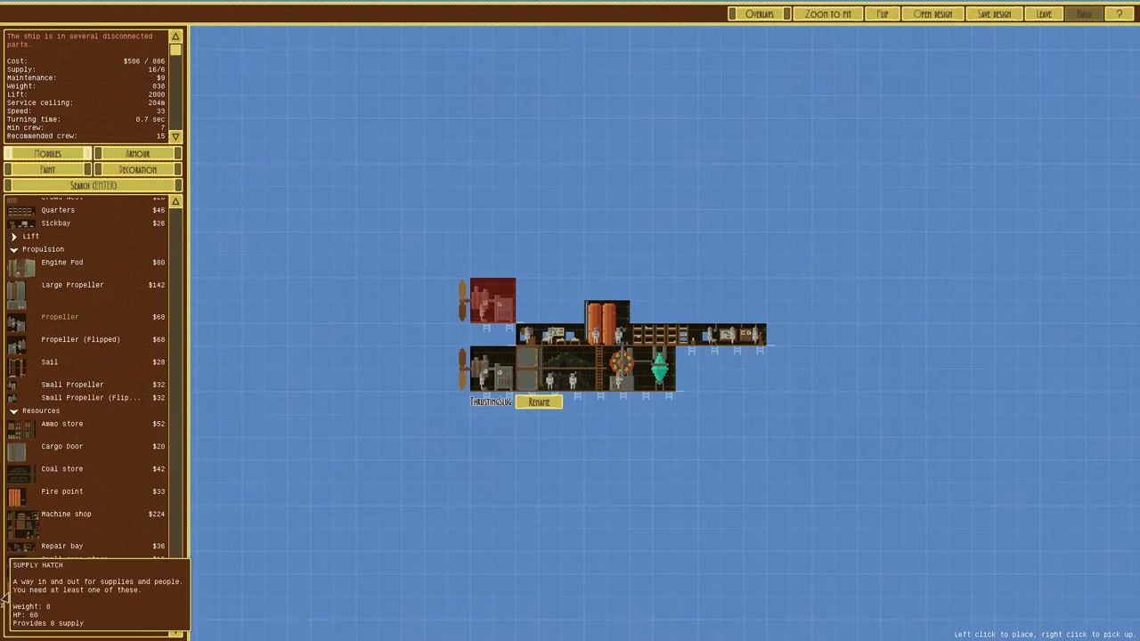
scroll("down", 3)
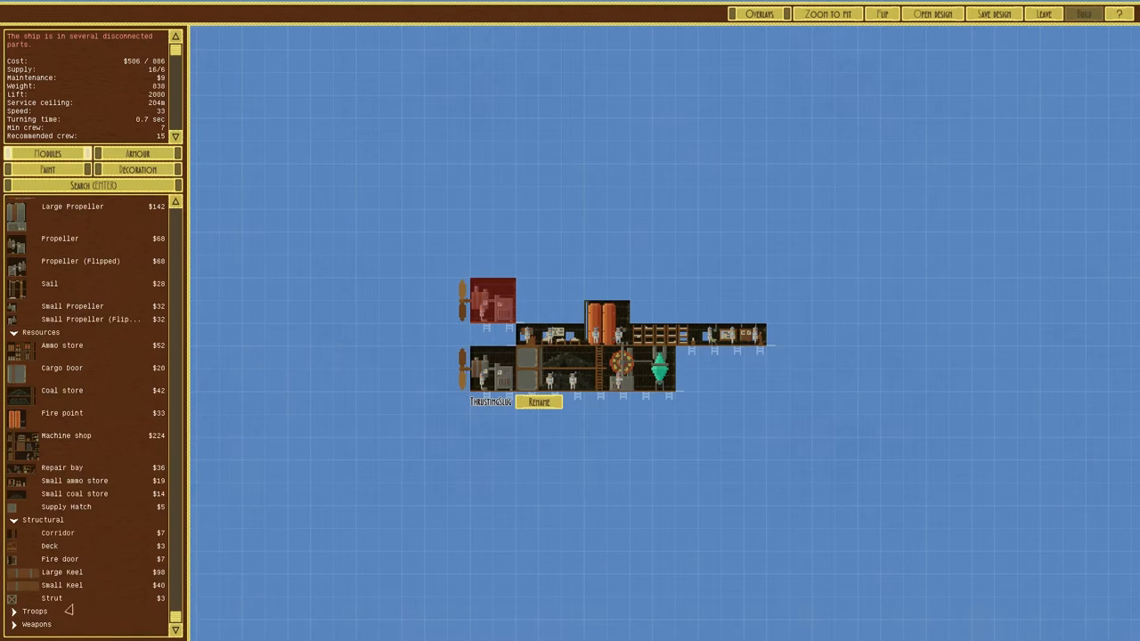
left_click(58, 533)
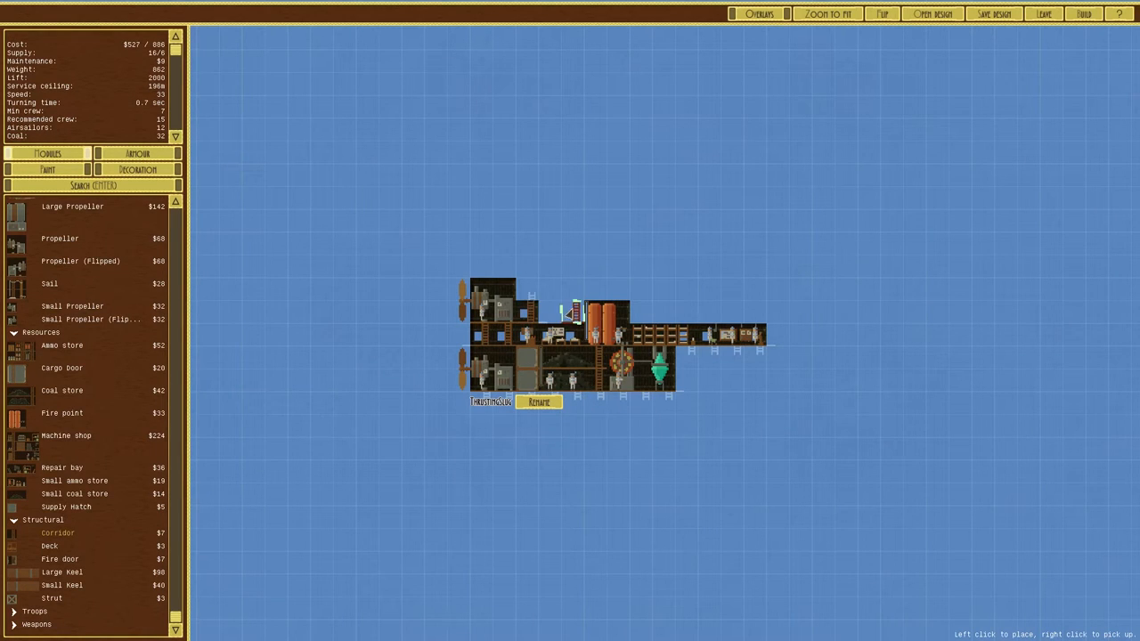
left_click(556, 311)
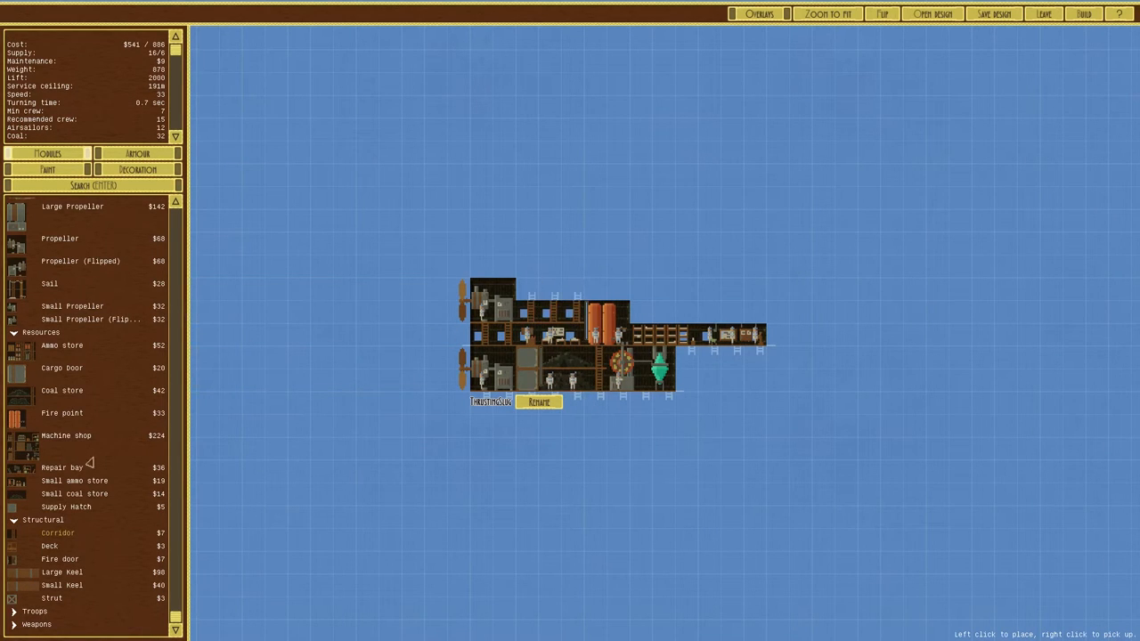
mouse_move(66, 436)
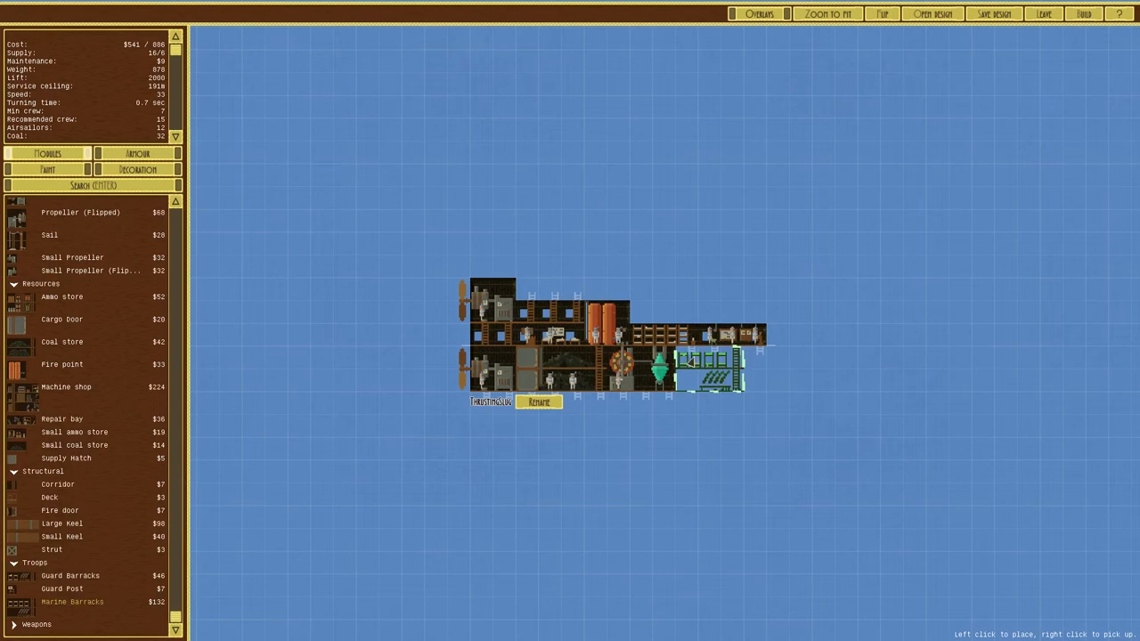
- Place marine barracks at the lower deck's right end, guard barracks on top, and a guard post at the front
left_click(708, 369)
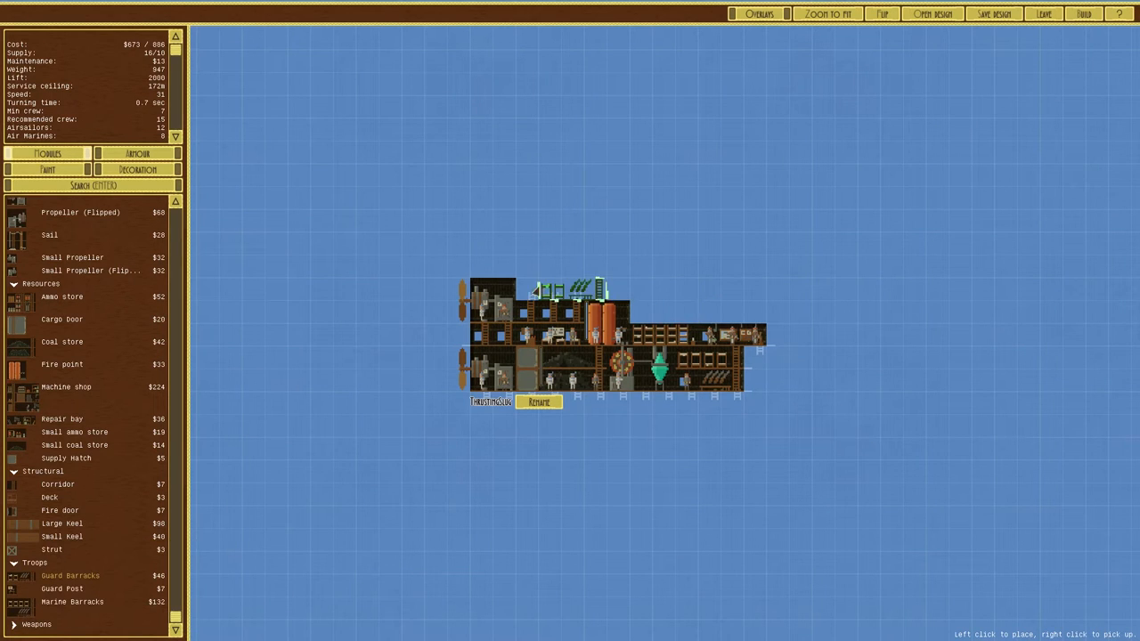
left_click(556, 285)
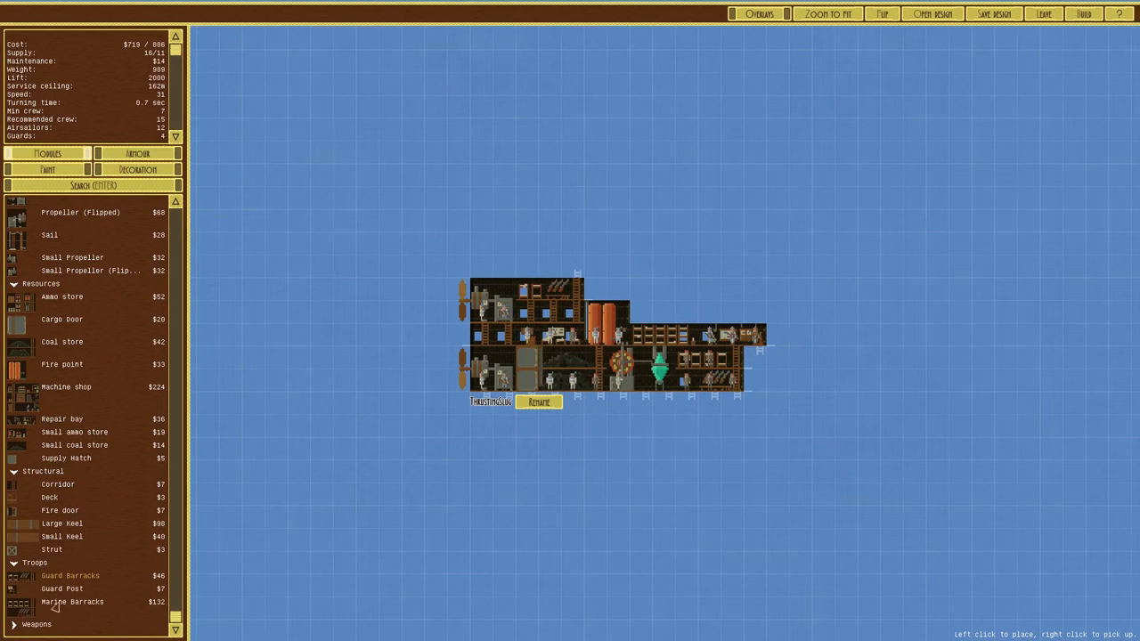
left_click(62, 589)
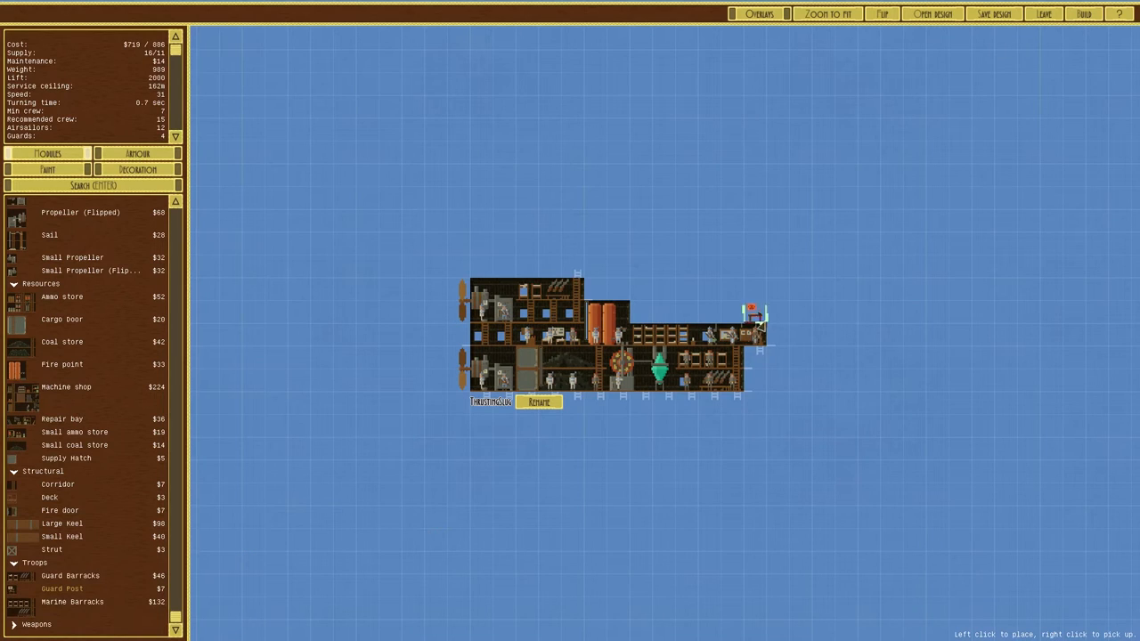
left_click(775, 334)
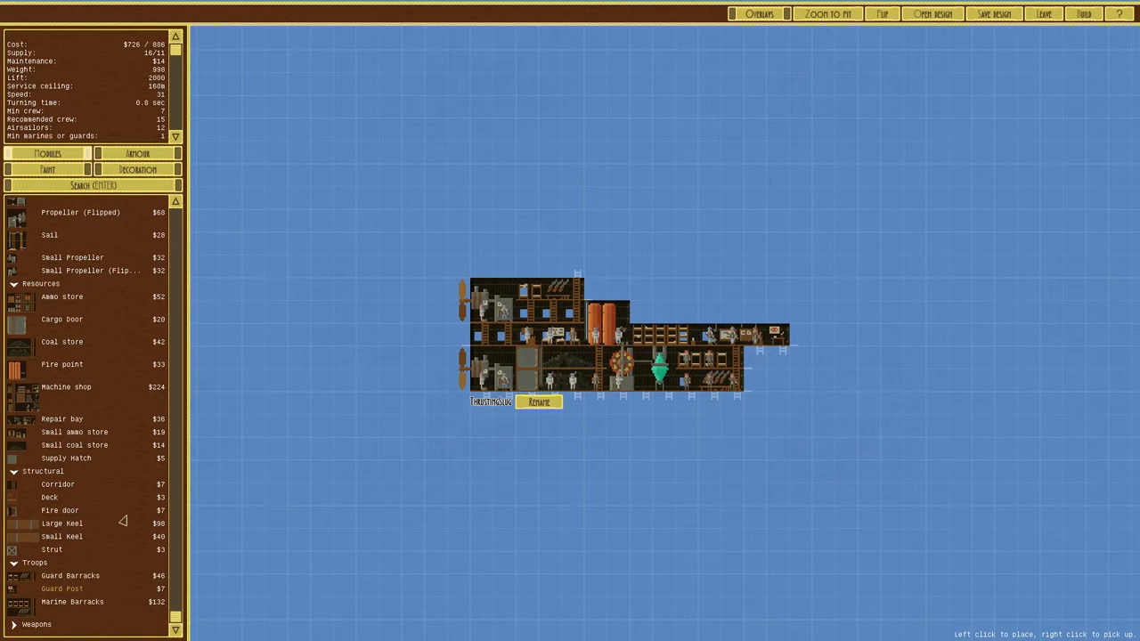
mouse_move(71, 575)
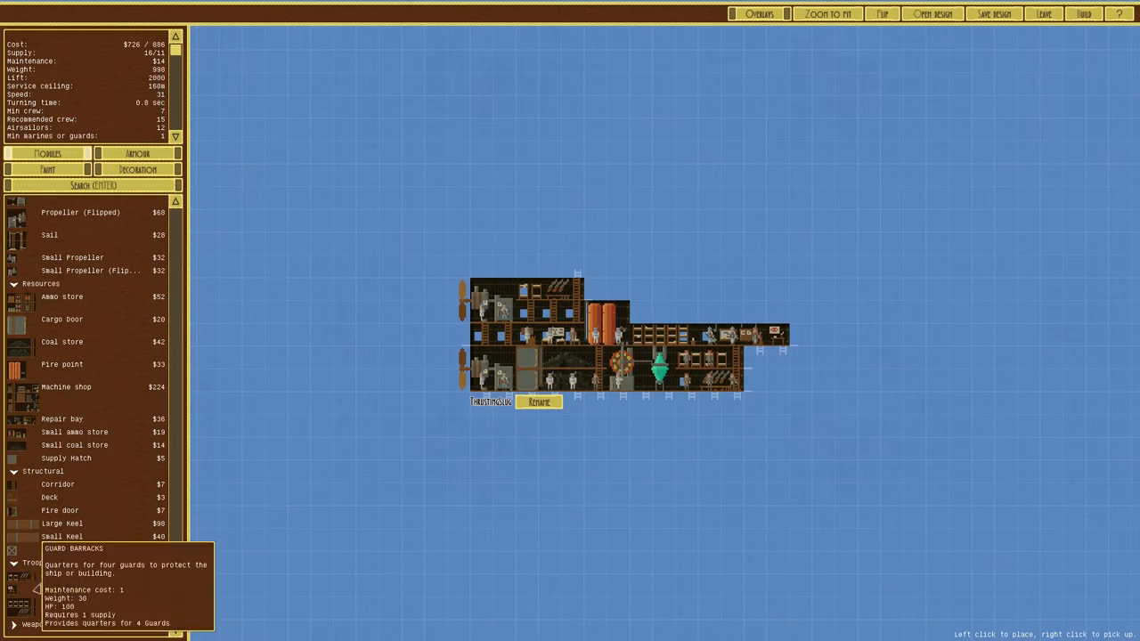
scroll("up", 3)
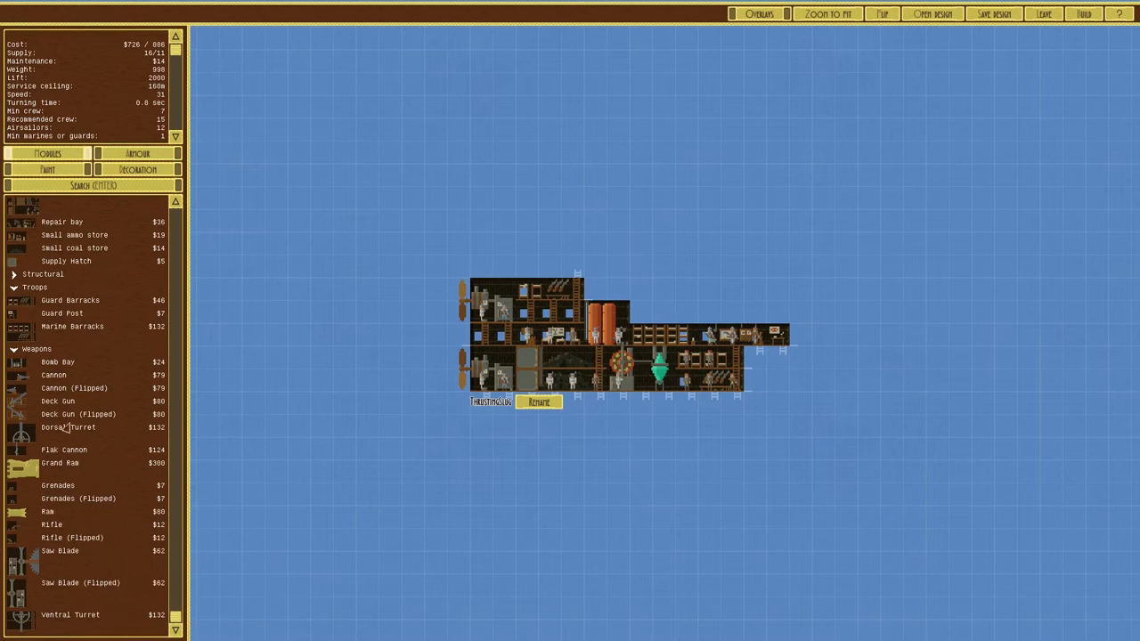
- Mount a deck gun on the upper deck and a cannon at the bow
left_click(57, 401)
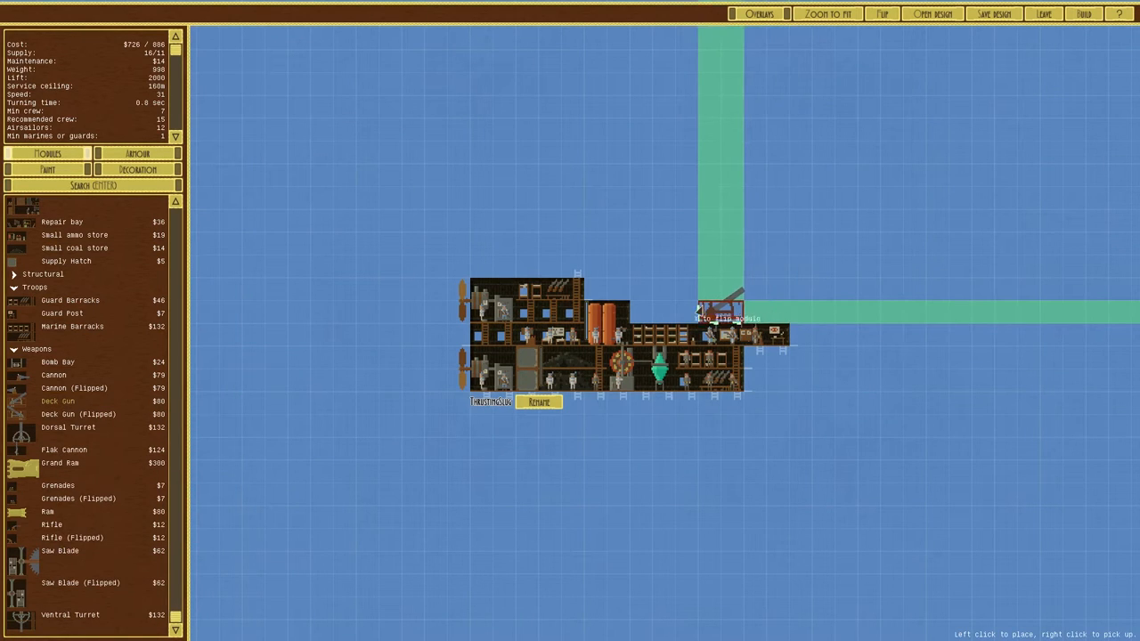
left_click(552, 271)
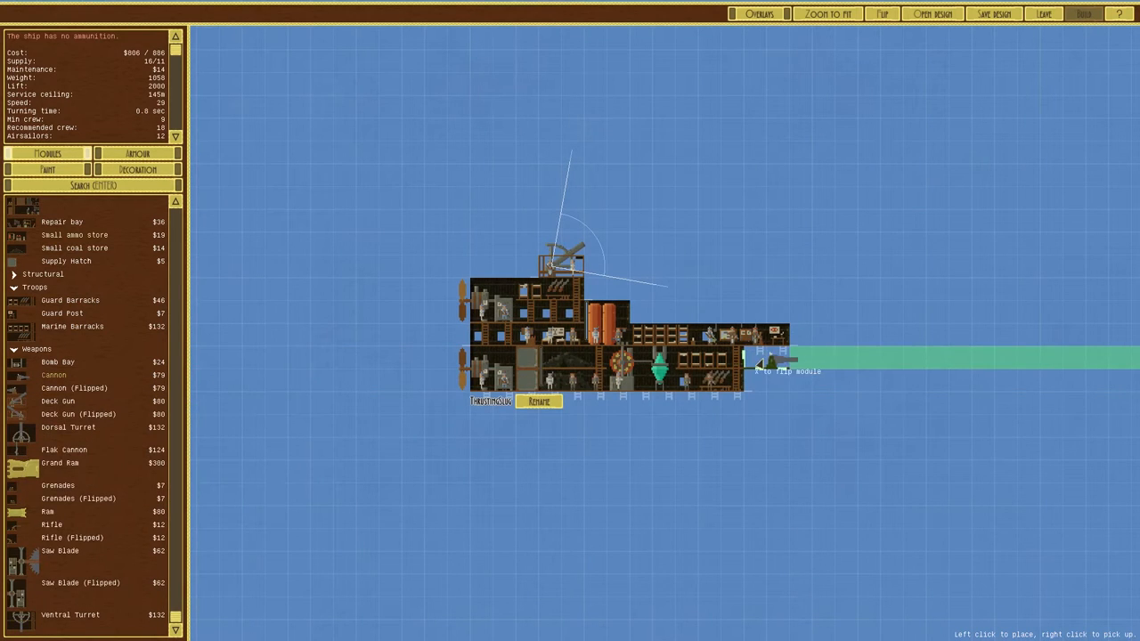
left_click(784, 359)
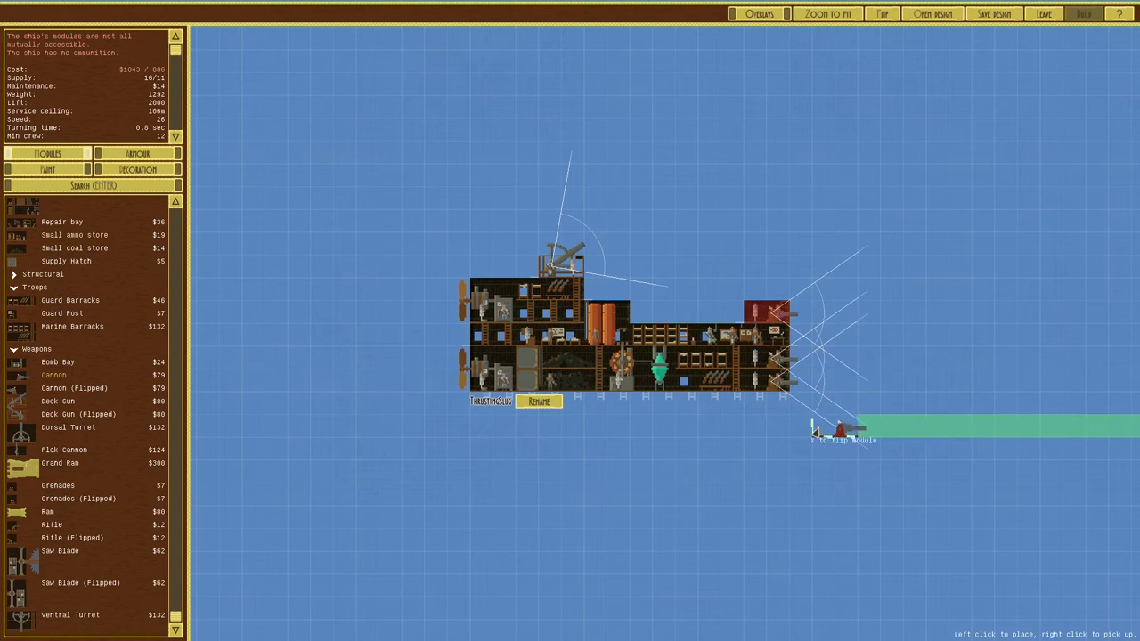
mouse_move(62, 392)
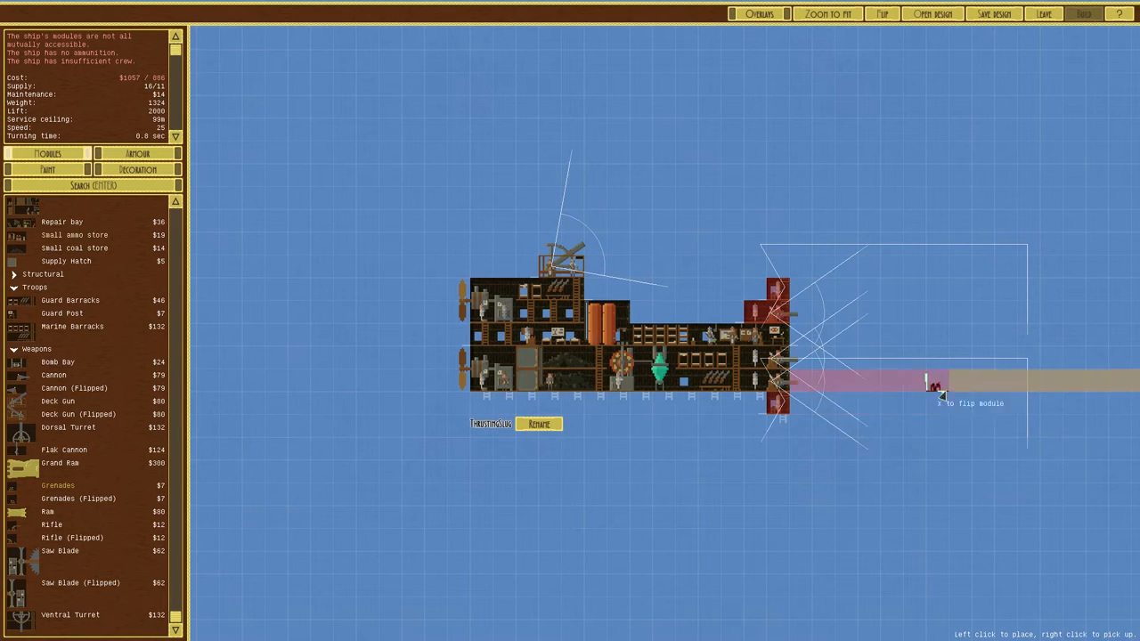
mouse_move(250, 454)
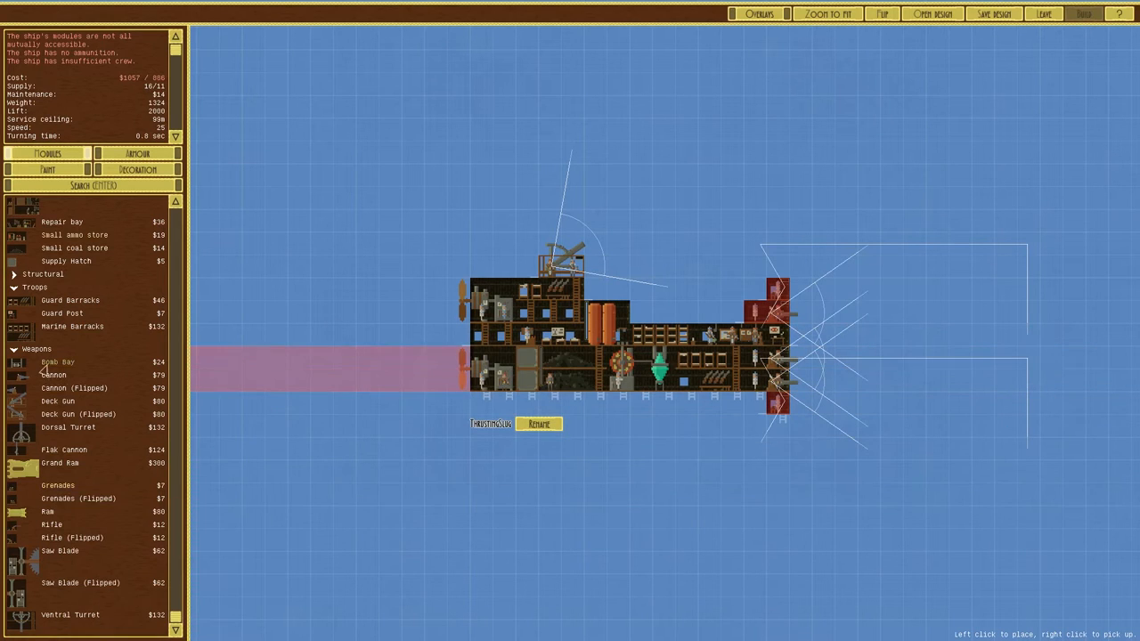
- Place bomb bays along the underside and remove the leftmost one
left_click(690, 408)
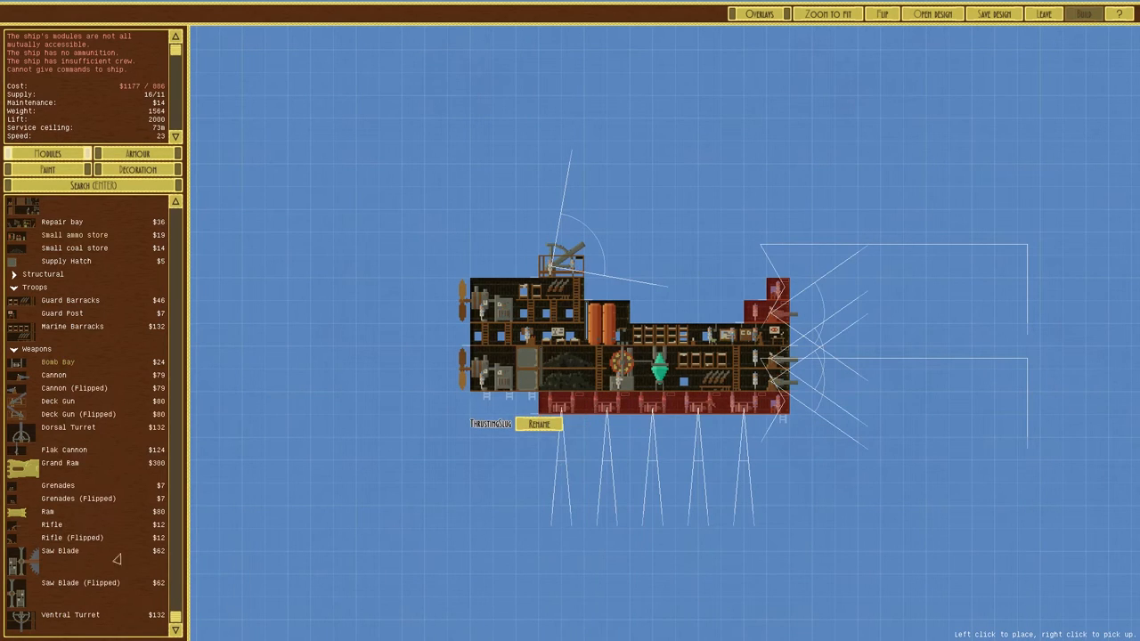
mouse_move(49, 472)
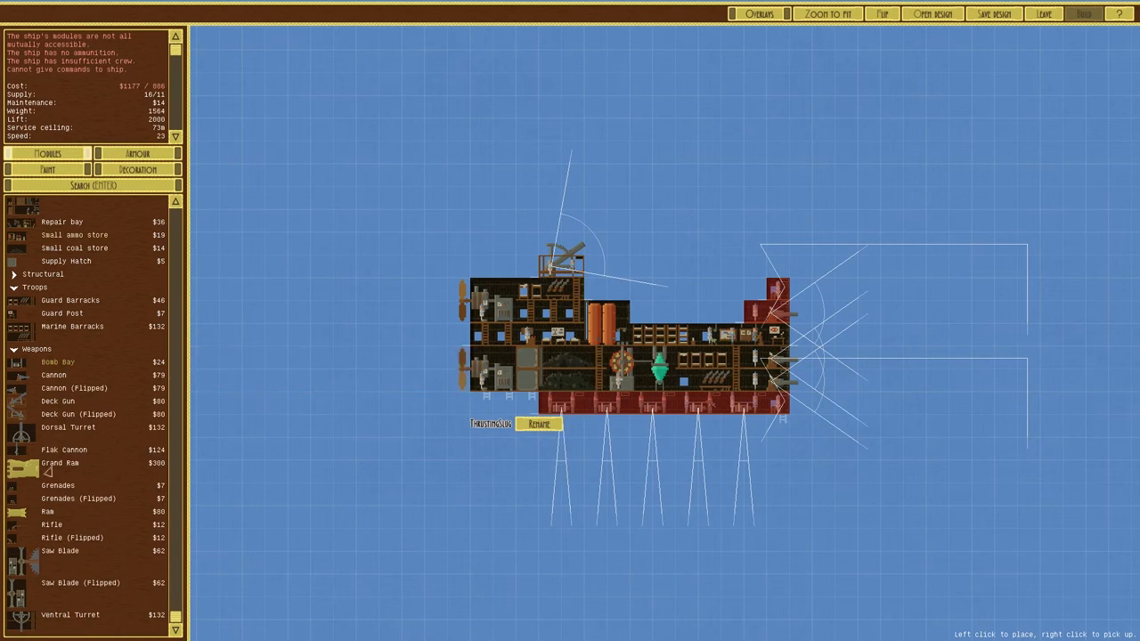
left_click(561, 403)
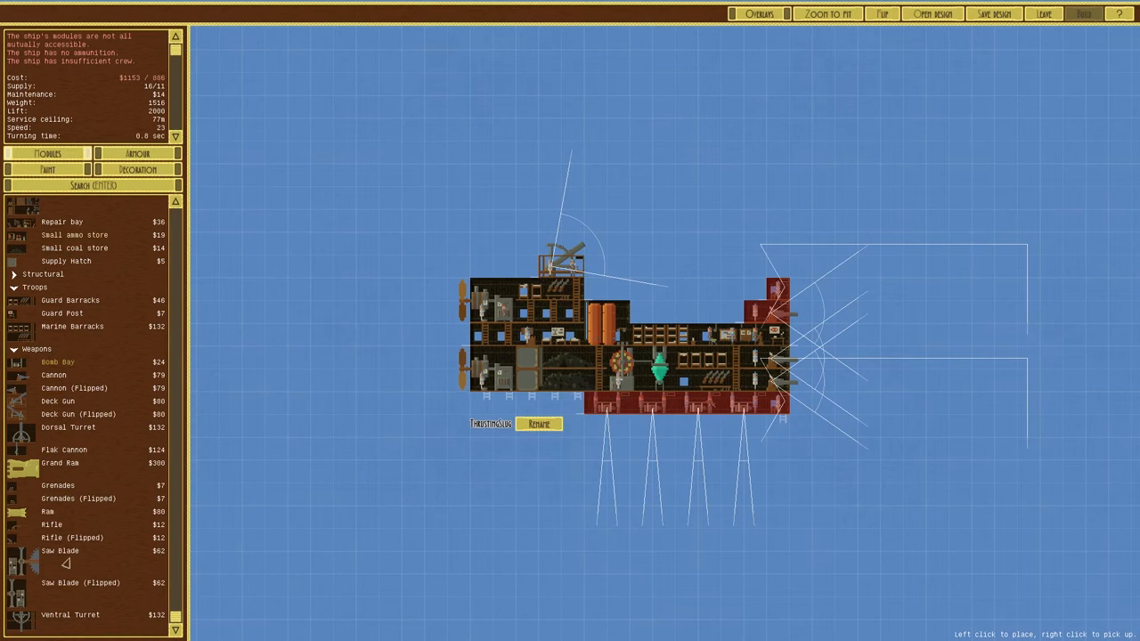
scroll("up", 3)
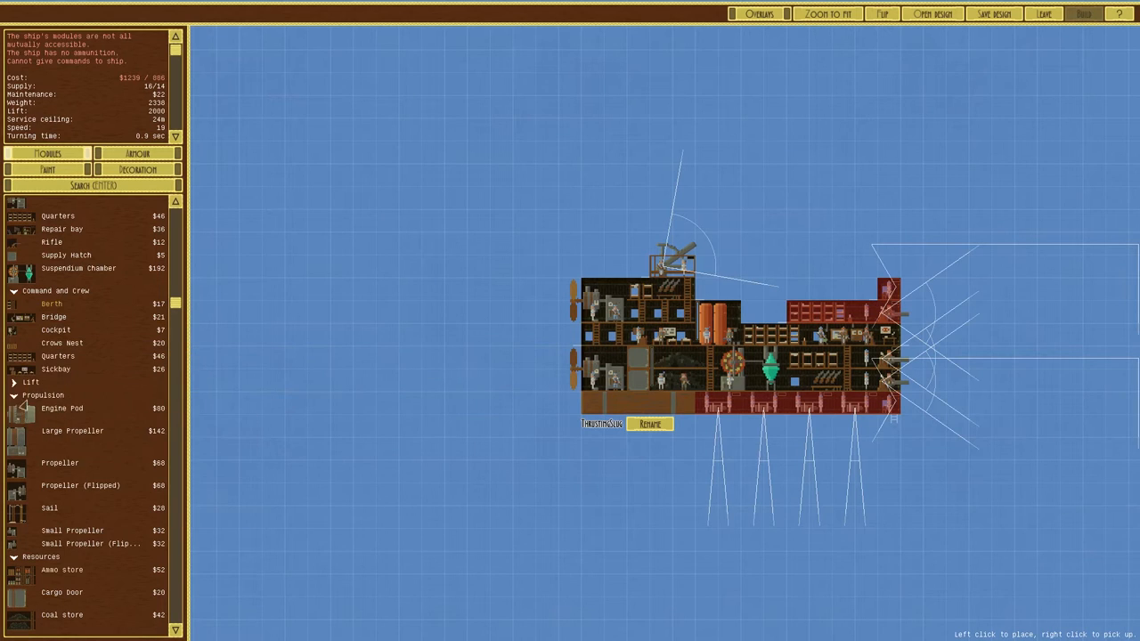
- Collapse the Propulsion and Command and Crew groups and place corridor in the upper-deck gap
left_click(13, 395)
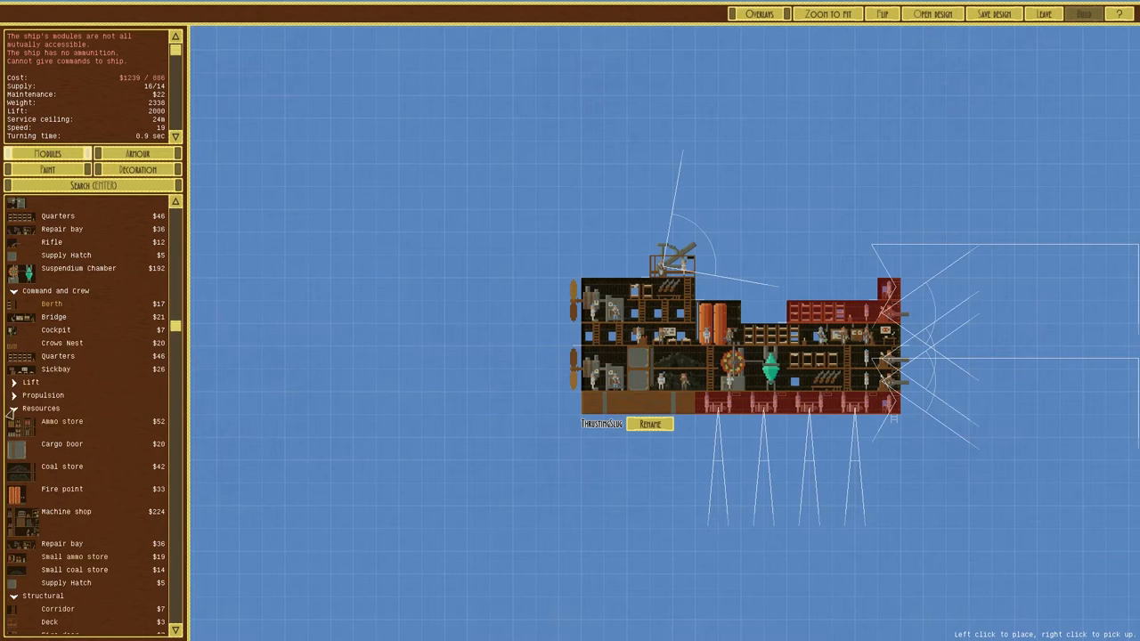
left_click(41, 407)
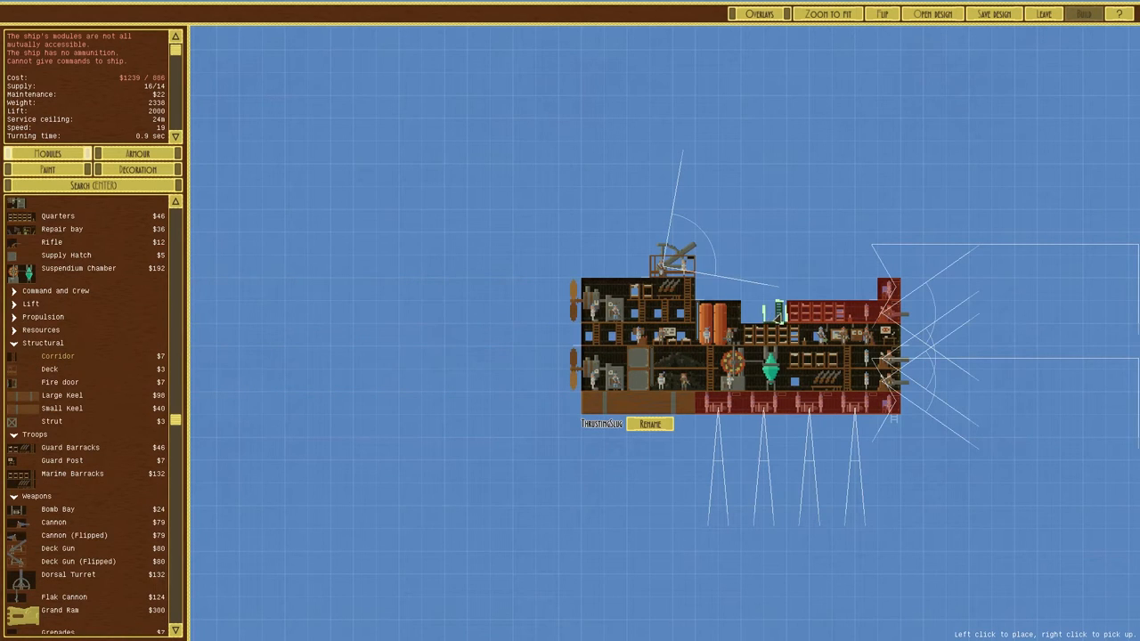
left_click(757, 307)
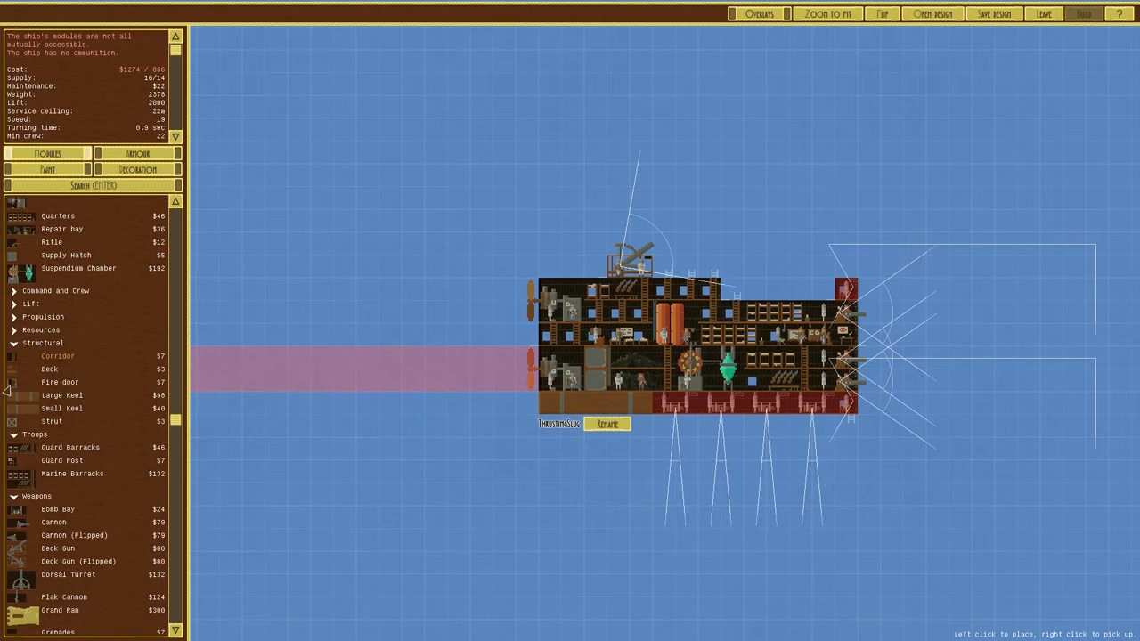
mouse_move(60, 381)
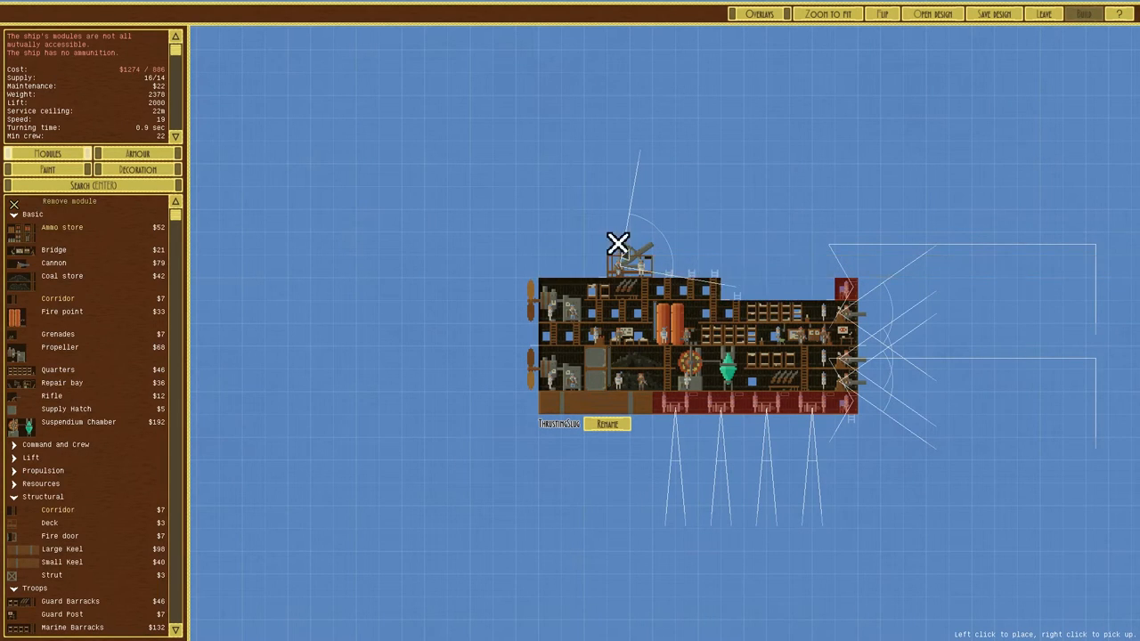
- Remove the deck gun, add an ammo store up top and a corridor beneath the lower deck
left_click(618, 243)
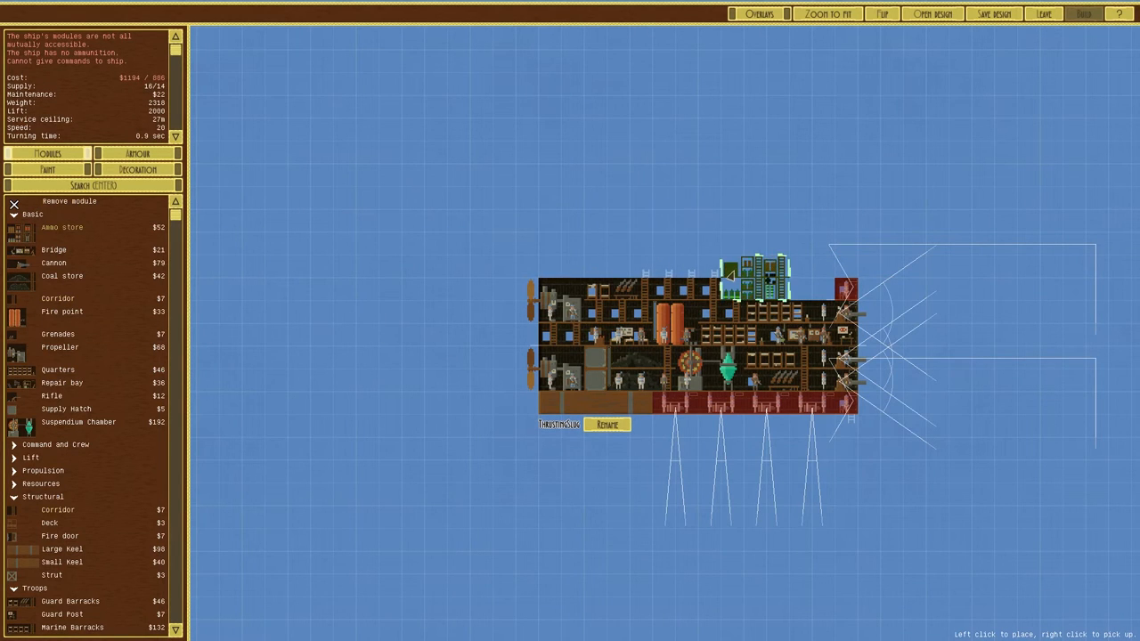
left_click(730, 274)
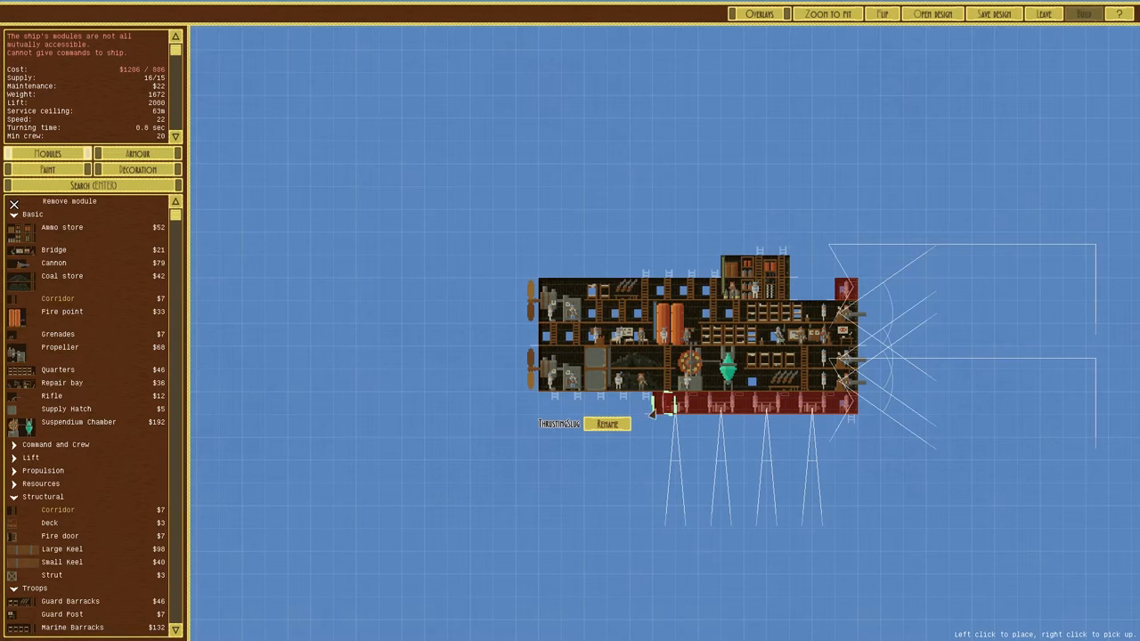
left_click(663, 409)
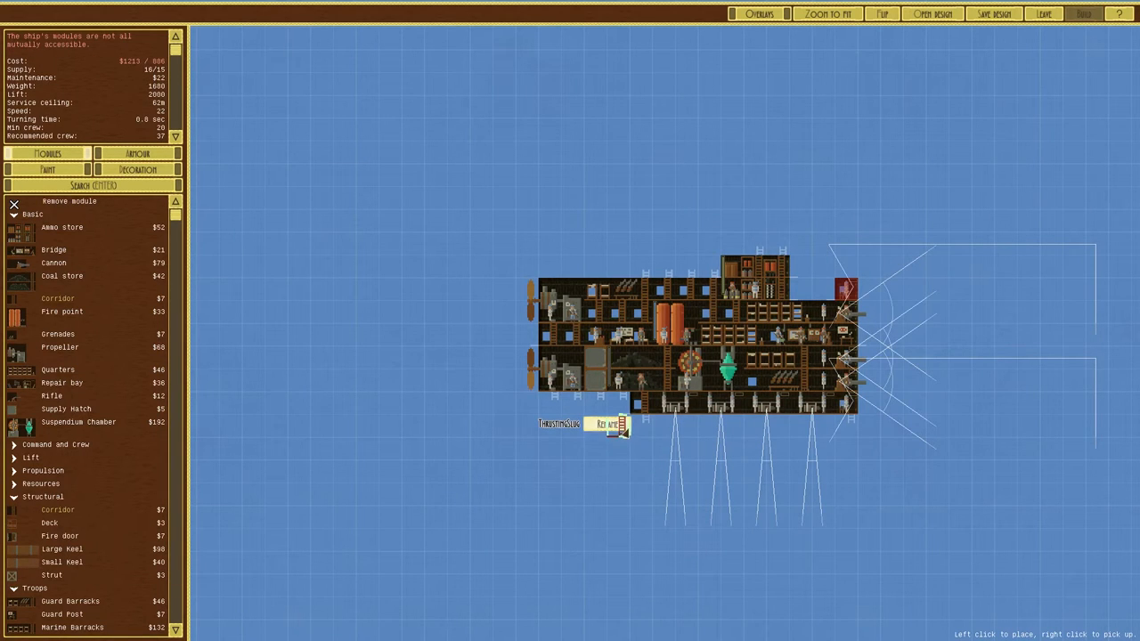
scroll("down", 3)
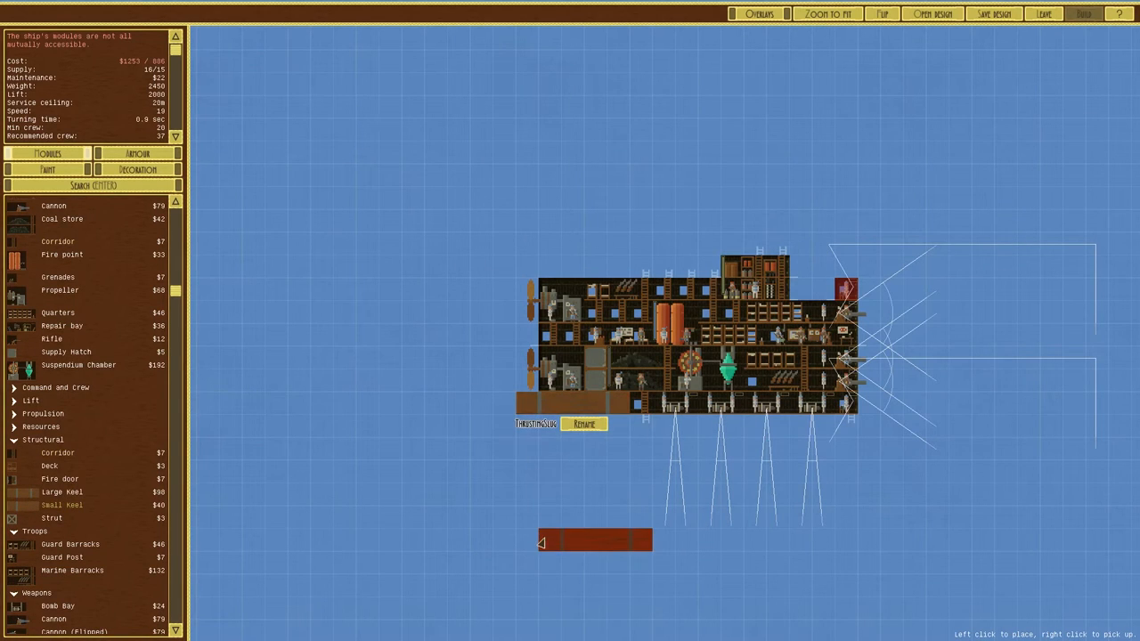
mouse_move(62, 205)
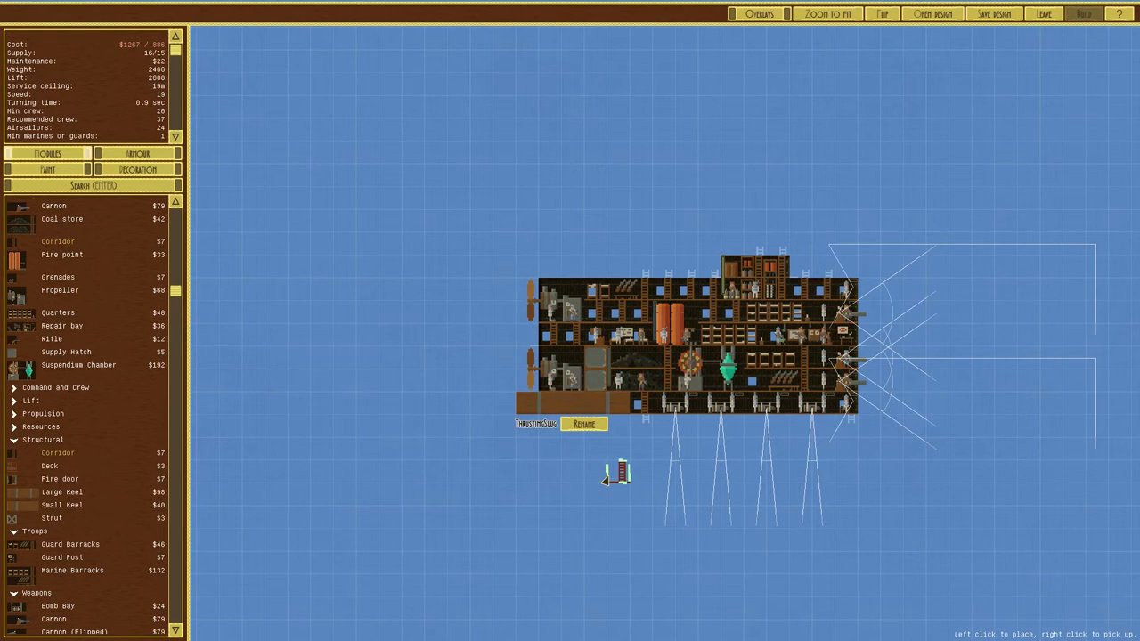
- Paint ThrustingSlug's hull grey and add eye and shark-mouth decorations
left_click(137, 169)
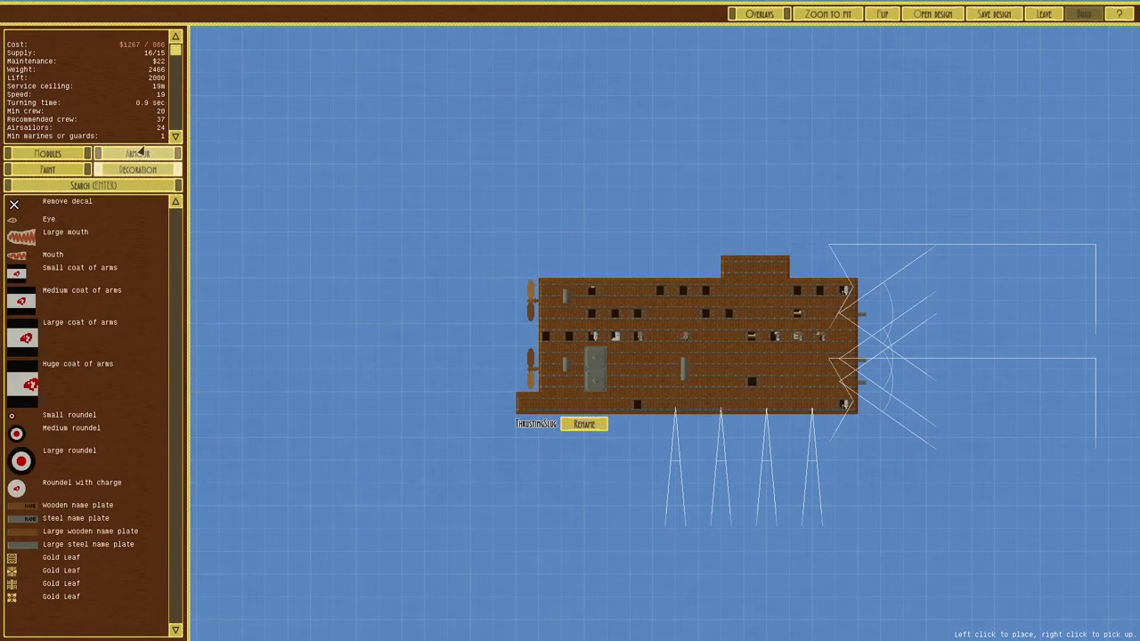
left_click(138, 153)
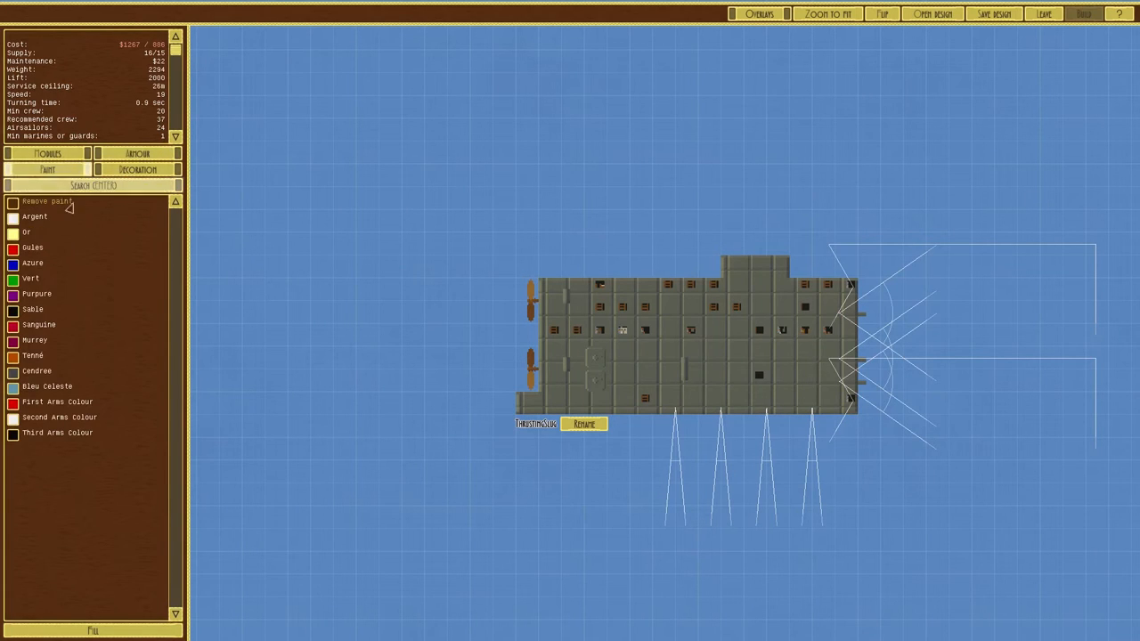
left_click(137, 169)
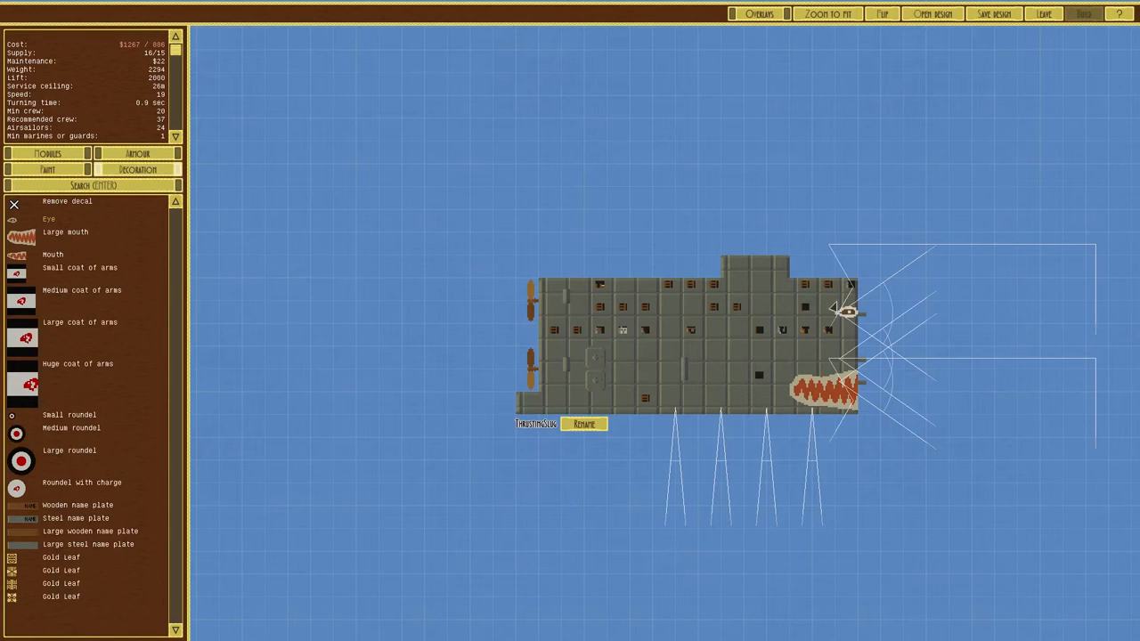
mouse_move(456, 312)
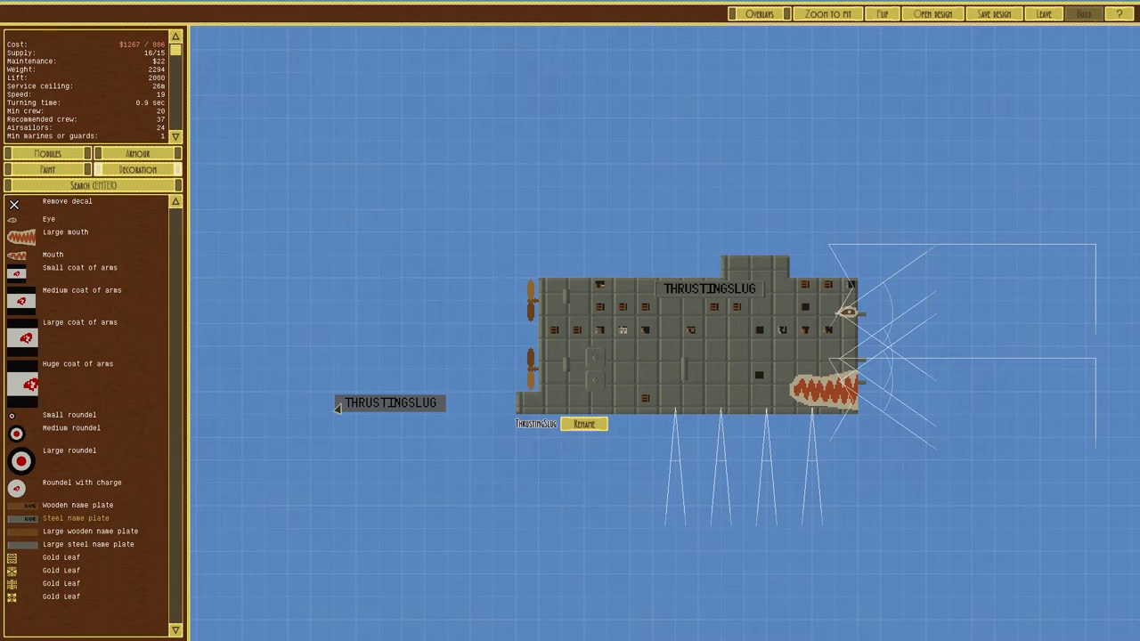
- Save the design as ThrustingSlug and leave the ship designer
left_click(993, 13)
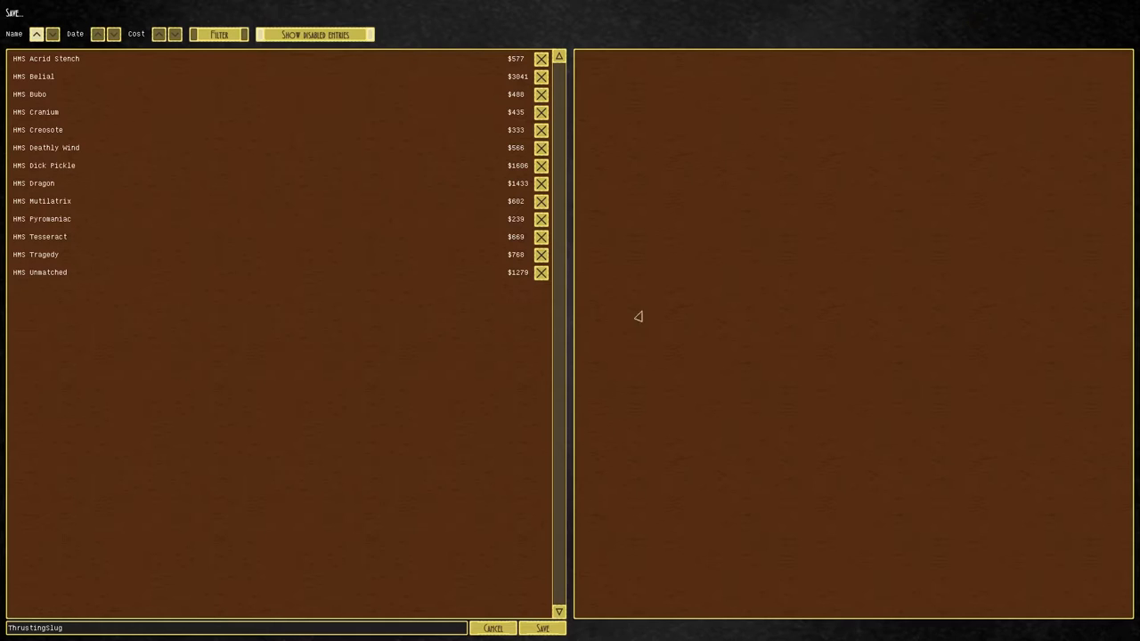
left_click(543, 628)
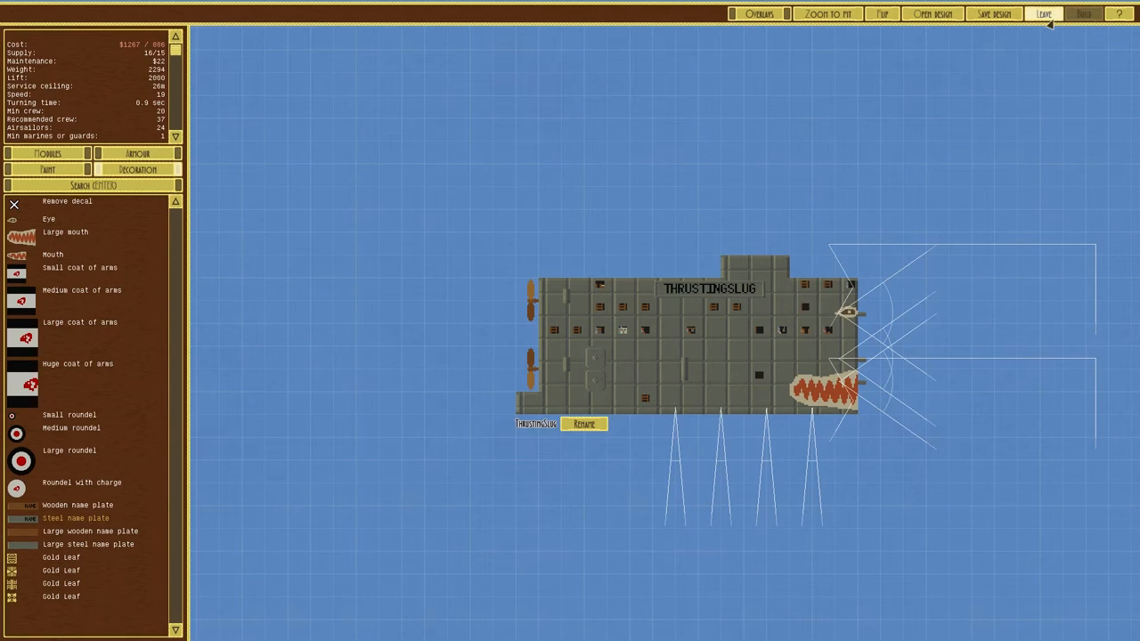
left_click(1042, 13)
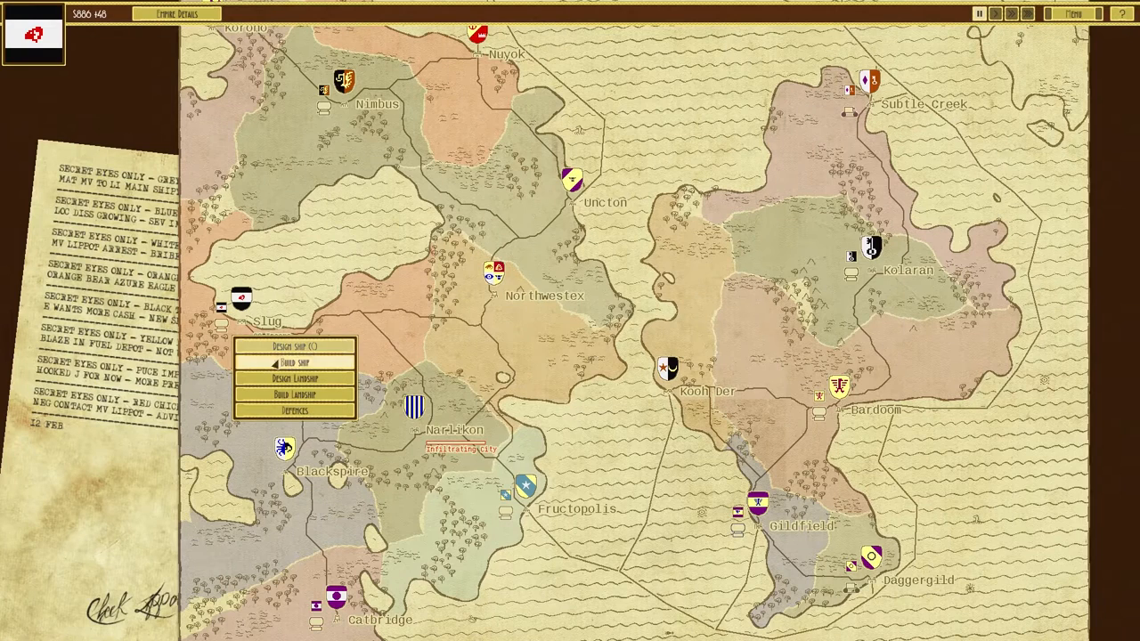
- List Slug's buildable designs and preview ThrustingSlug, HMS Dick Pickle and HMS Deathly Wind
left_click(295, 361)
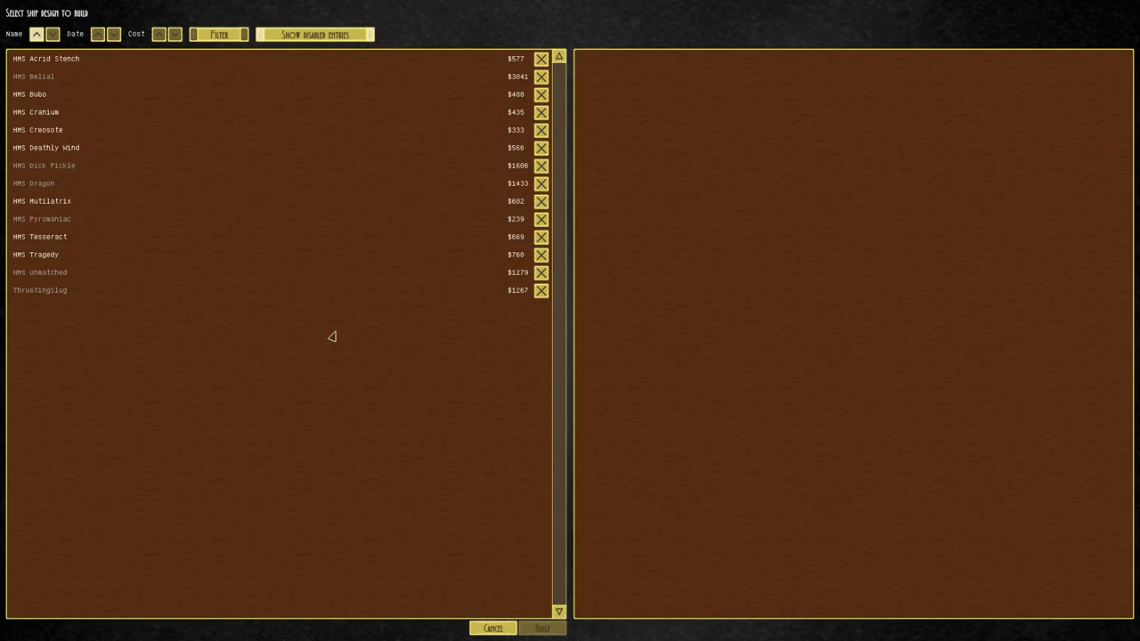
left_click(40, 290)
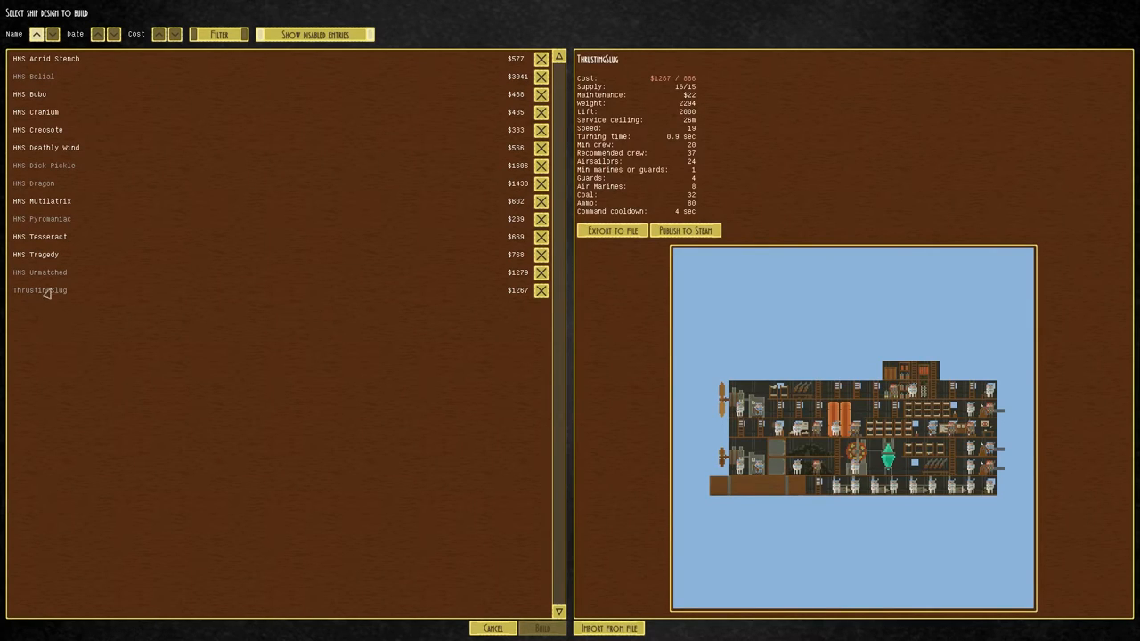
mouse_move(62, 109)
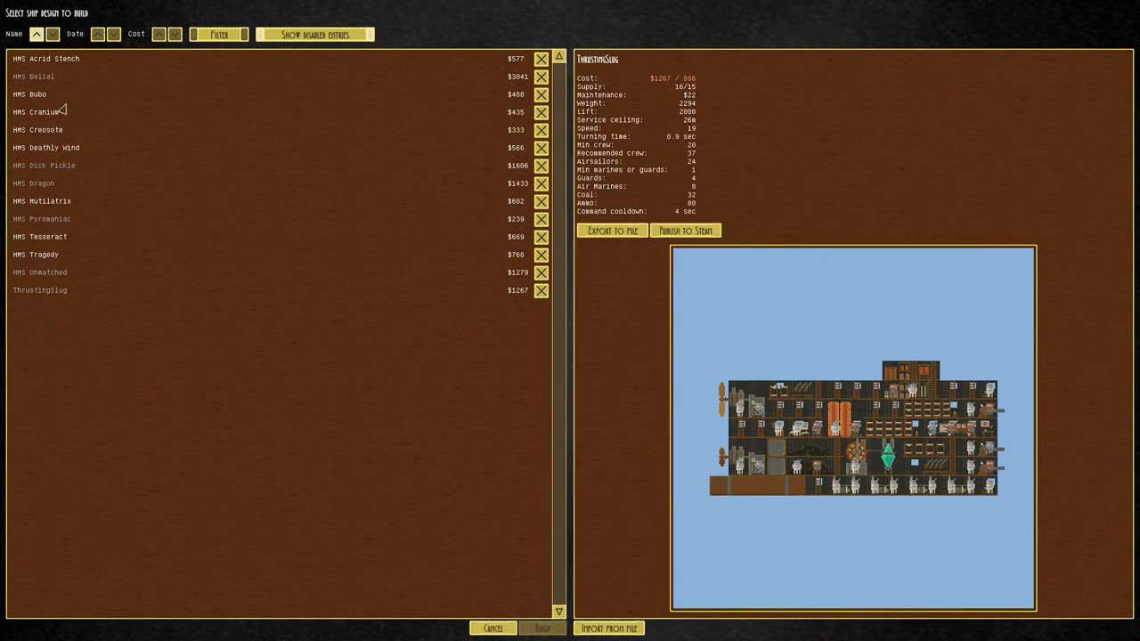
left_click(48, 165)
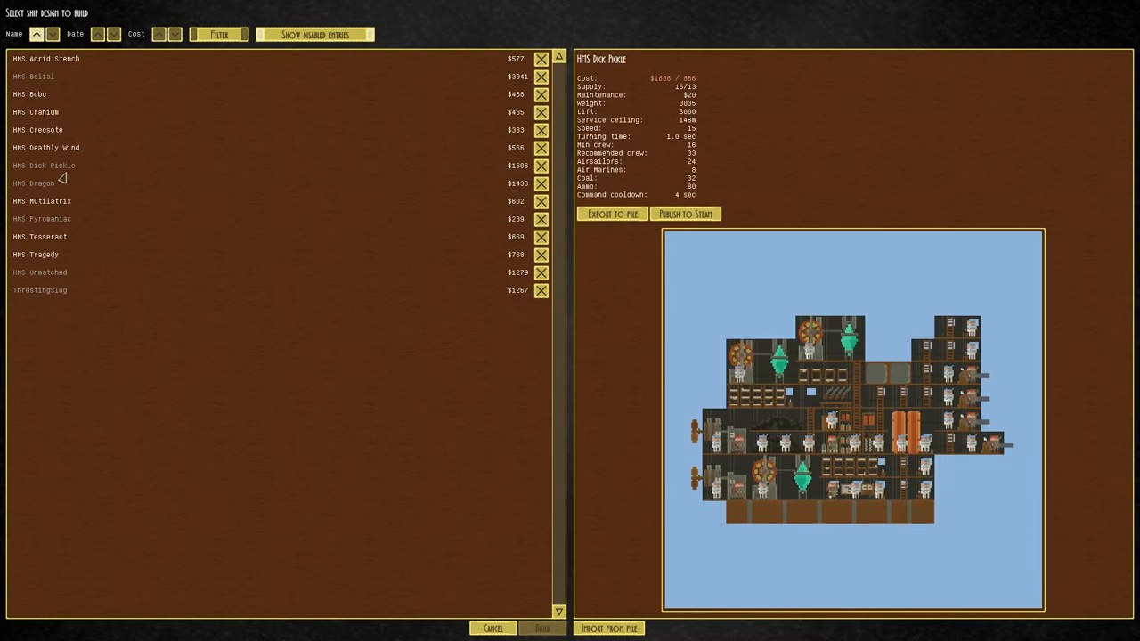
left_click(46, 146)
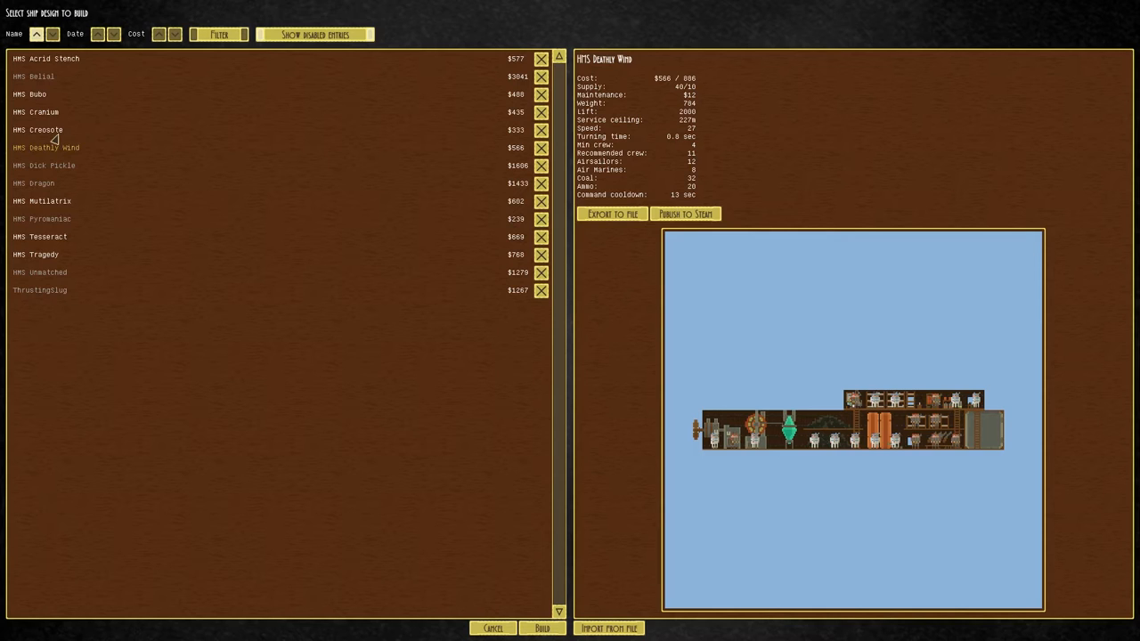
mouse_move(687, 210)
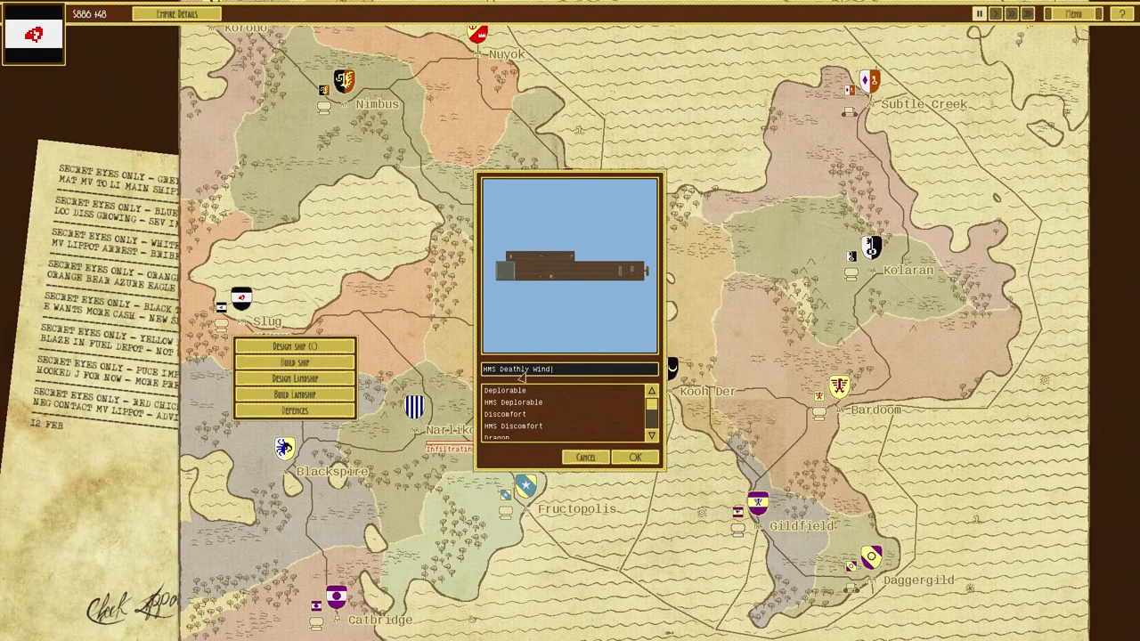
- Accept the ship name so Slug begins building HMS Deathly Wind
left_click(635, 456)
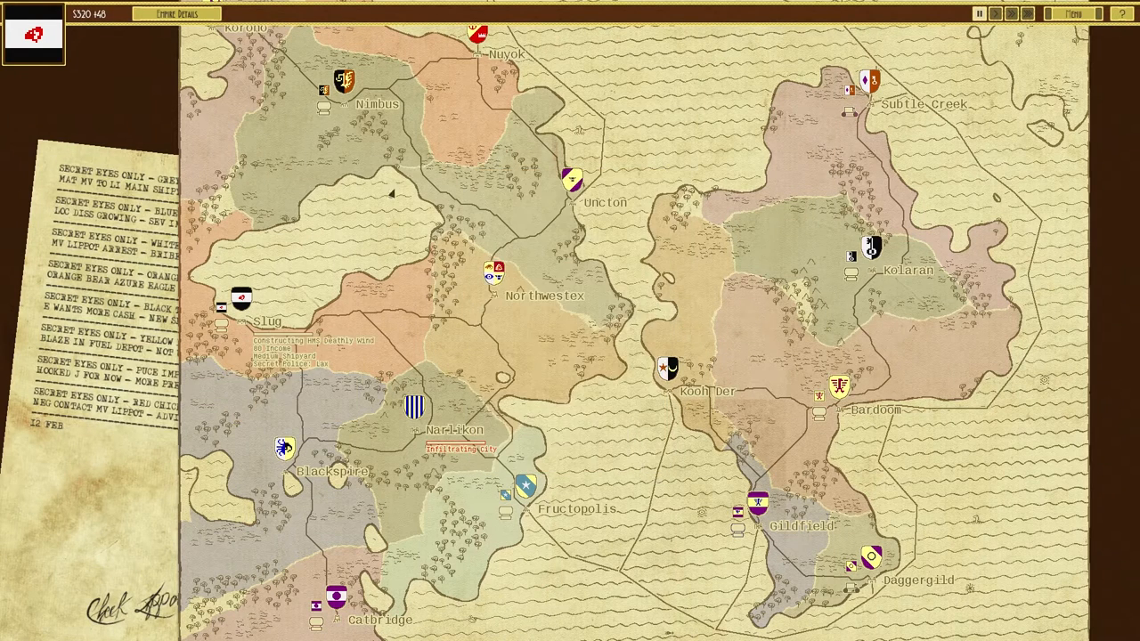
mouse_move(952, 45)
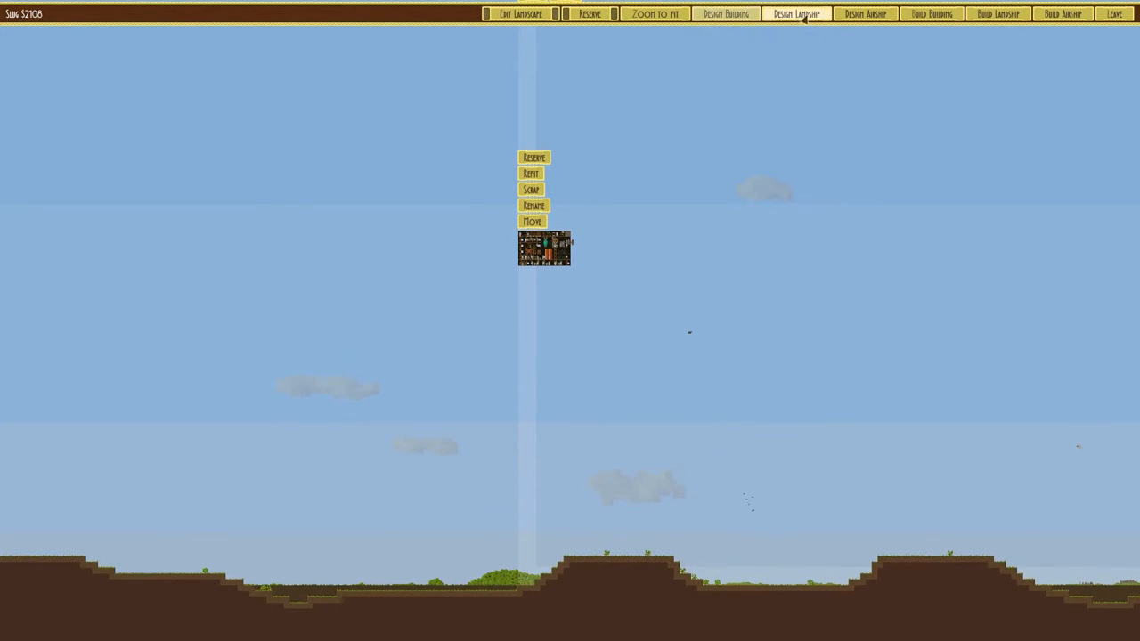
- Buy Defensive Structure 17 for Slug, accept its name, and pick it up to reposition
left_click(795, 13)
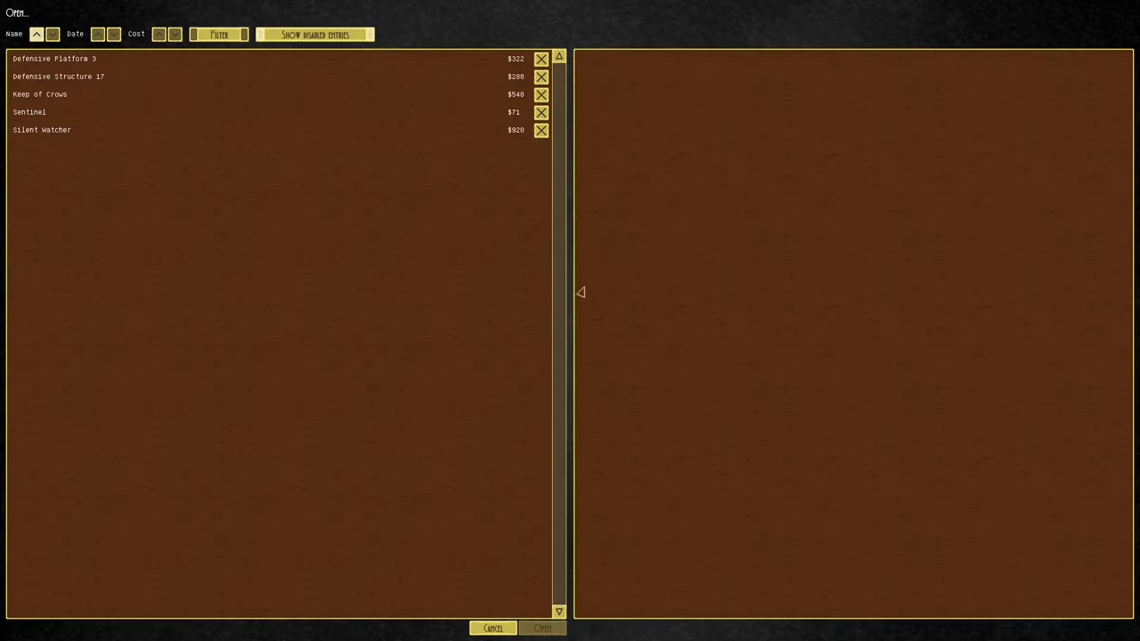
mouse_move(75, 85)
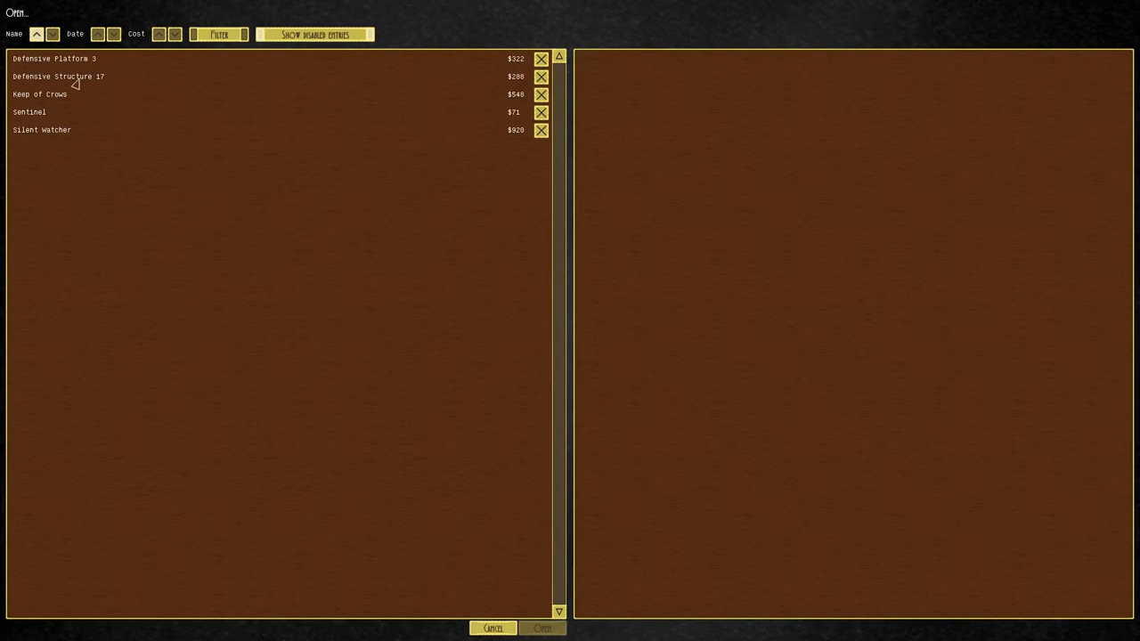
left_click(58, 76)
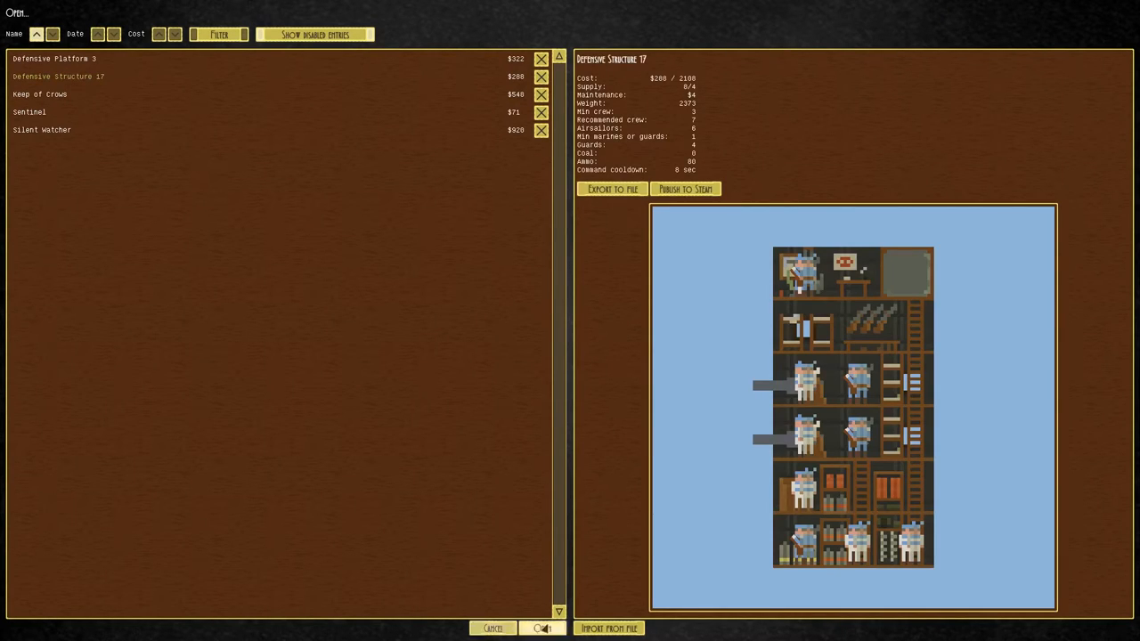
left_click(542, 628)
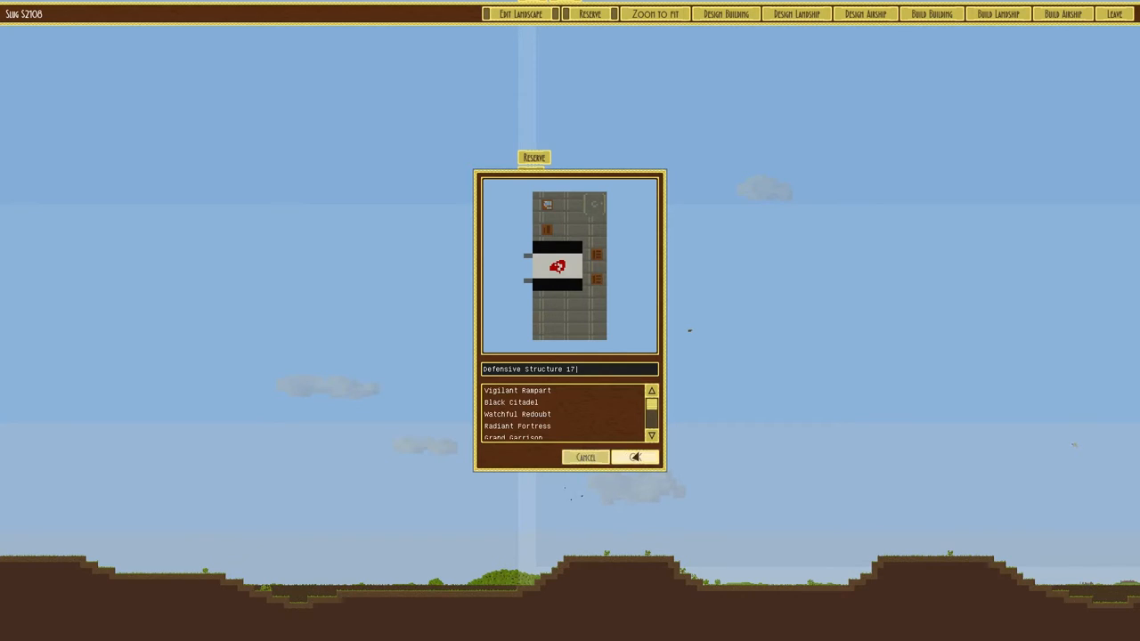
left_click(634, 457)
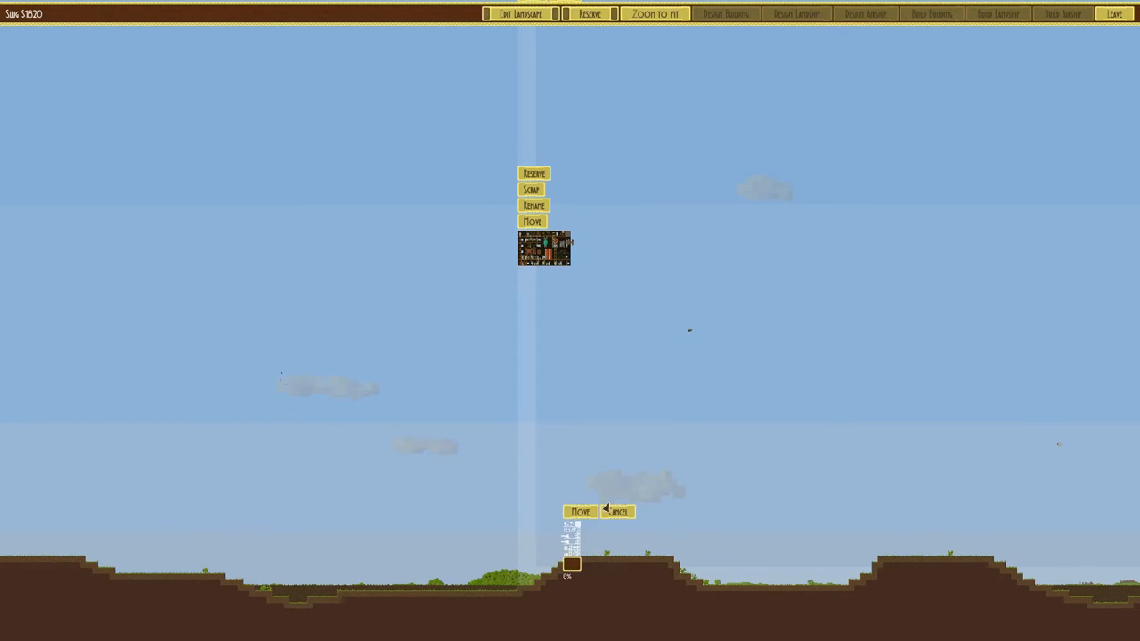
left_click(580, 511)
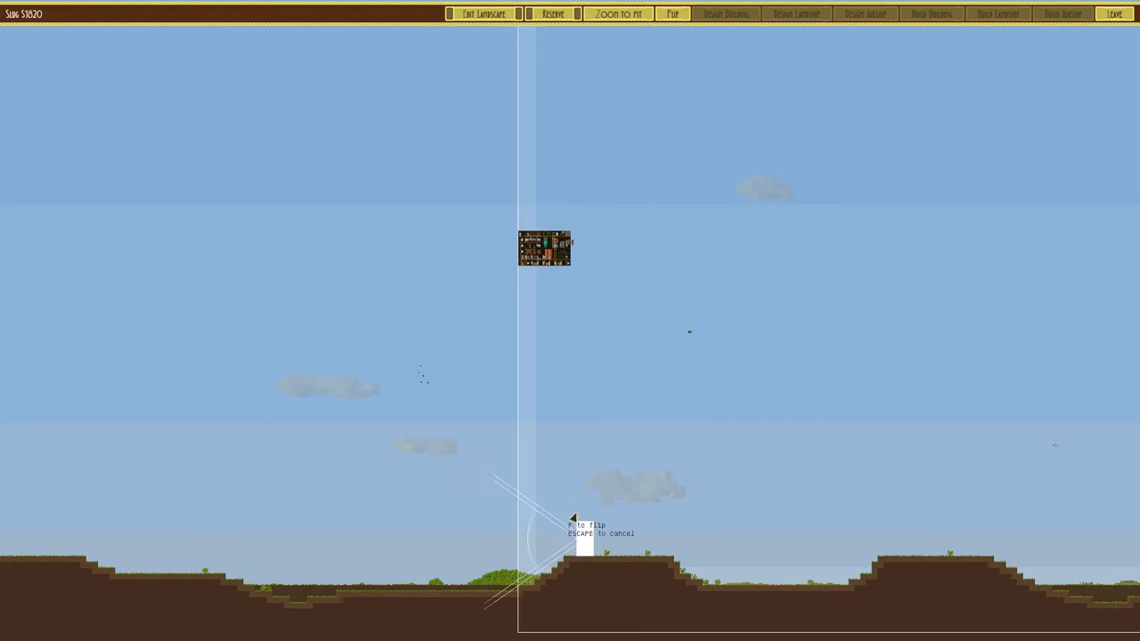
- Place the new defensive structure and go to the Narlikon attack setup
right_click(544, 248)
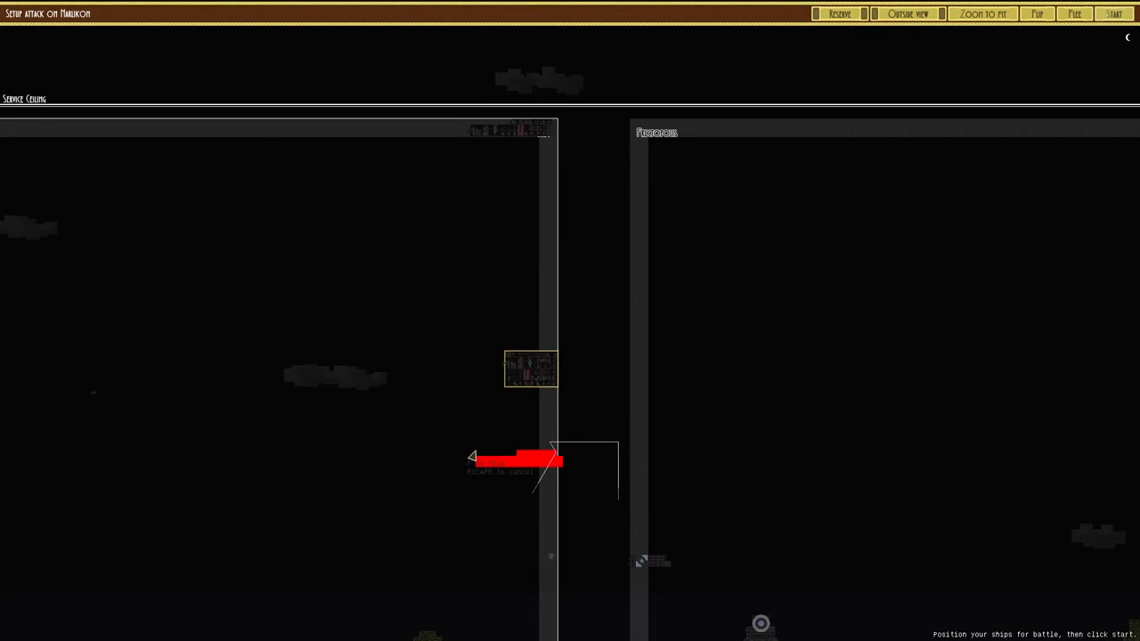
- Set both Slug ships inside Slug's deployment zone
right_click(531, 369)
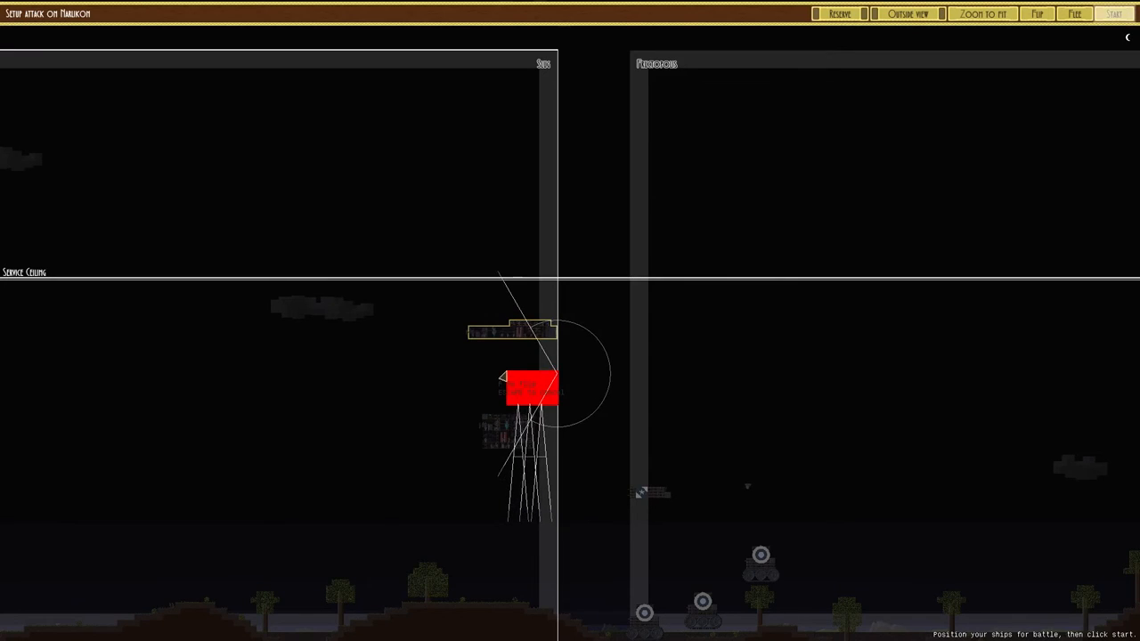
right_click(531, 389)
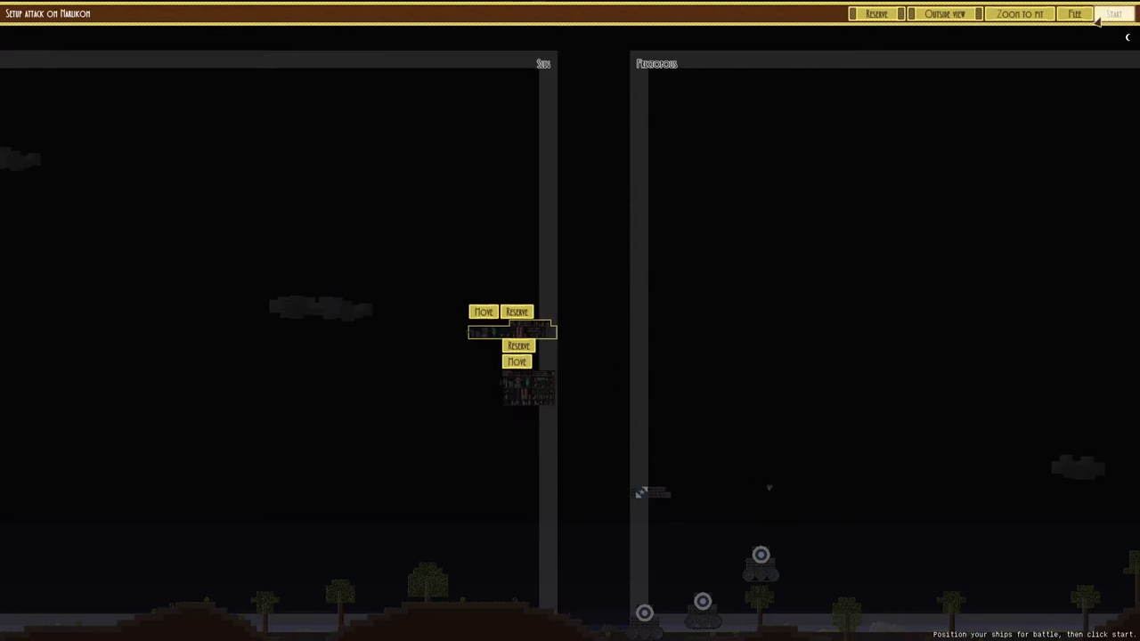
- Select HMS Deathly Wind and both Slug ships, then move them to the marked position
left_click(1113, 14)
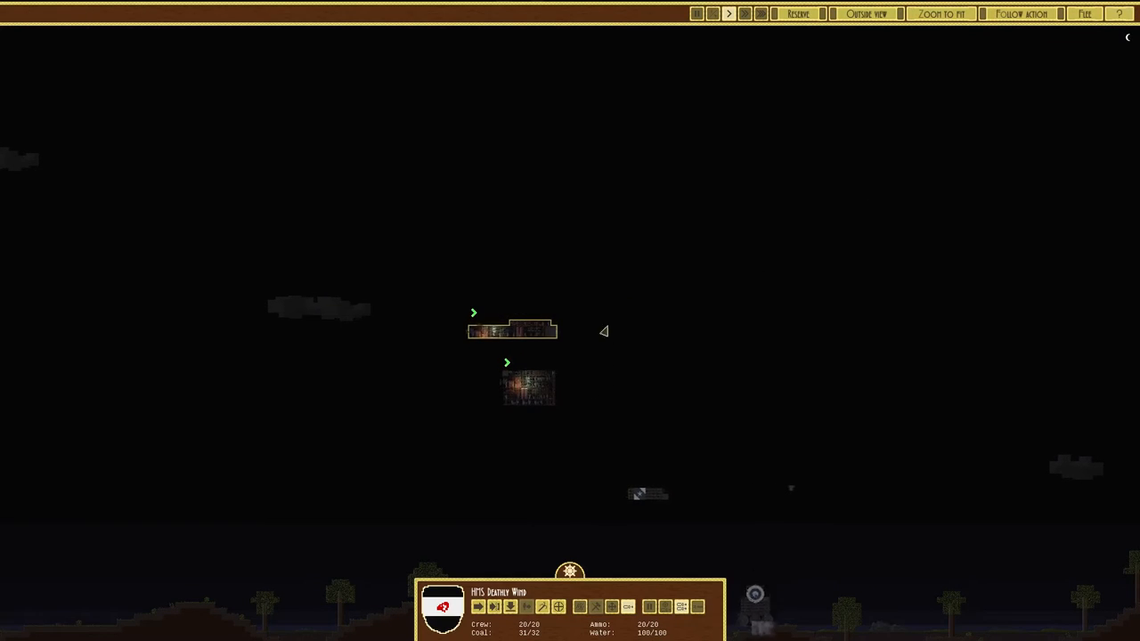
left_click(696, 13)
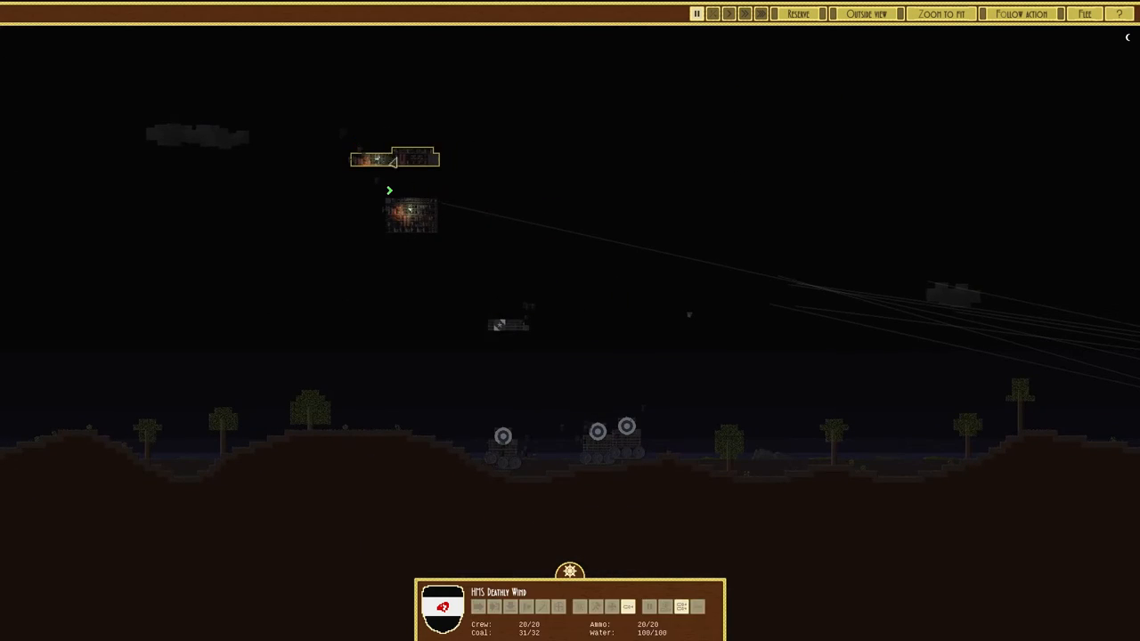
left_click(410, 214)
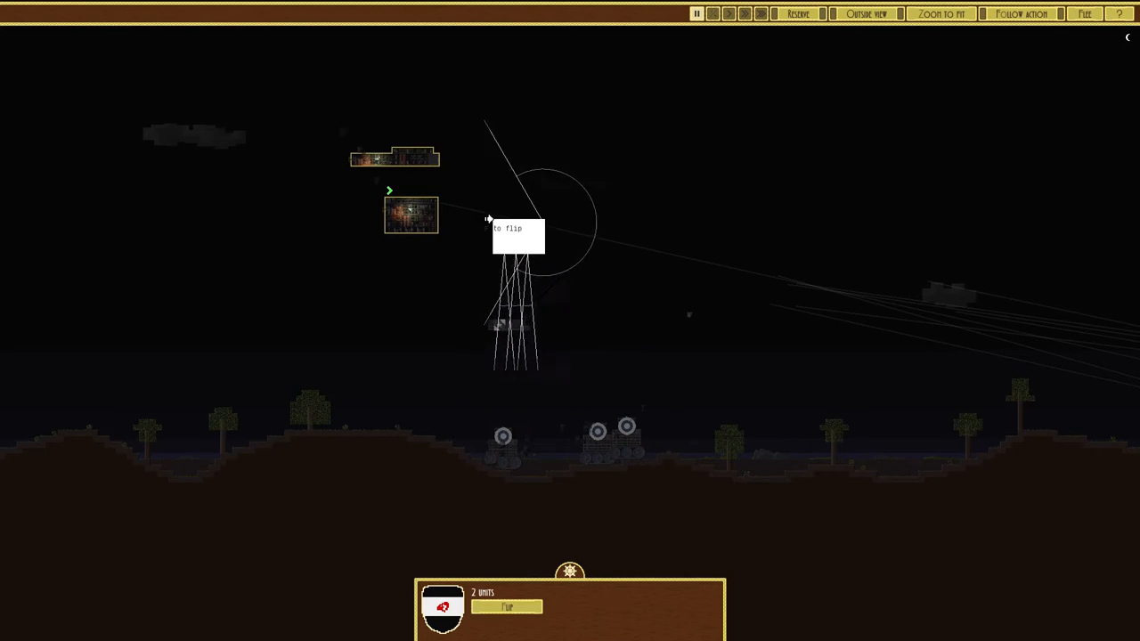
left_click(507, 607)
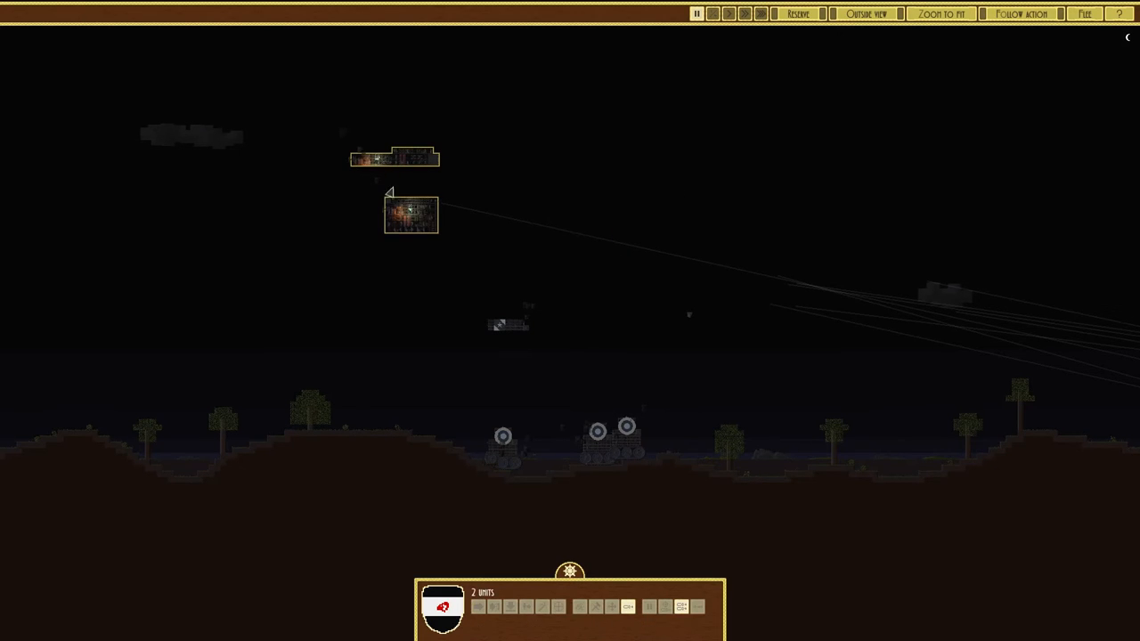
- Order the ships at the enemy landships, then command HMS Deathly Wind alone
left_click(728, 14)
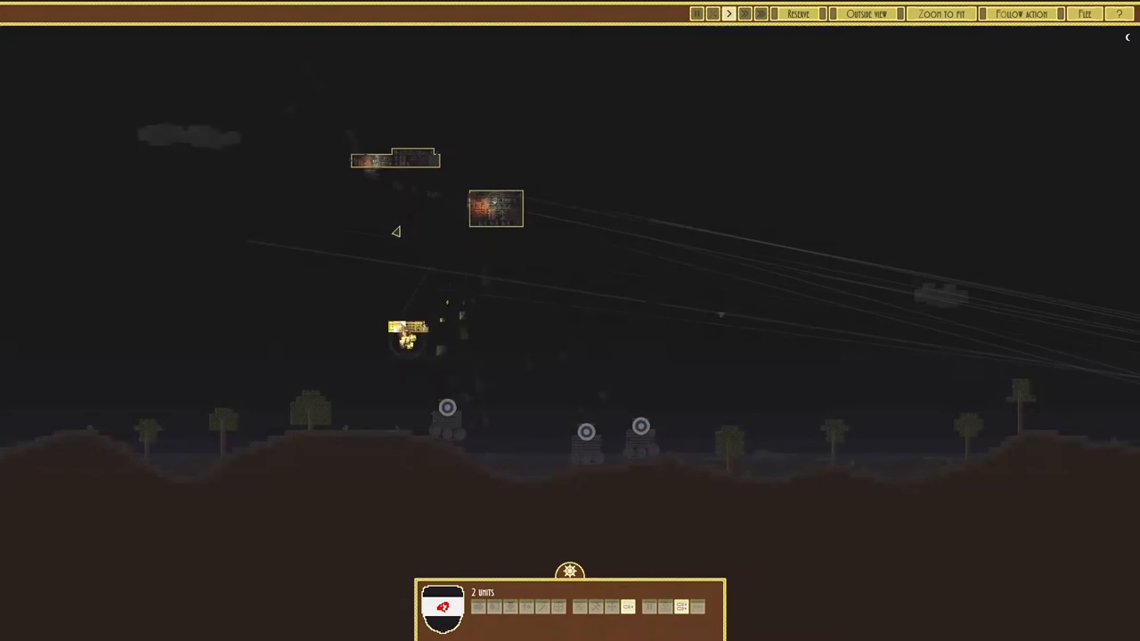
left_click(696, 13)
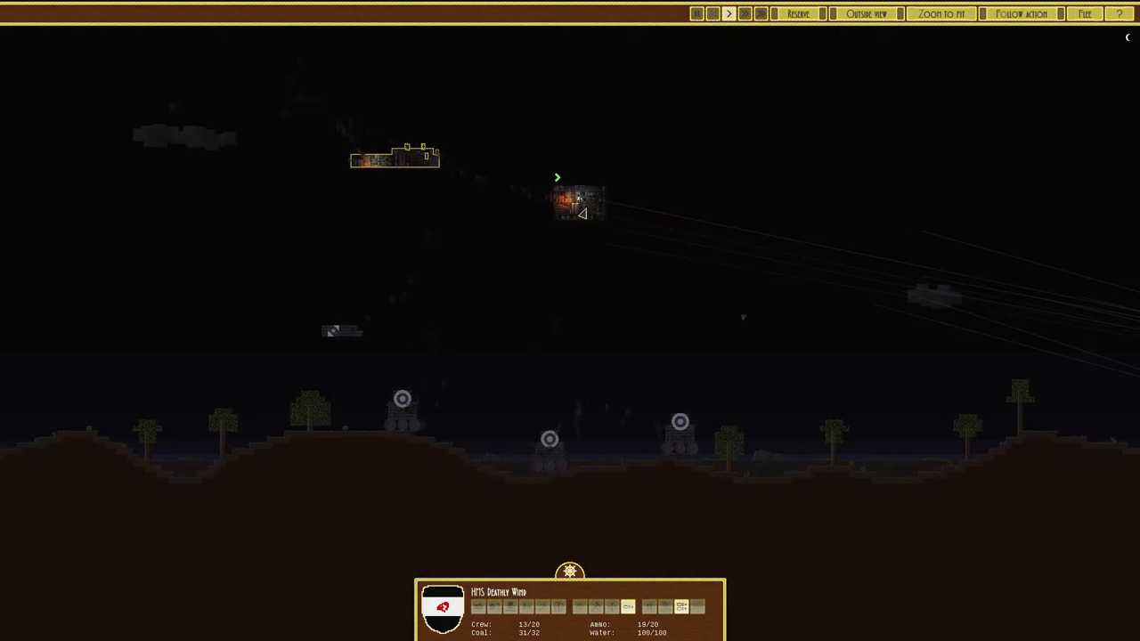
left_click(598, 194)
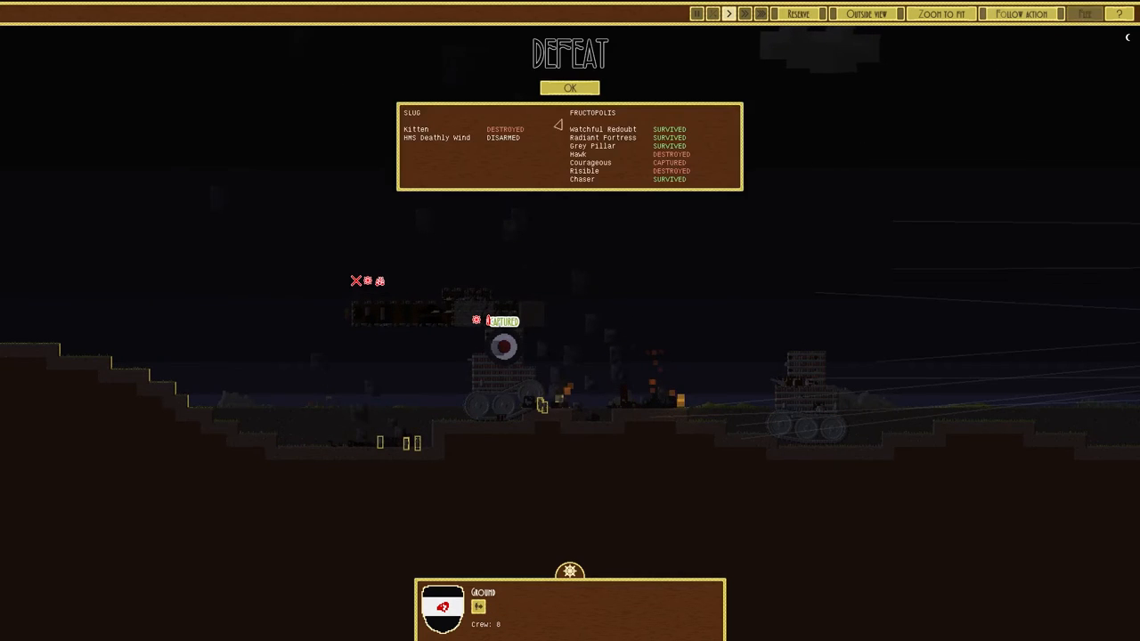
- Dismiss the DEFEAT summary to return to the world map
left_click(569, 87)
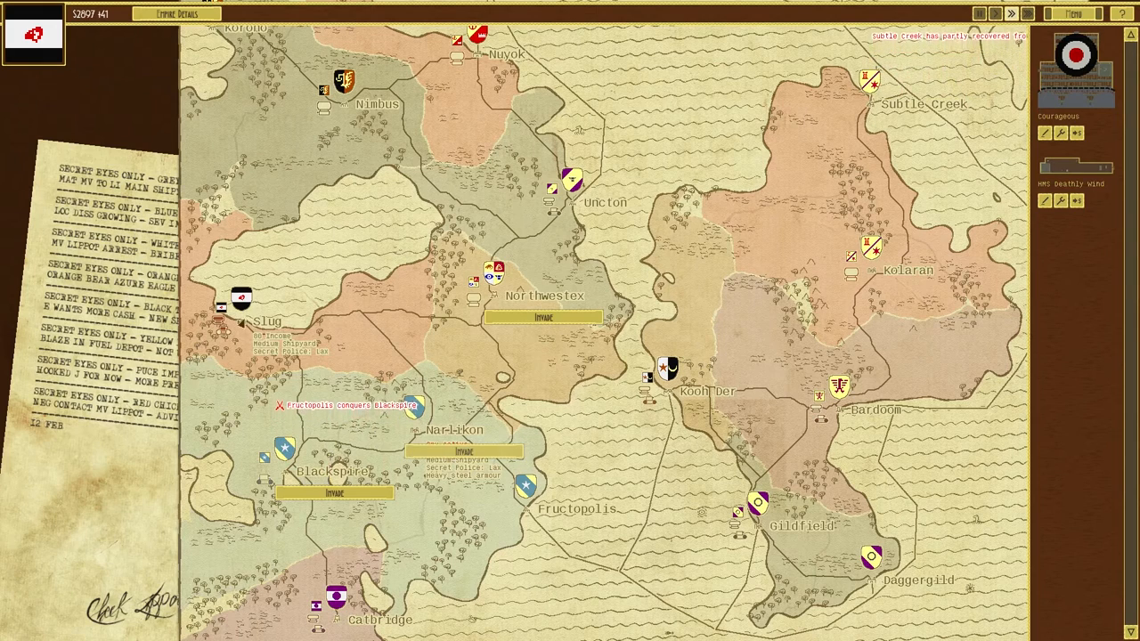
- Build a new ThrustingSlug airship at Slug and confirm its name
right_click(222, 325)
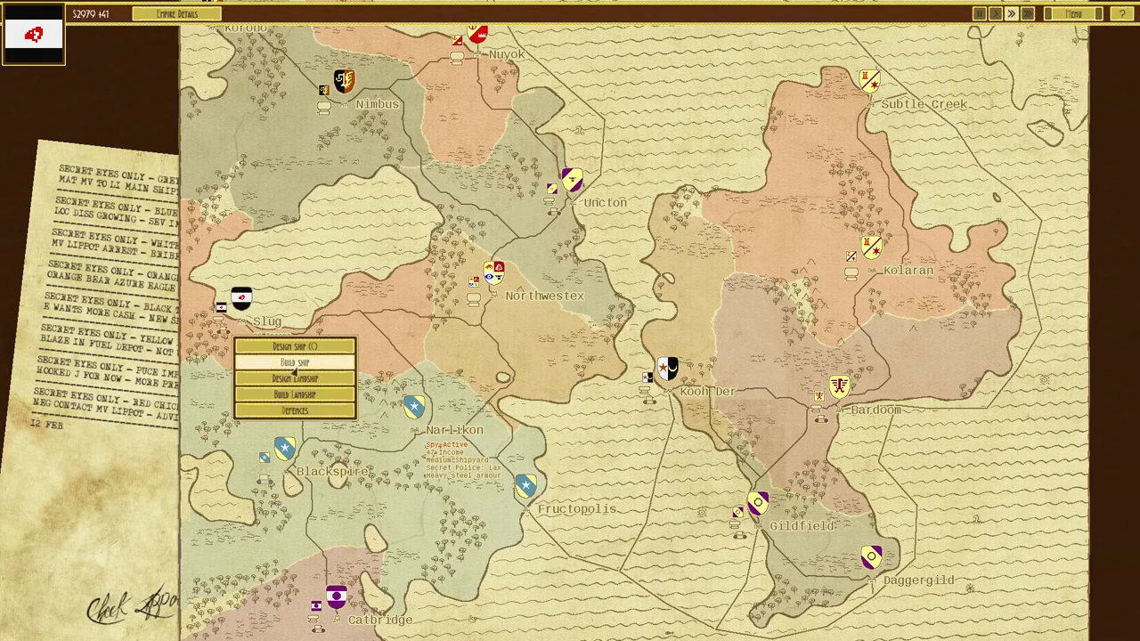
left_click(294, 361)
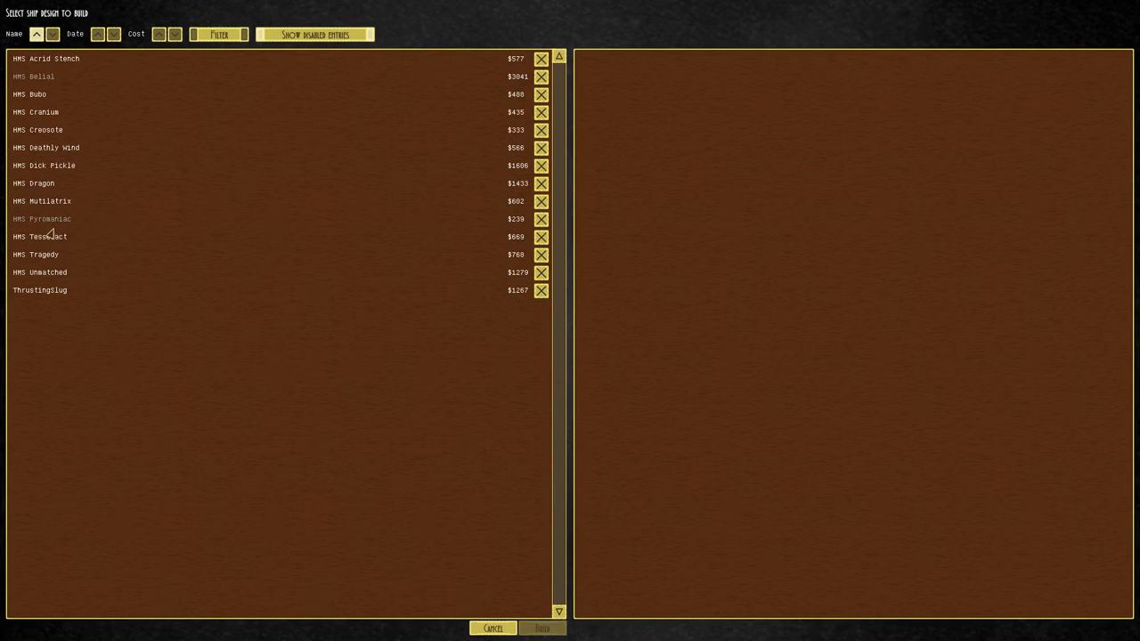
left_click(40, 290)
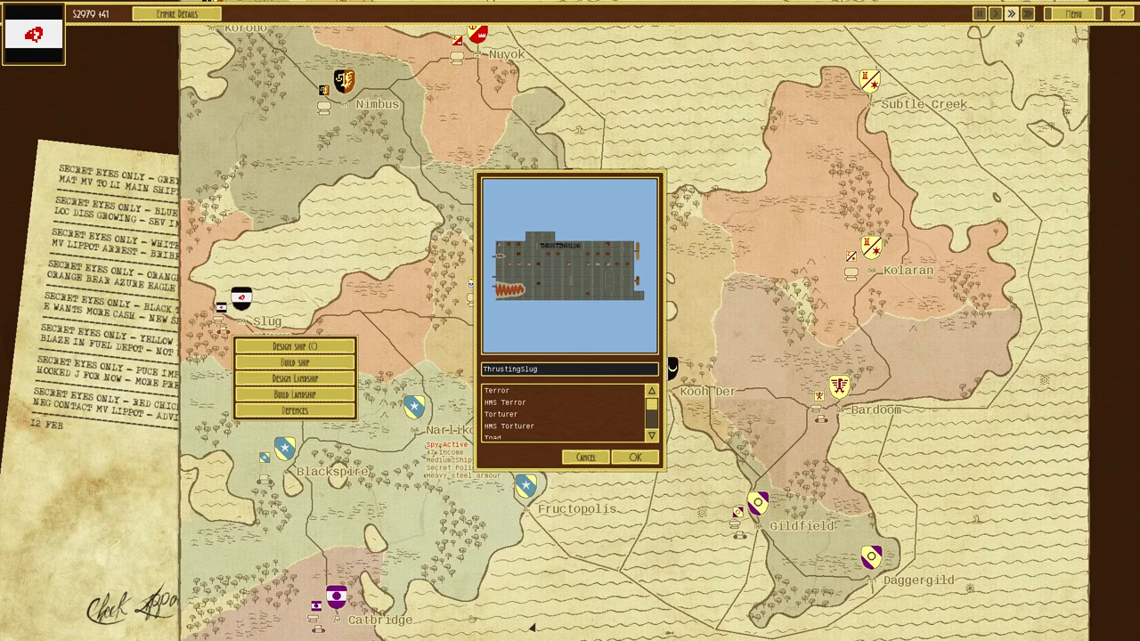
left_click(635, 456)
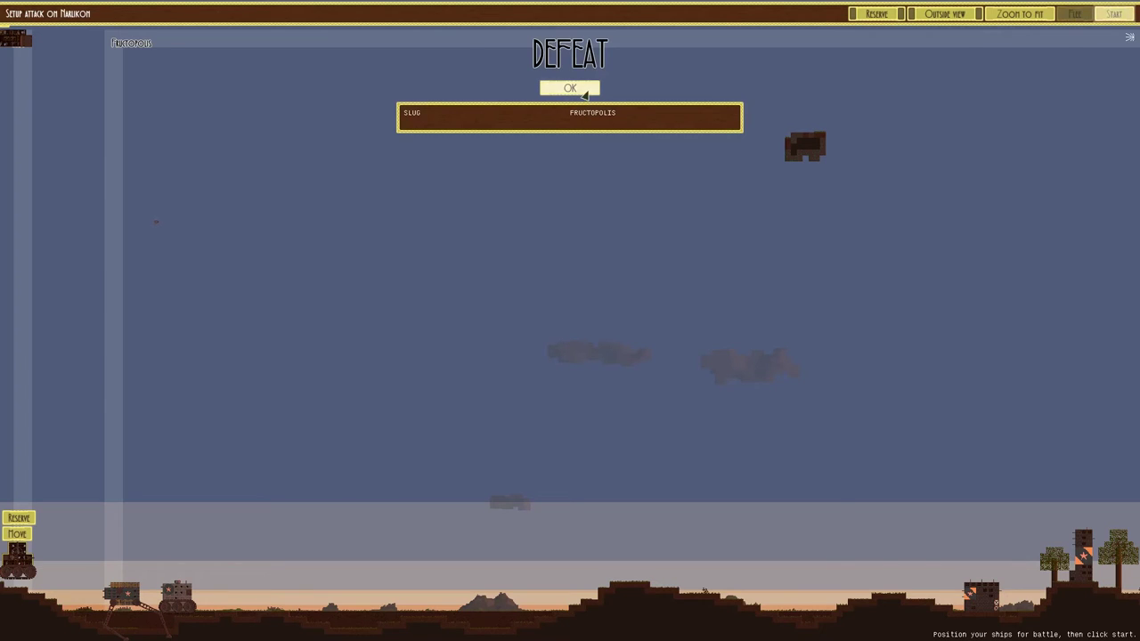
- Clear the leftover DEFEAT notice and start the battle for Narlikon
left_click(569, 87)
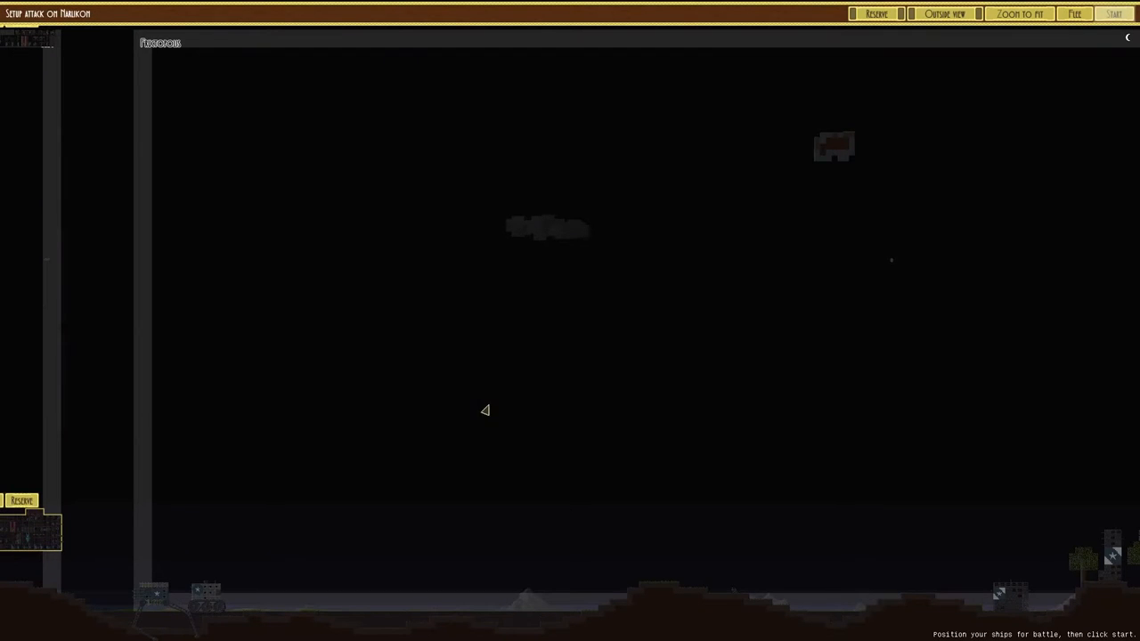
mouse_move(305, 486)
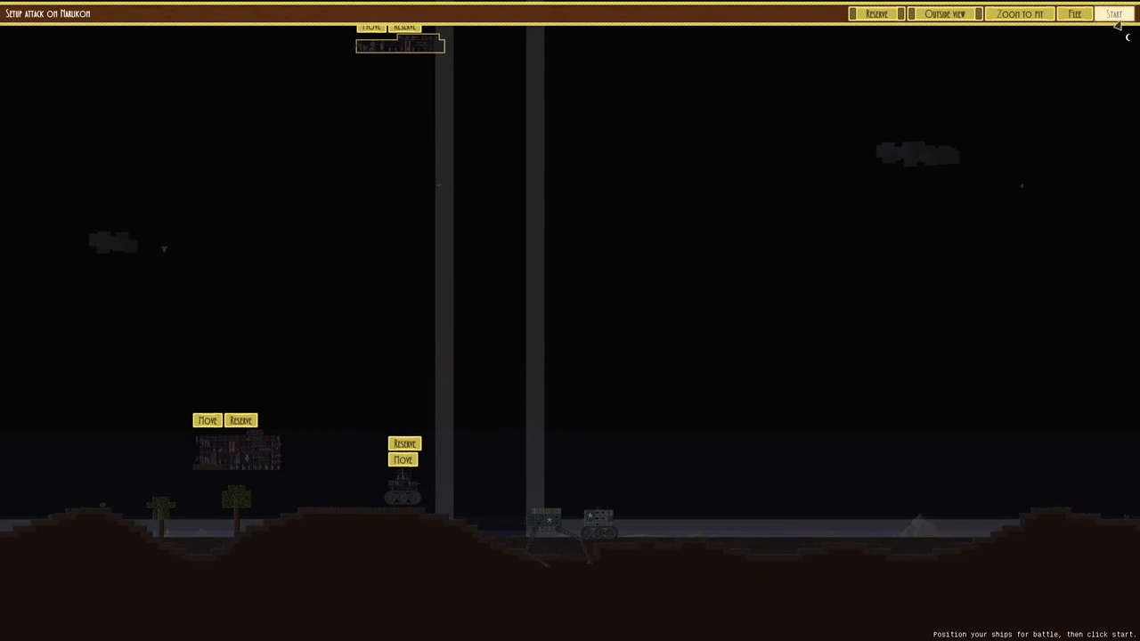
left_click(1114, 13)
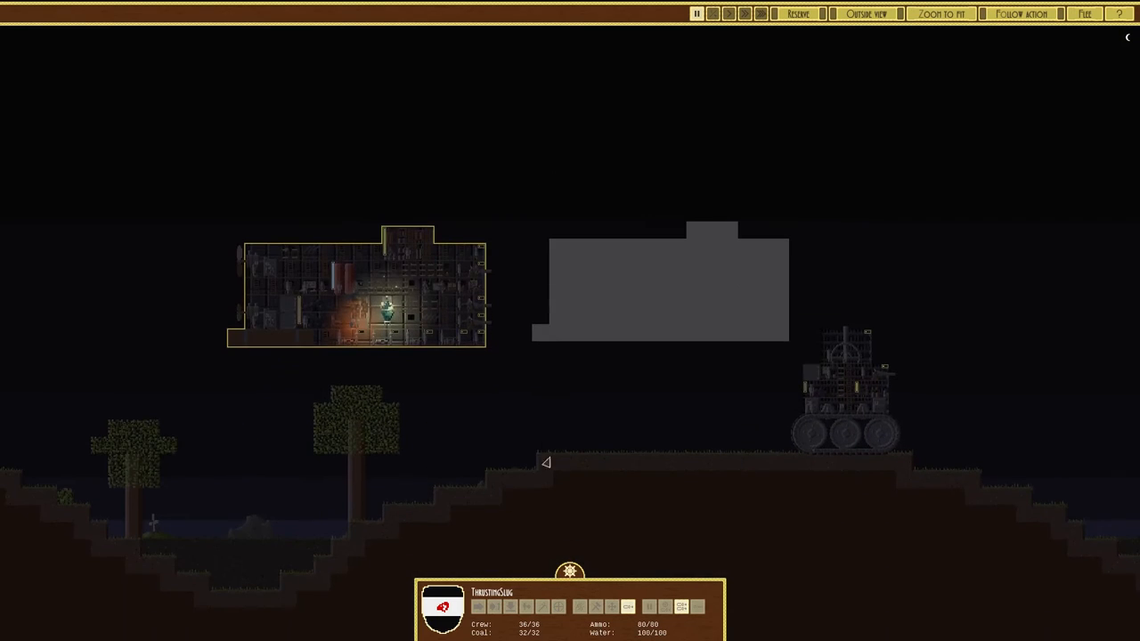
mouse_move(402, 310)
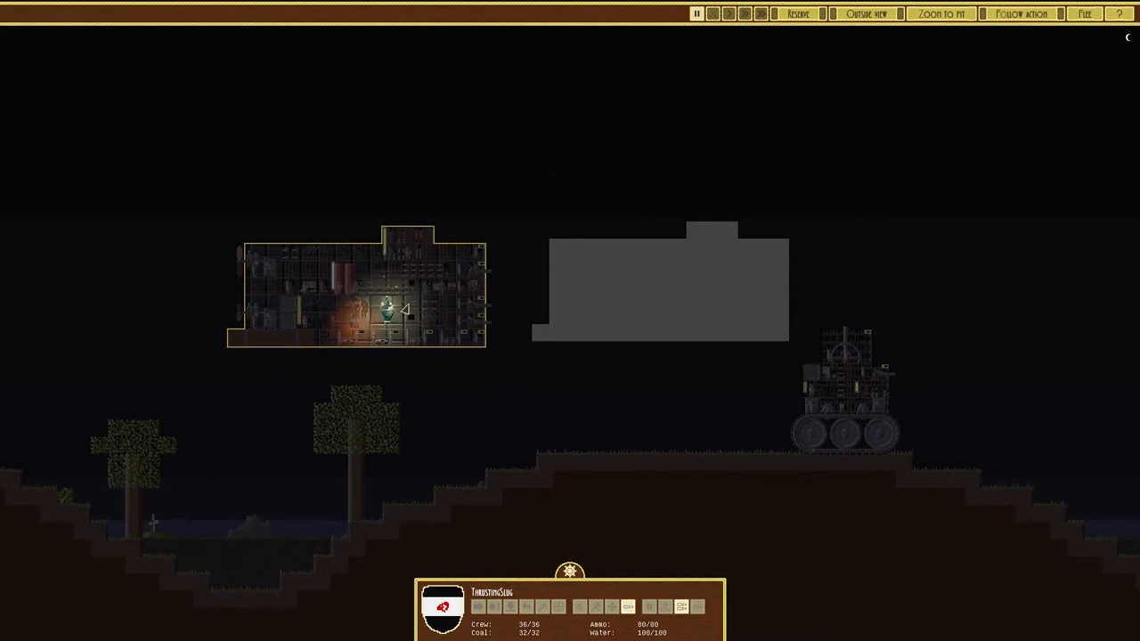
mouse_move(535, 395)
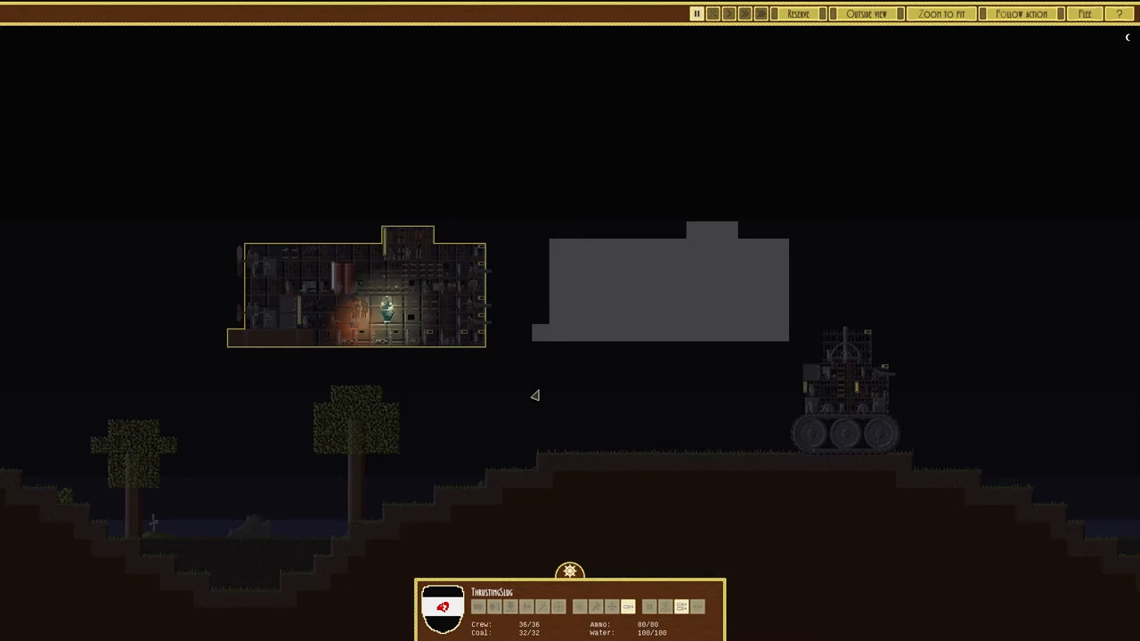
- Send ThrustingSlug at the enemy landship and HMS Deathly Wind to the marked position
left_click(711, 13)
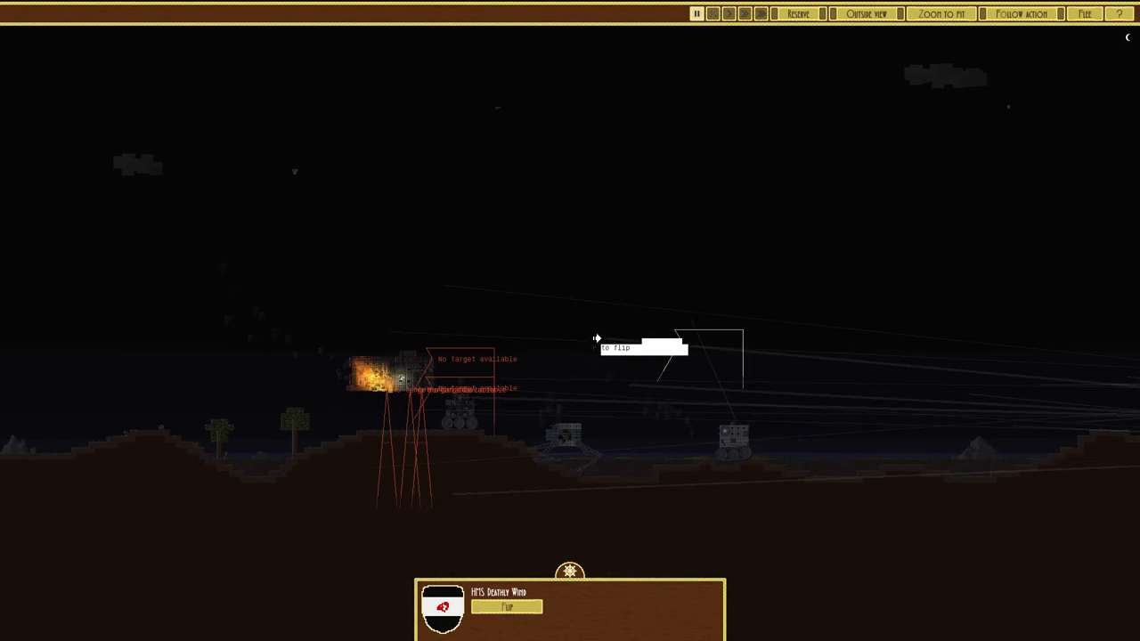
left_click(711, 13)
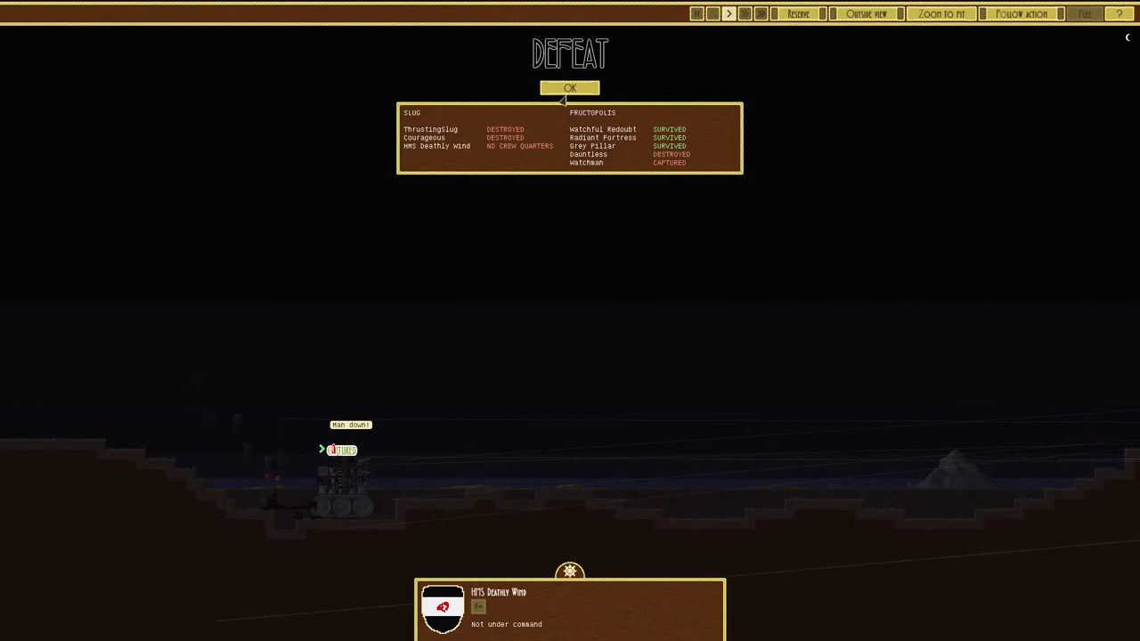
- Dismiss the defeat report and right-click on the campaign map
left_click(569, 87)
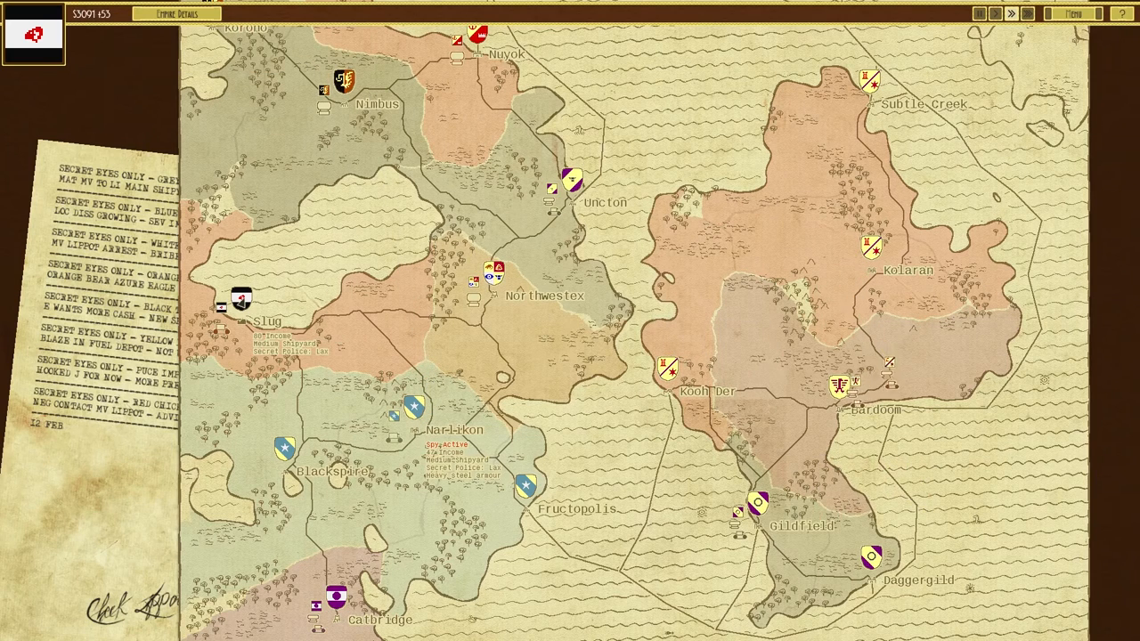
right_click(241, 301)
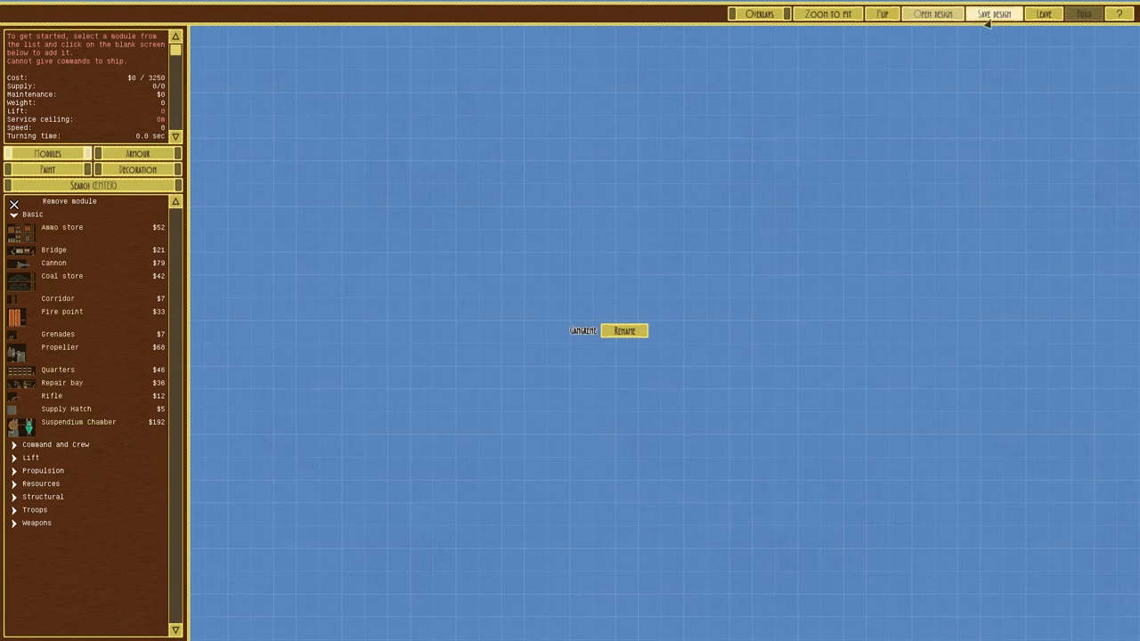
- Load ThrustingSlug, add top Suspendium Chambers, and begin saving the design
left_click(931, 13)
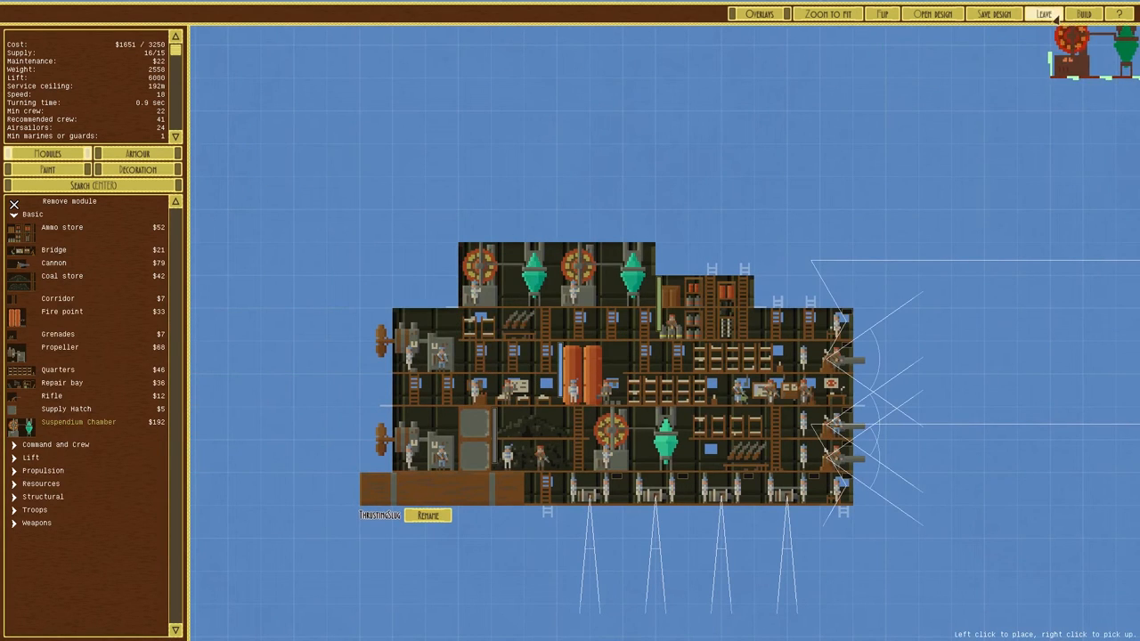
left_click(992, 13)
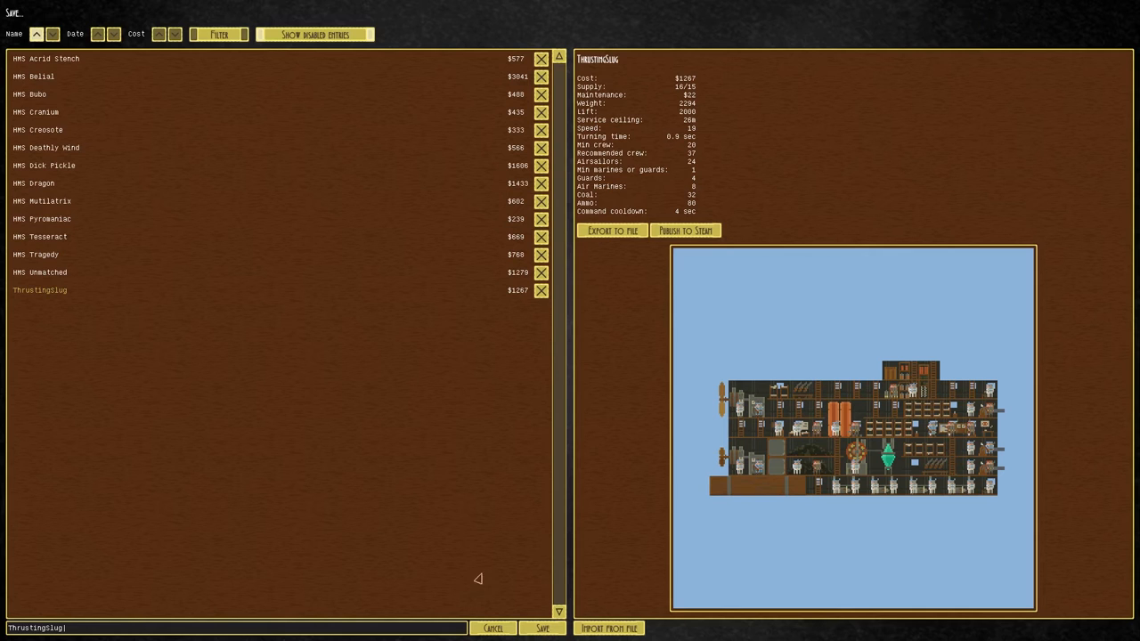
- Overwrite the saved ThrustingSlug design and queue it for construction at Slug
left_click(541, 628)
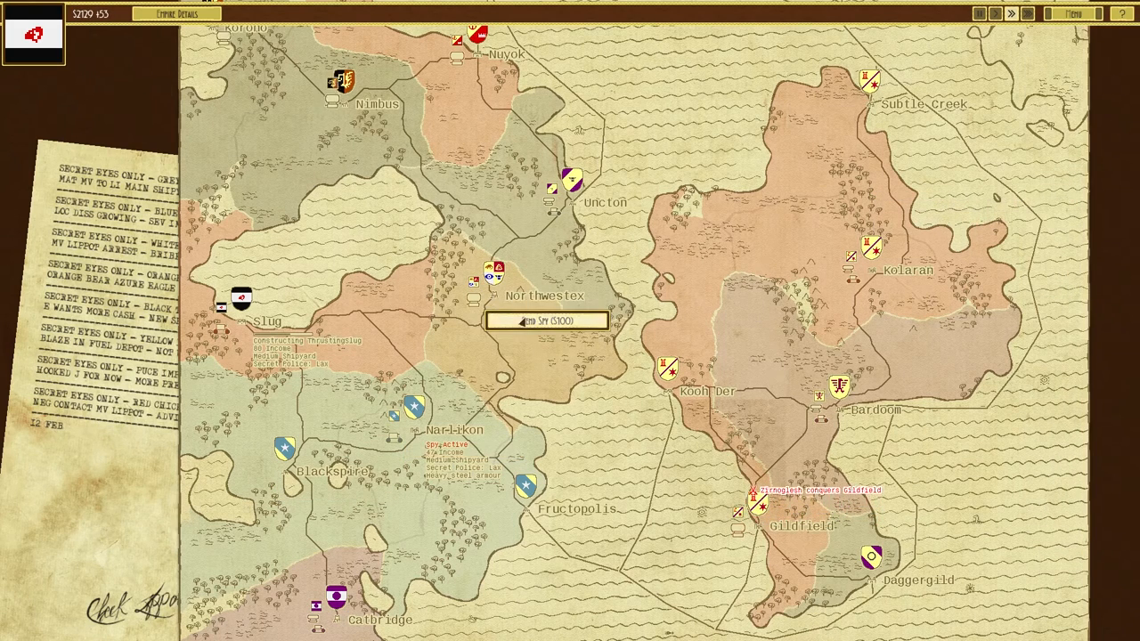
- Order Slug's fleet to attack Narlikon, reaching the pre-battle setup screen
left_click(545, 320)
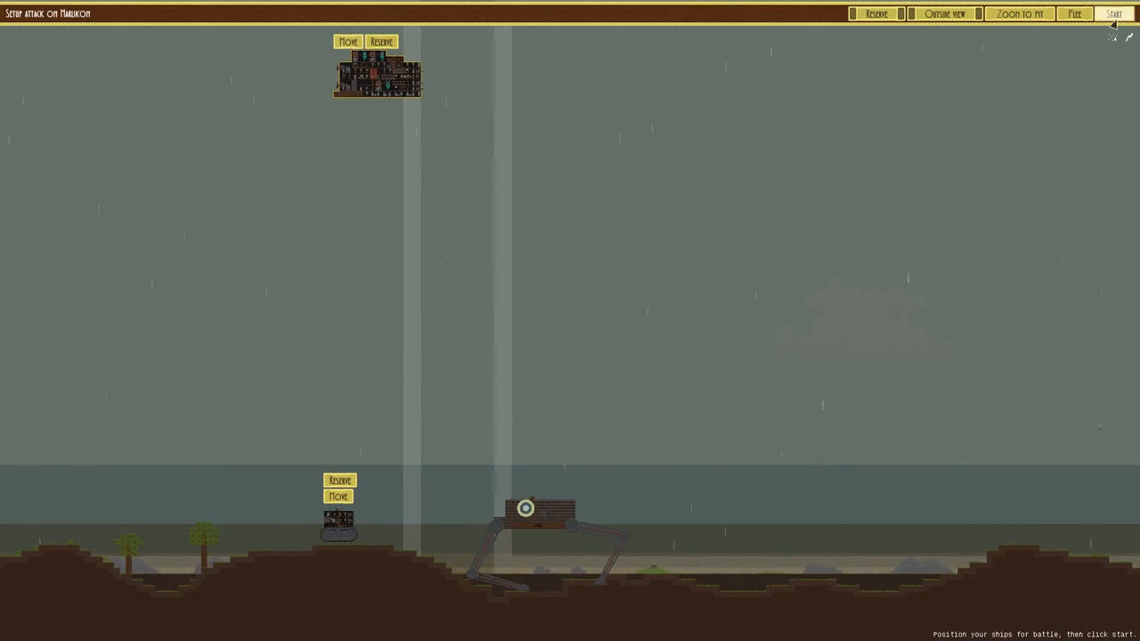
- Start the Narlikon battle and let it end in defeat, with Watchman and ThrustingSlug surrendering
left_click(1114, 14)
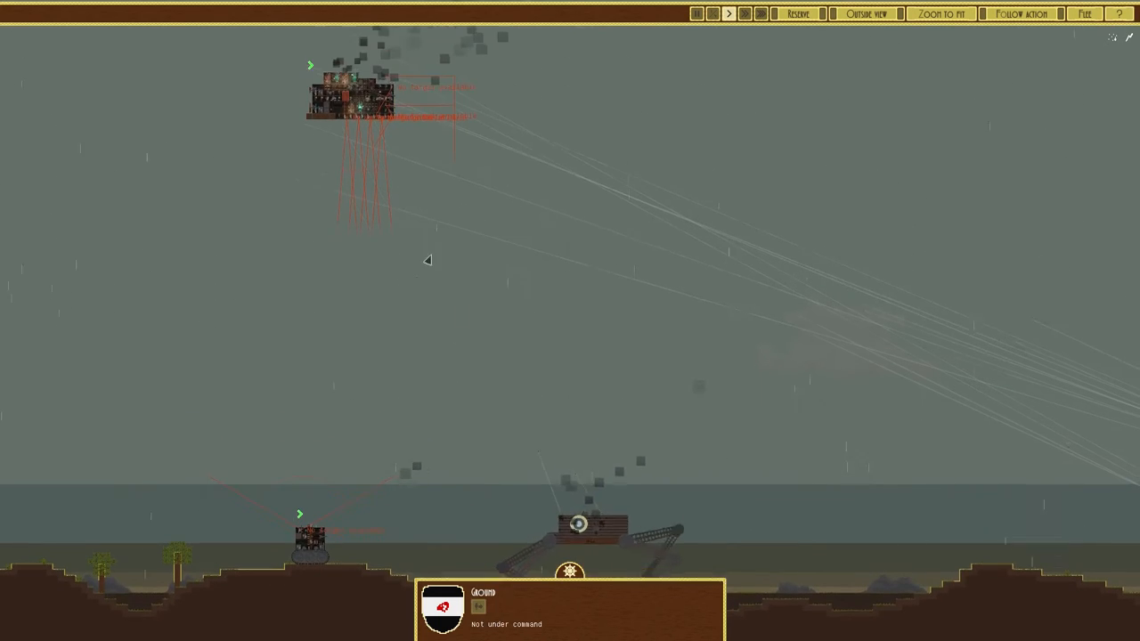
left_click(578, 524)
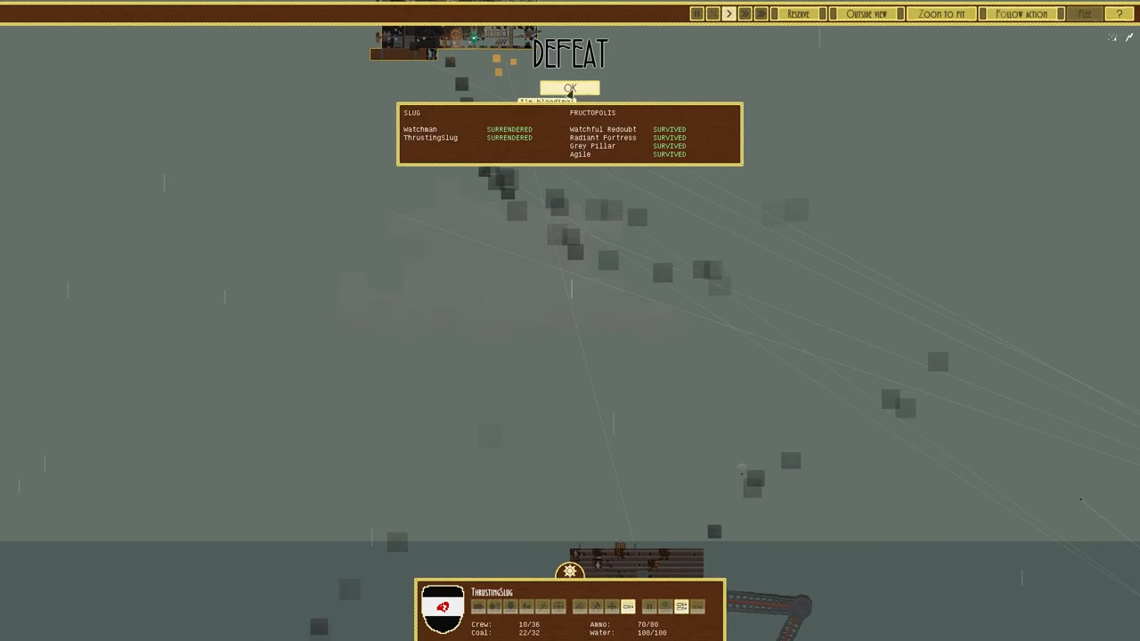
- Dismiss the defeat results and open ThrustingSlug for refitting at a $361 rebuild cost
left_click(570, 89)
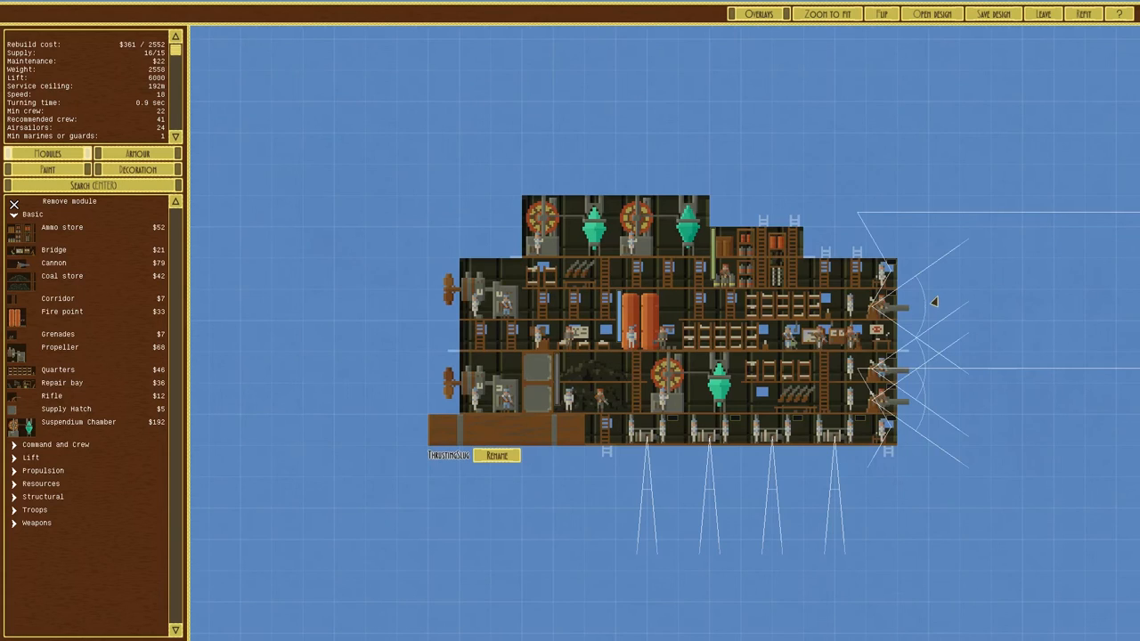
mouse_move(53, 395)
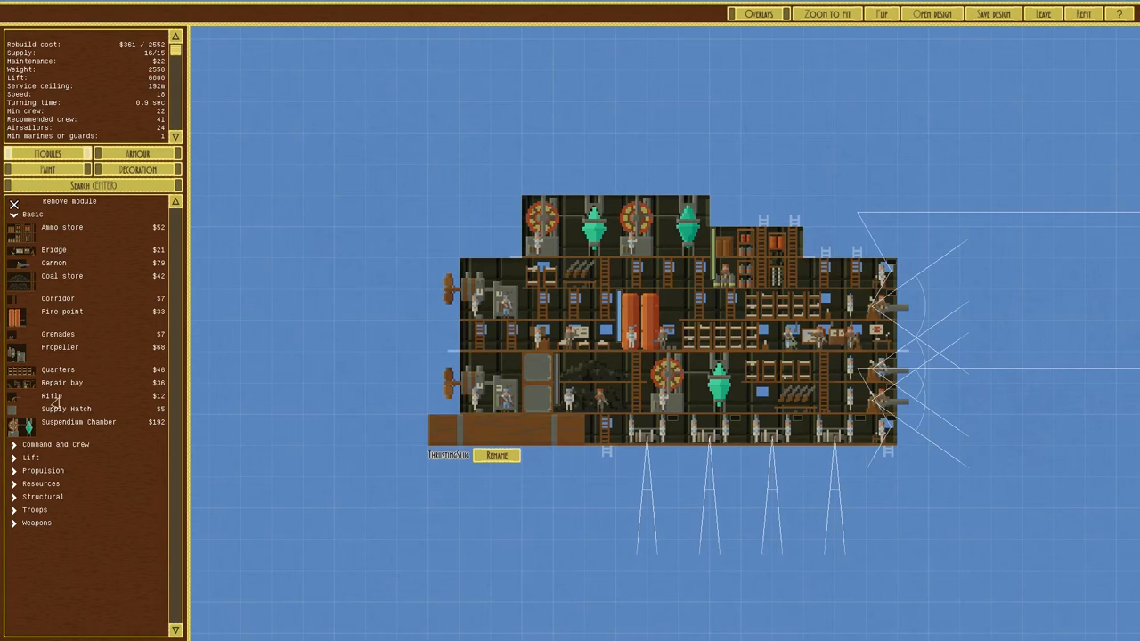
- Add an upper-left section with rooms and supply hatches to ThrustingSlug, raising cost to $758
left_click(55, 445)
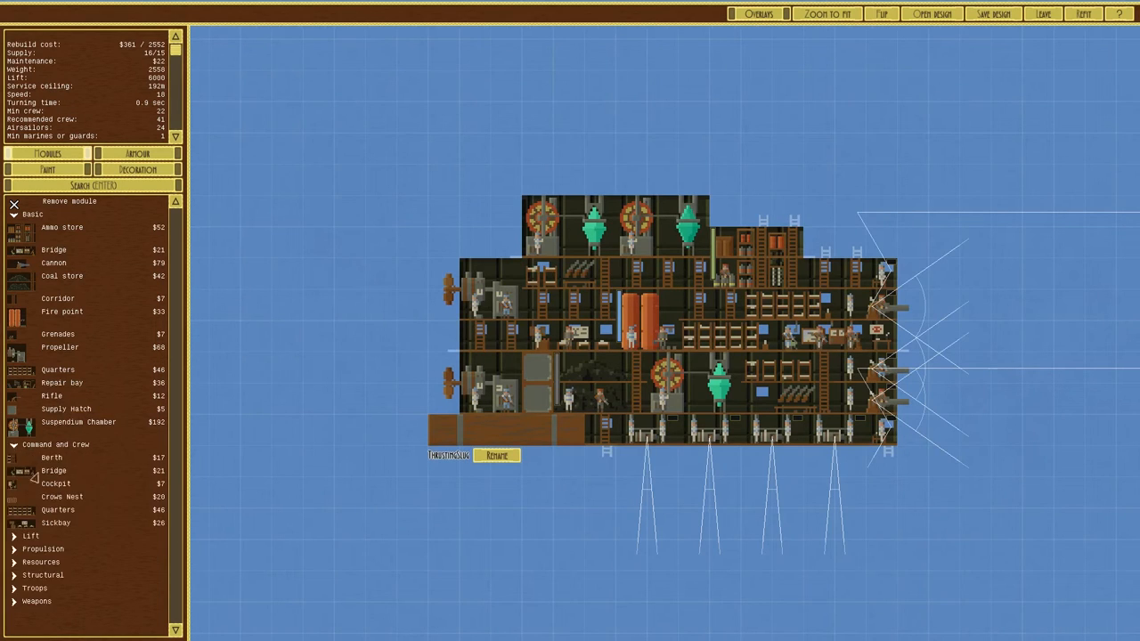
mouse_move(51, 521)
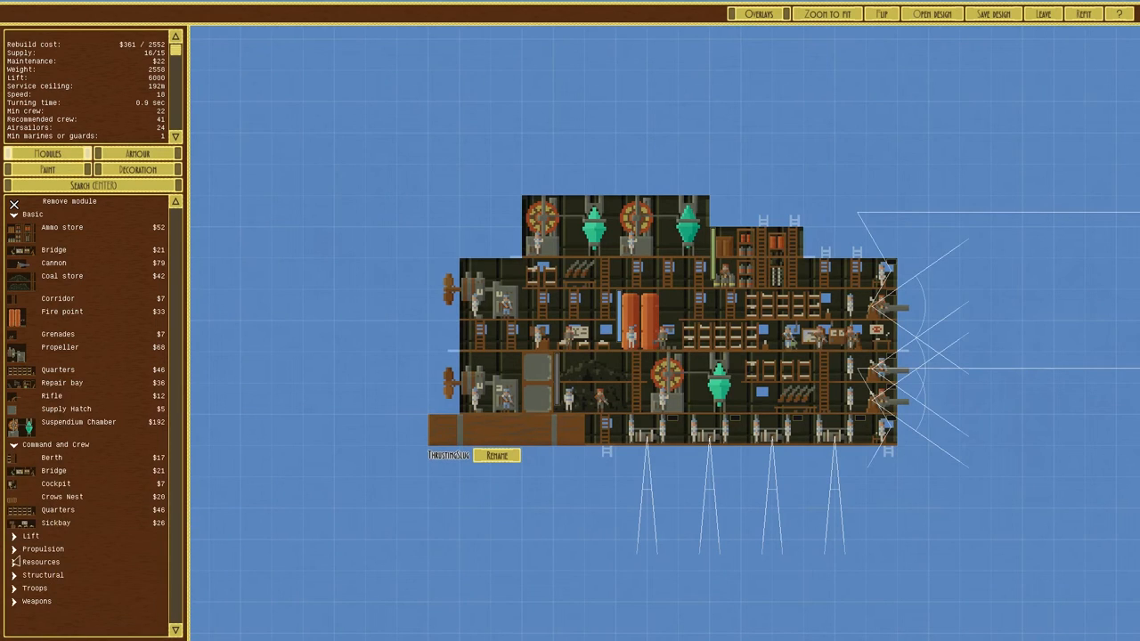
left_click(41, 562)
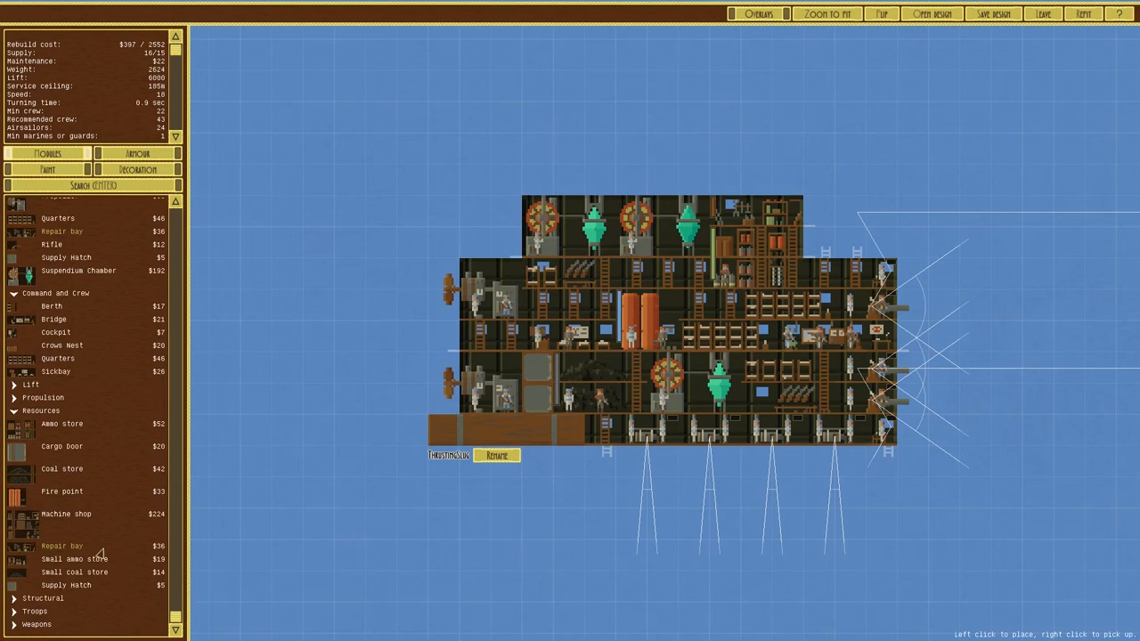
left_click(521, 472)
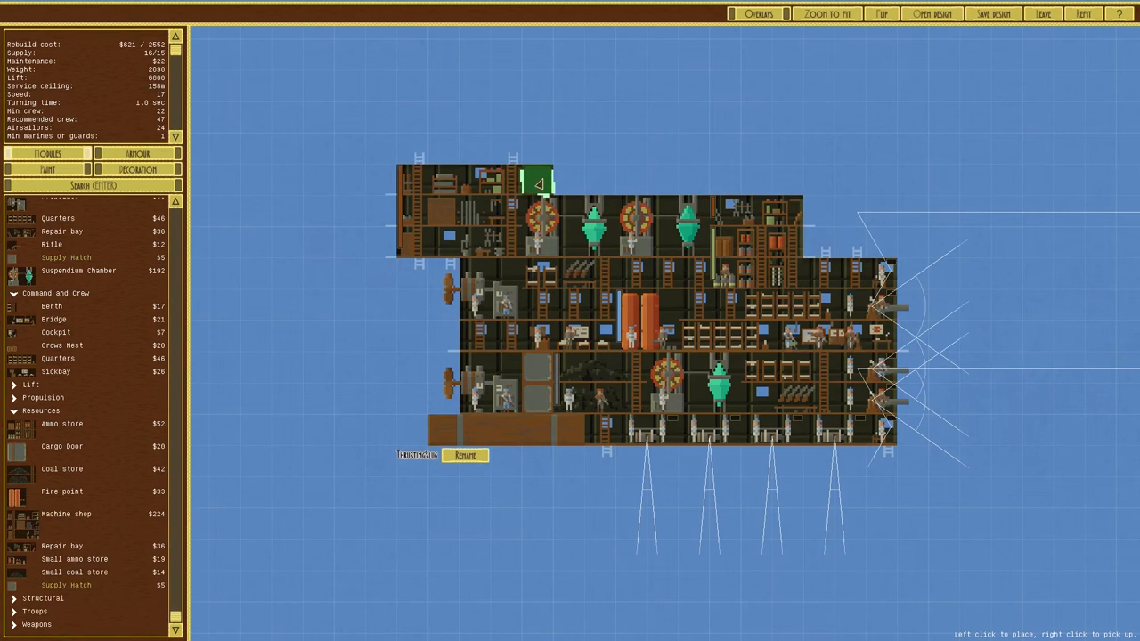
left_click(414, 147)
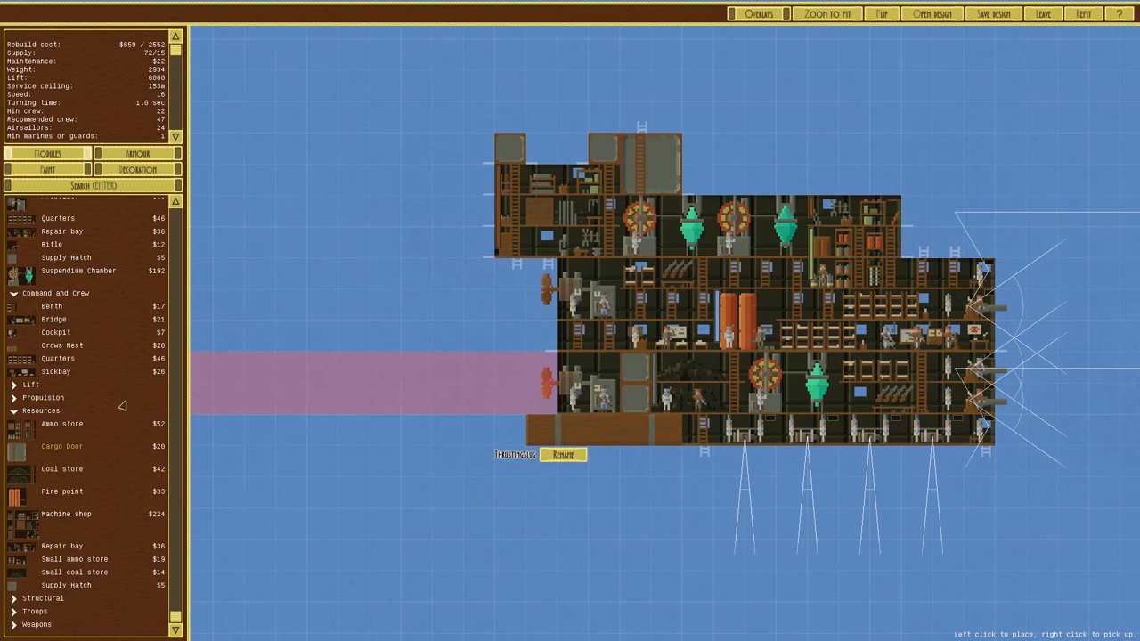
mouse_move(65, 513)
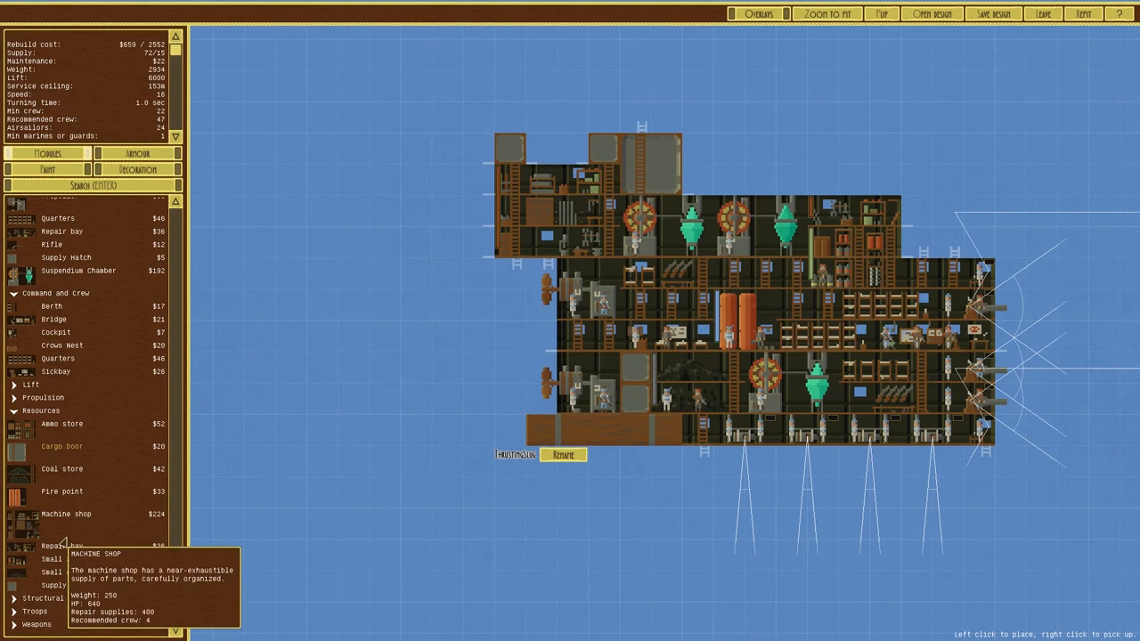
left_click(137, 153)
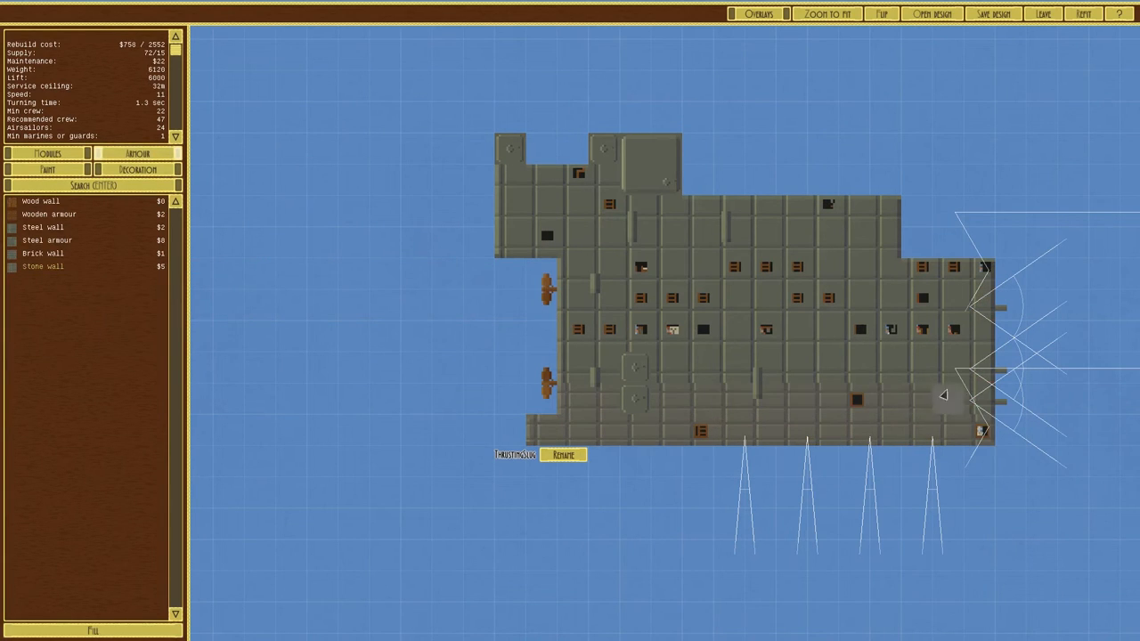
- Extend stone walls, add a top deck of Suspendium Chambers for 8000 lift, and save
left_click(445, 336)
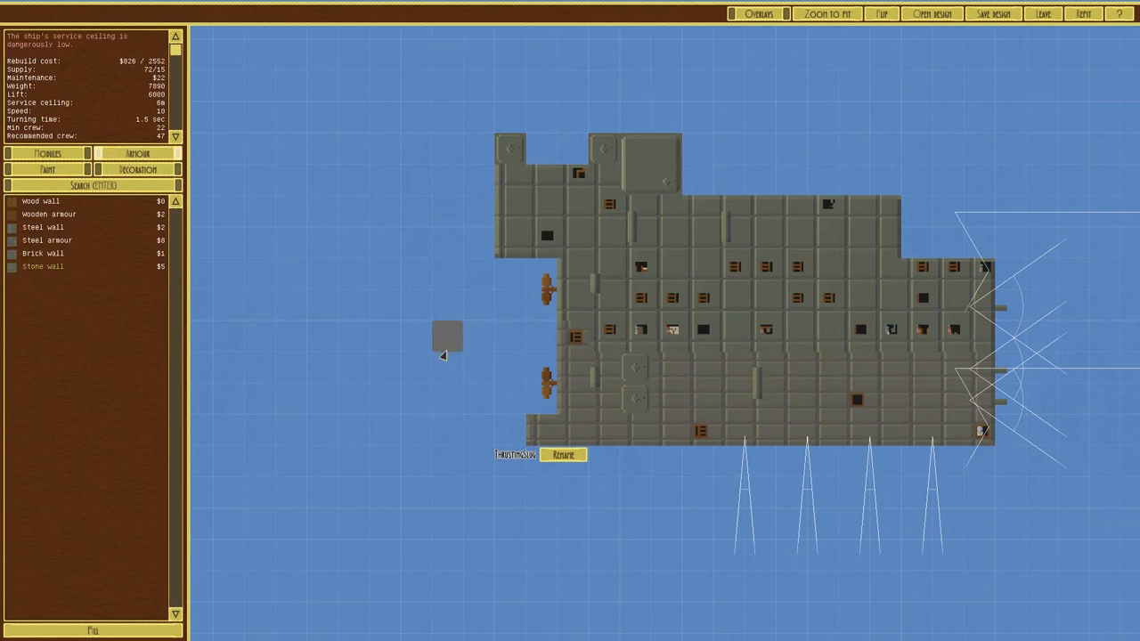
mouse_move(322, 399)
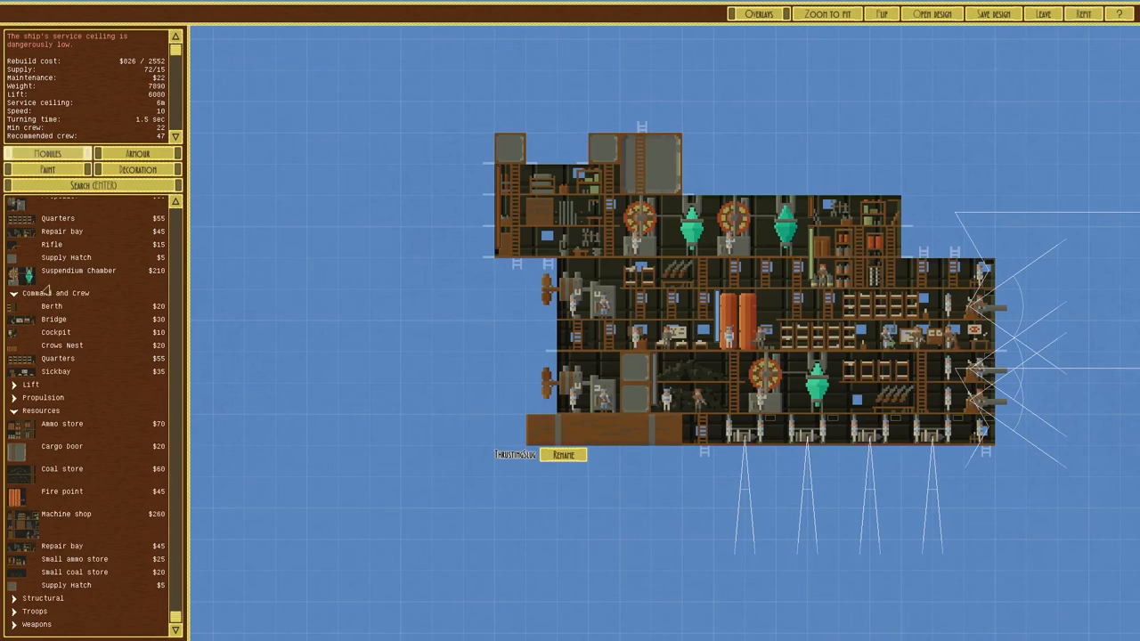
left_click(677, 383)
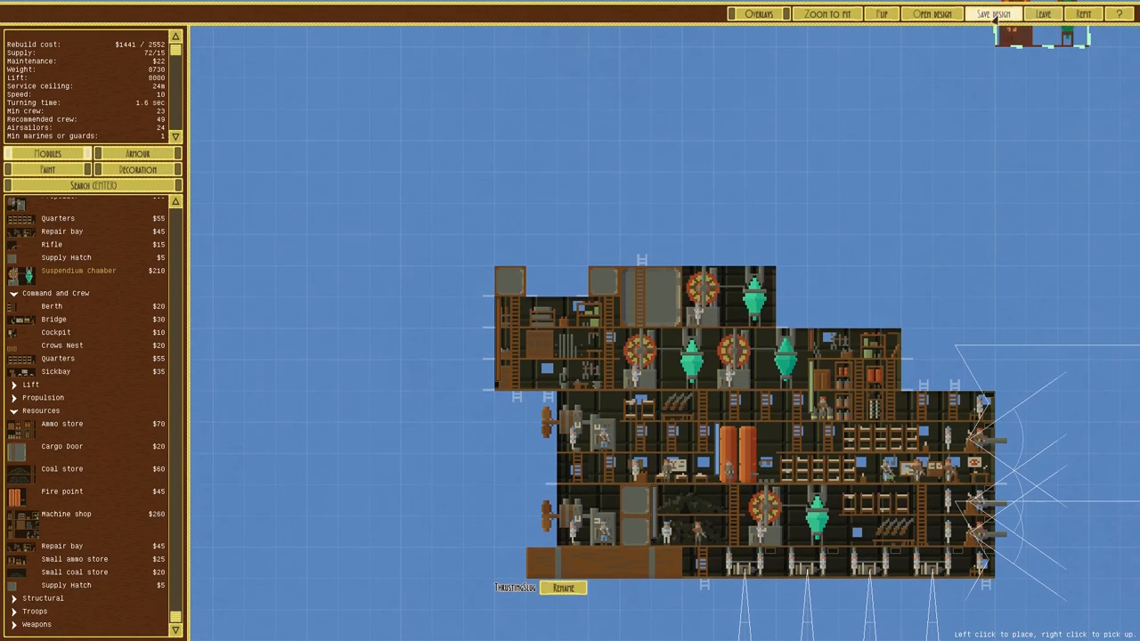
left_click(992, 13)
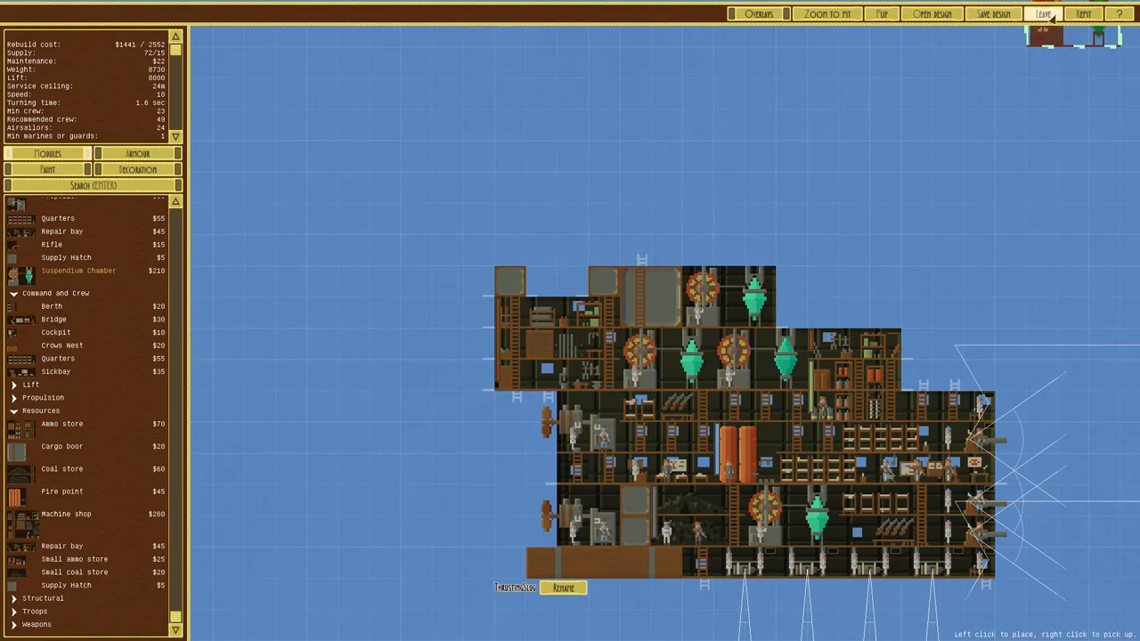
left_click(1042, 13)
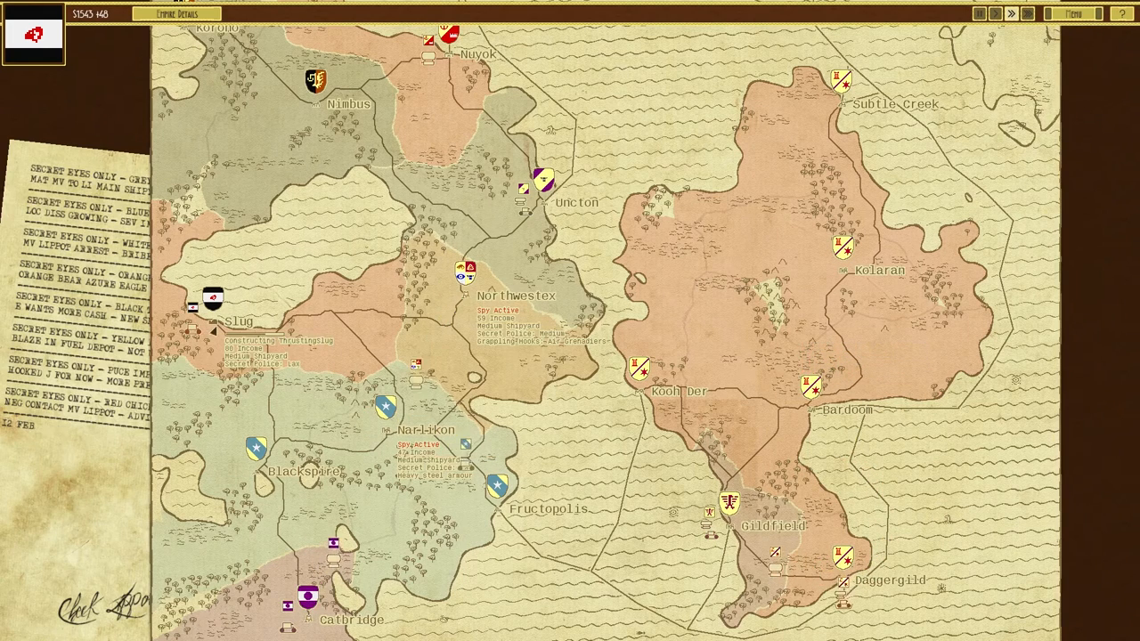
- Open Slug's buildable ship list, showing ThrustingSlug priced at $2277
left_click(1009, 13)
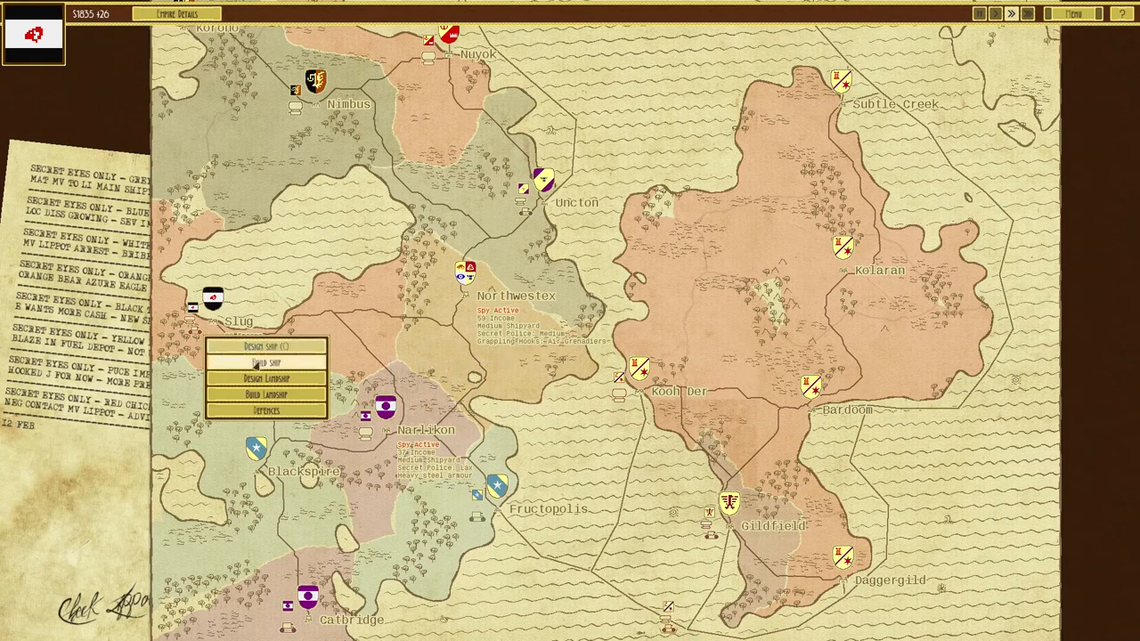
left_click(266, 361)
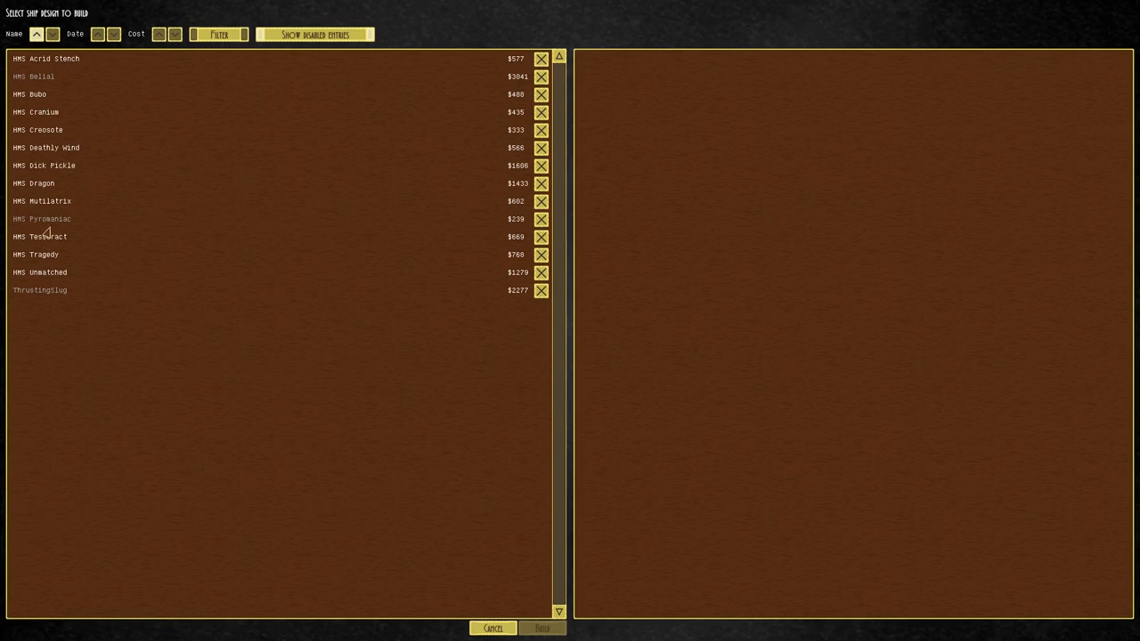
- Compare HMS Dick Pickle, HMS Dragon and HMS Tesseract, then build HMS Tesseract at Slug
left_click(49, 165)
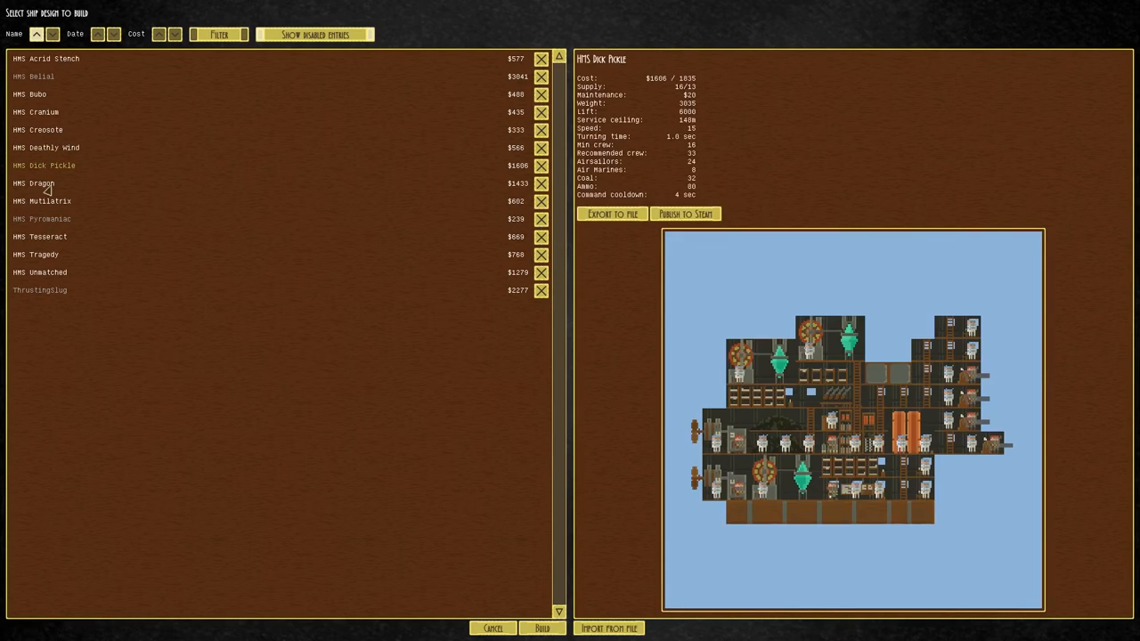
left_click(36, 183)
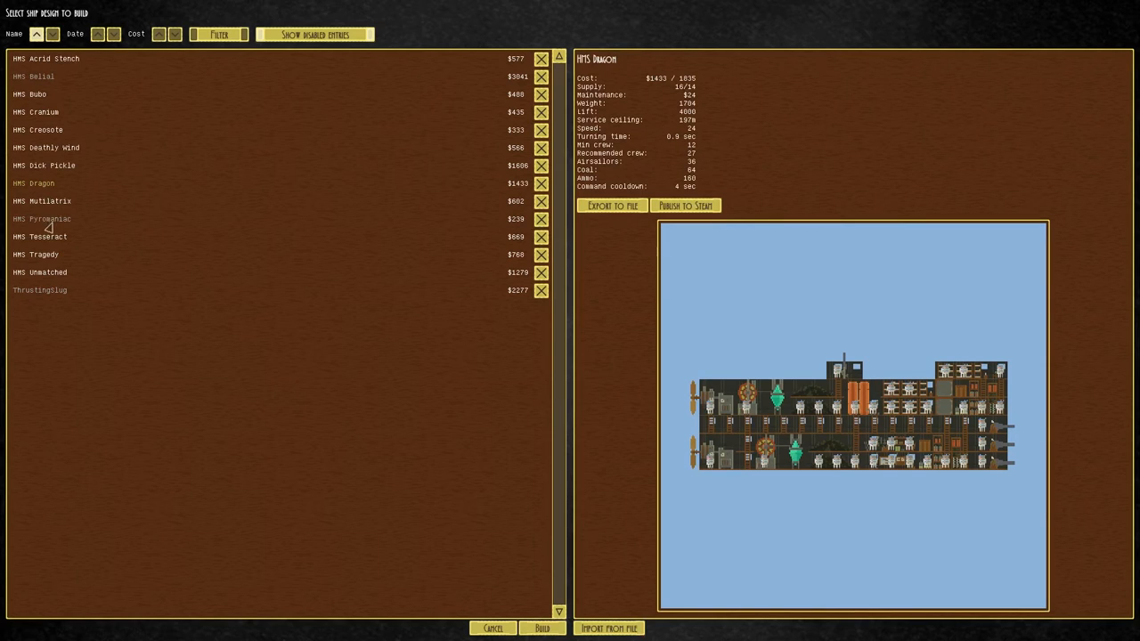
left_click(40, 236)
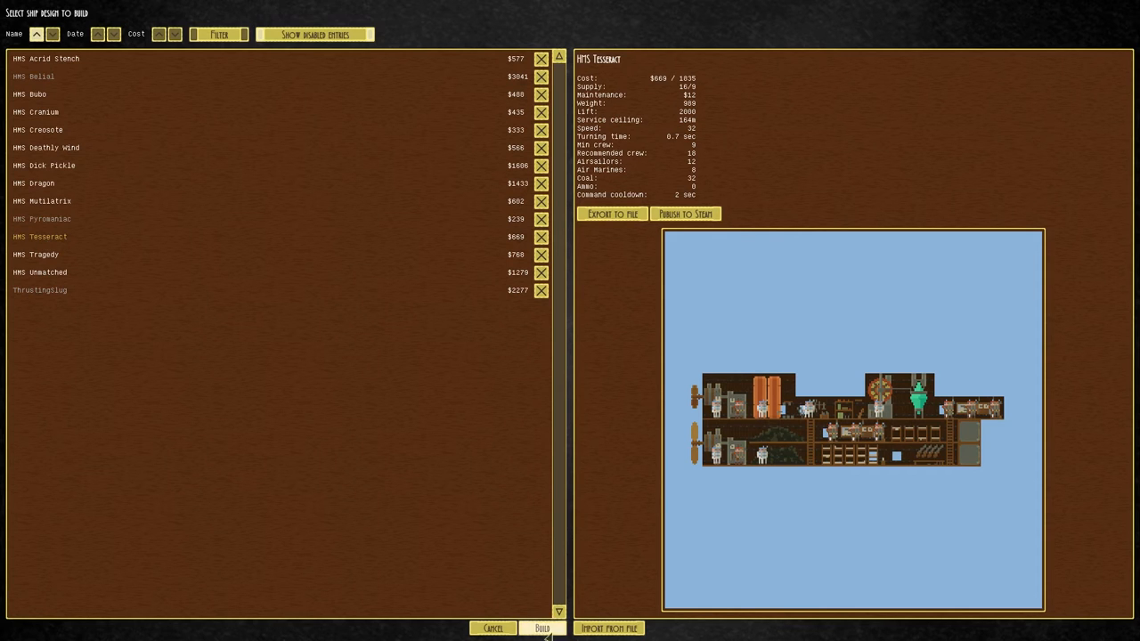
left_click(541, 628)
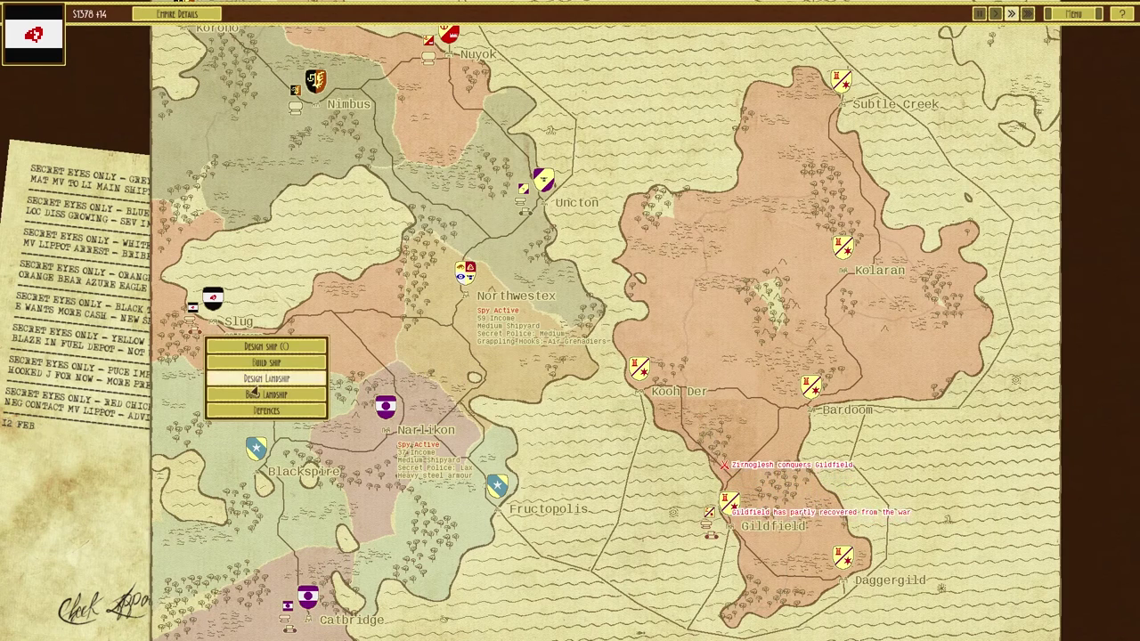
left_click(267, 378)
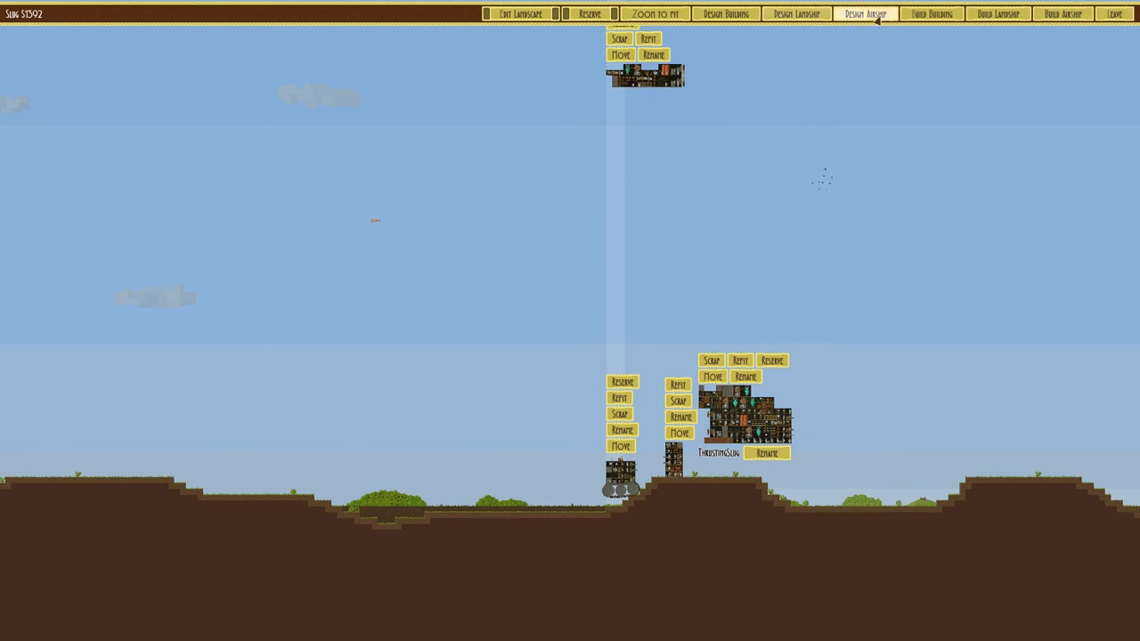
- Preview Sentinel and Defensive Platform 3, then pick Defensive Structure 17 and accept its name
left_click(863, 14)
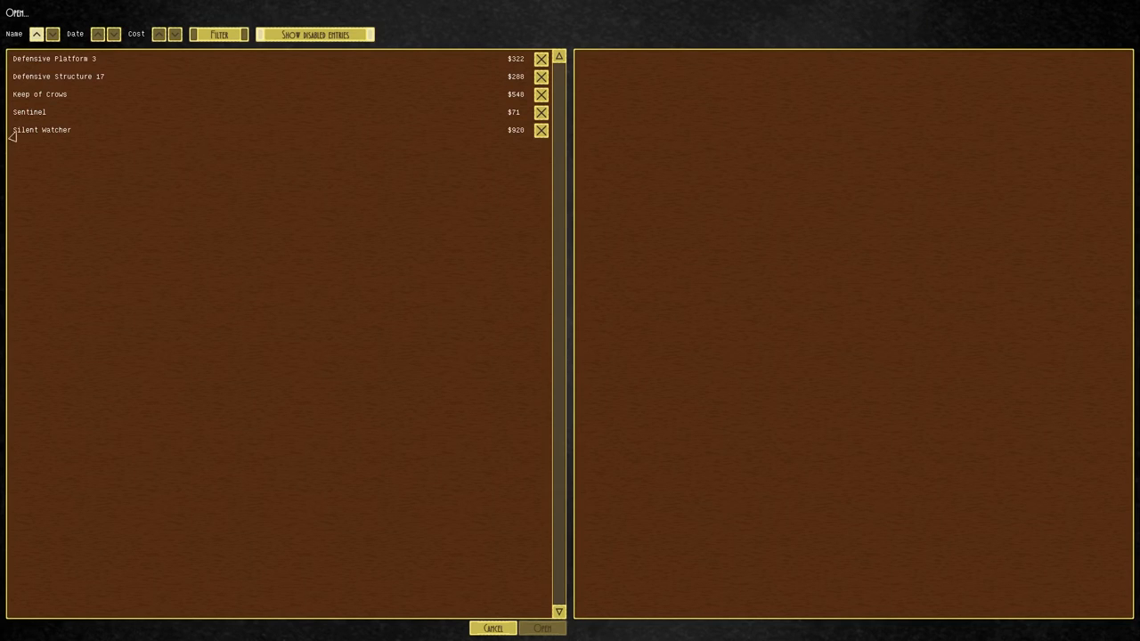
left_click(29, 111)
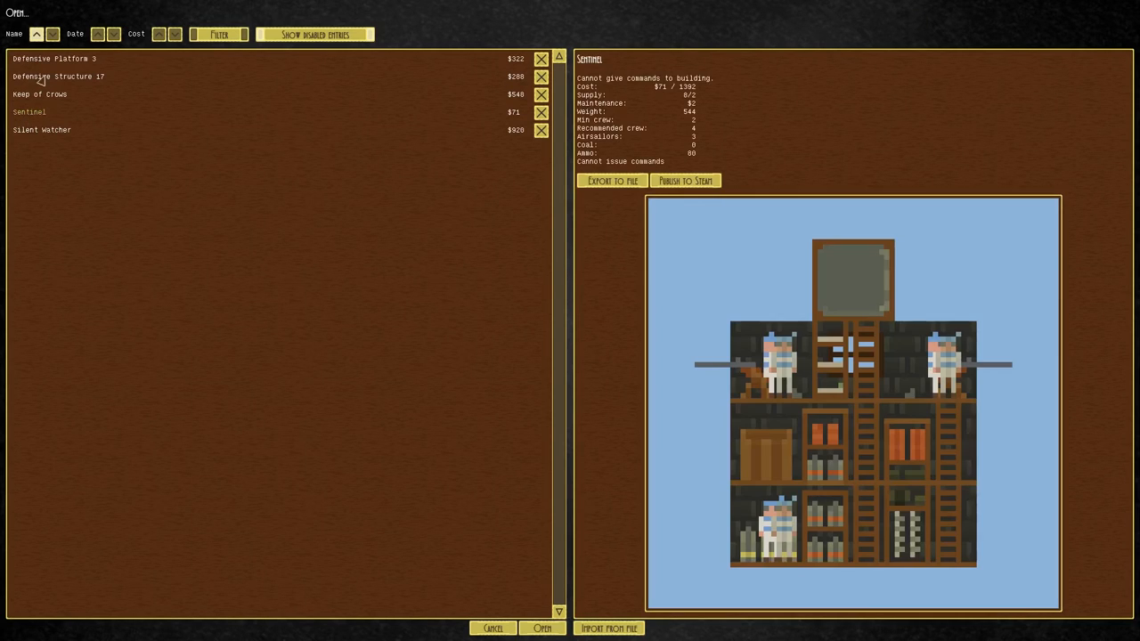
left_click(54, 58)
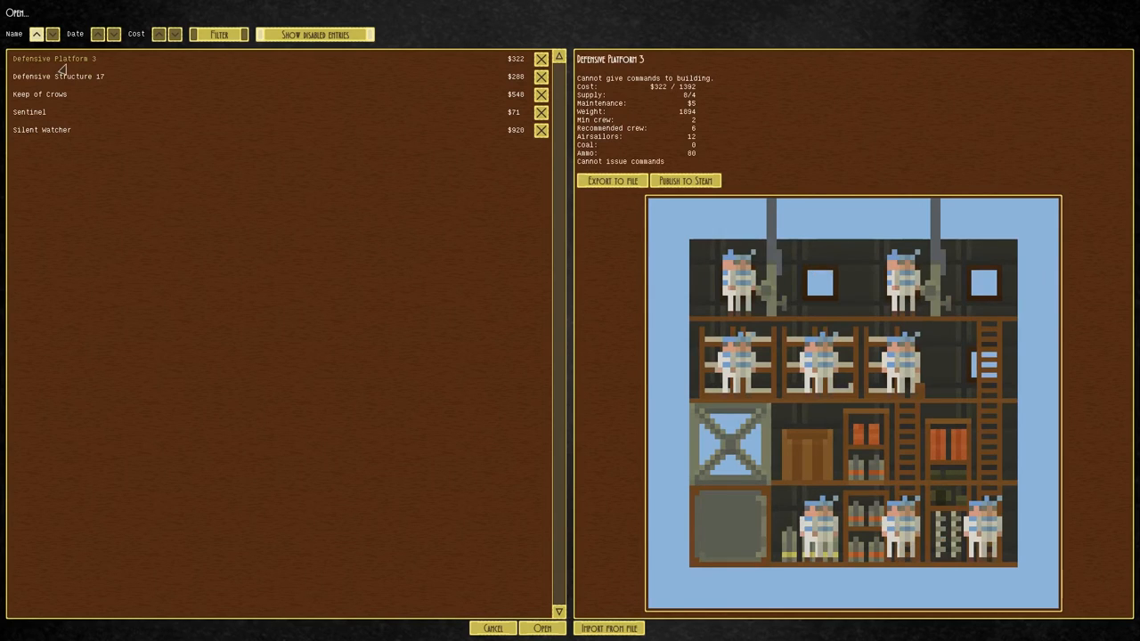
left_click(58, 76)
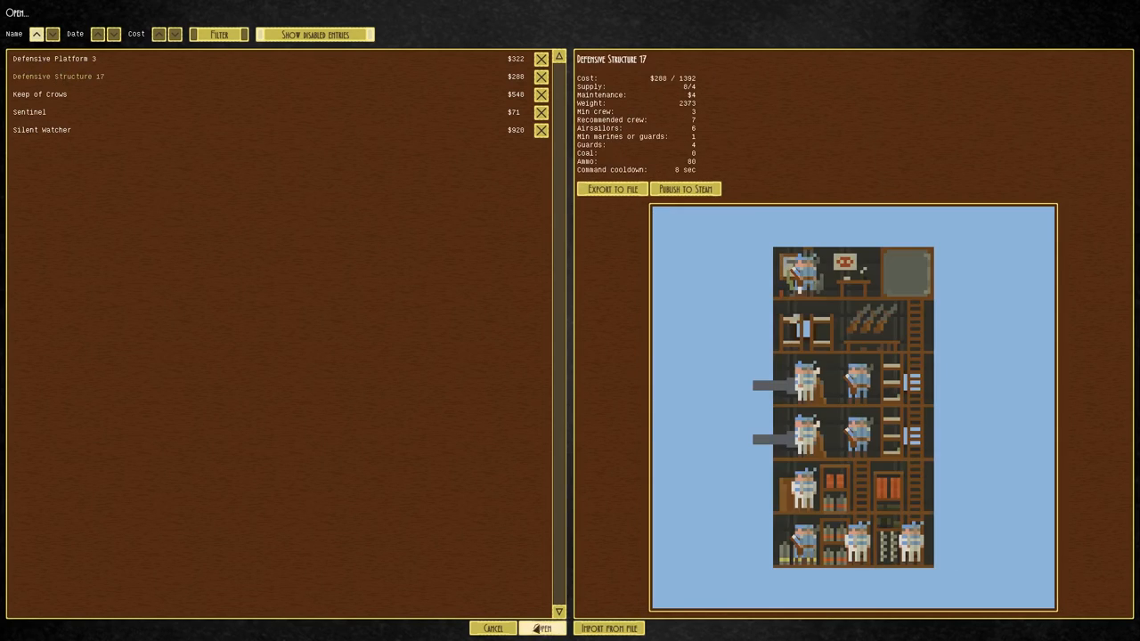
left_click(543, 628)
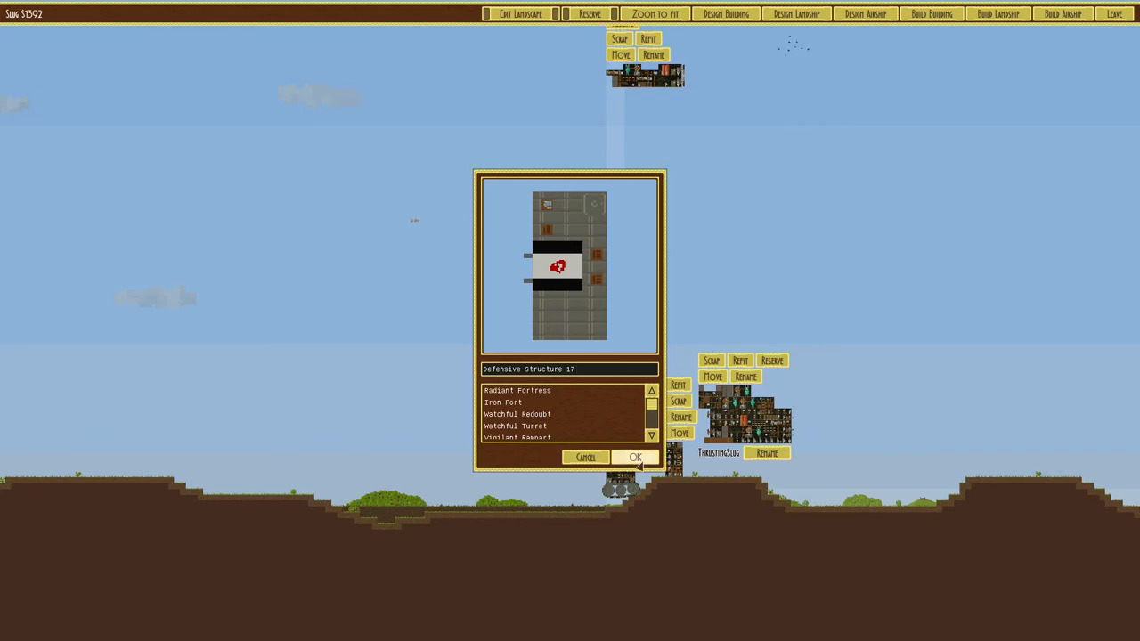
left_click(635, 456)
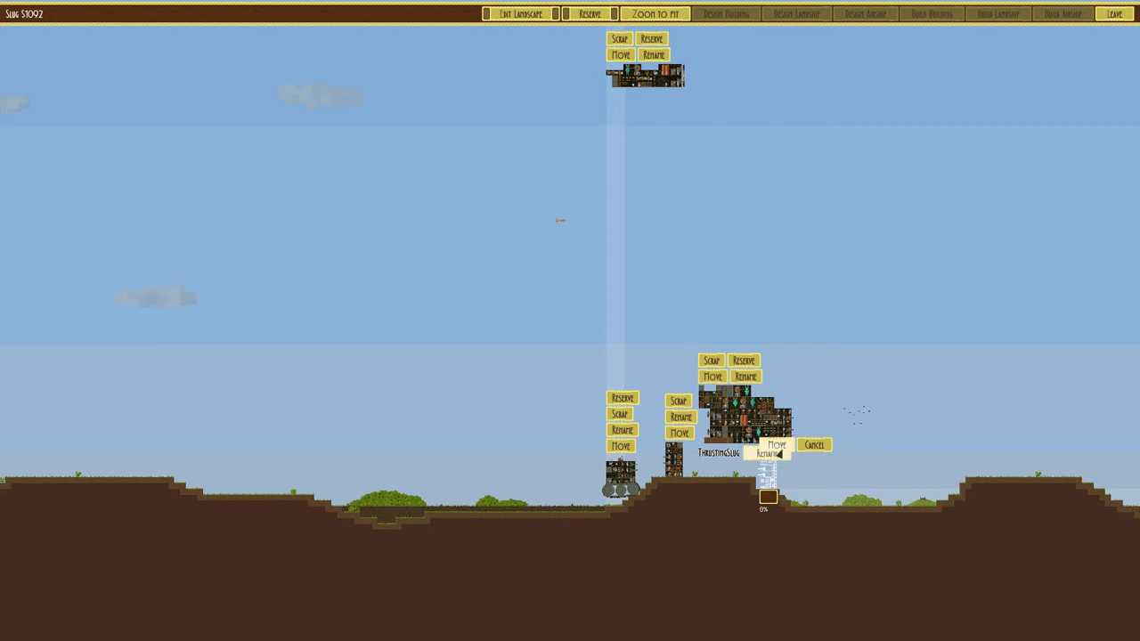
- Place the defensive structure beside ThrustingSlug and confirm the ThrustingSlug name
left_click(775, 444)
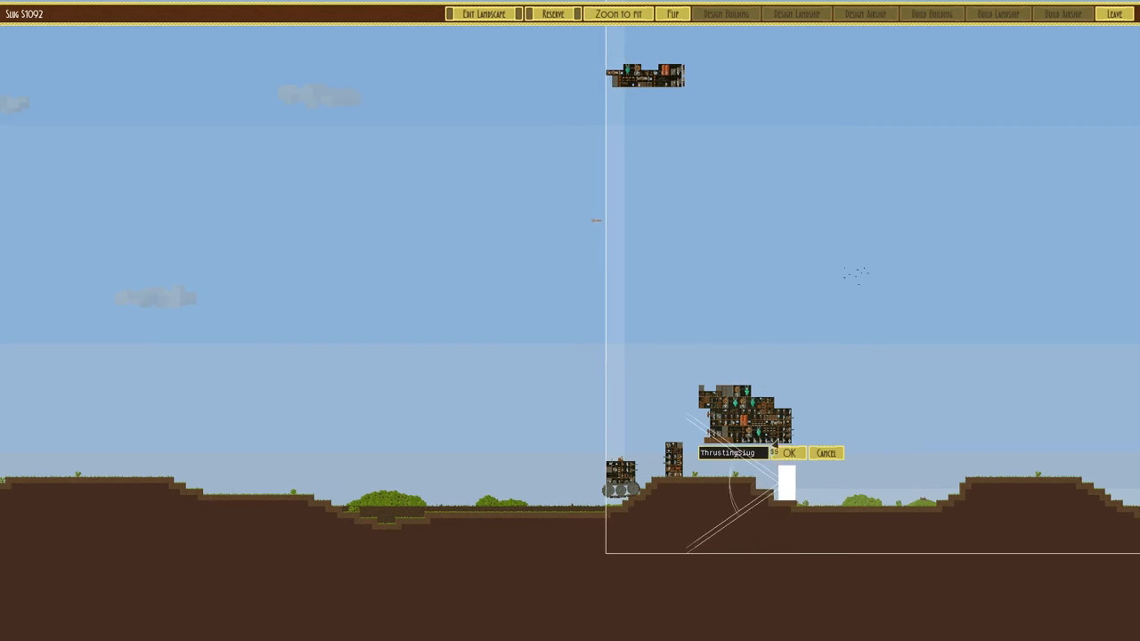
left_click(786, 454)
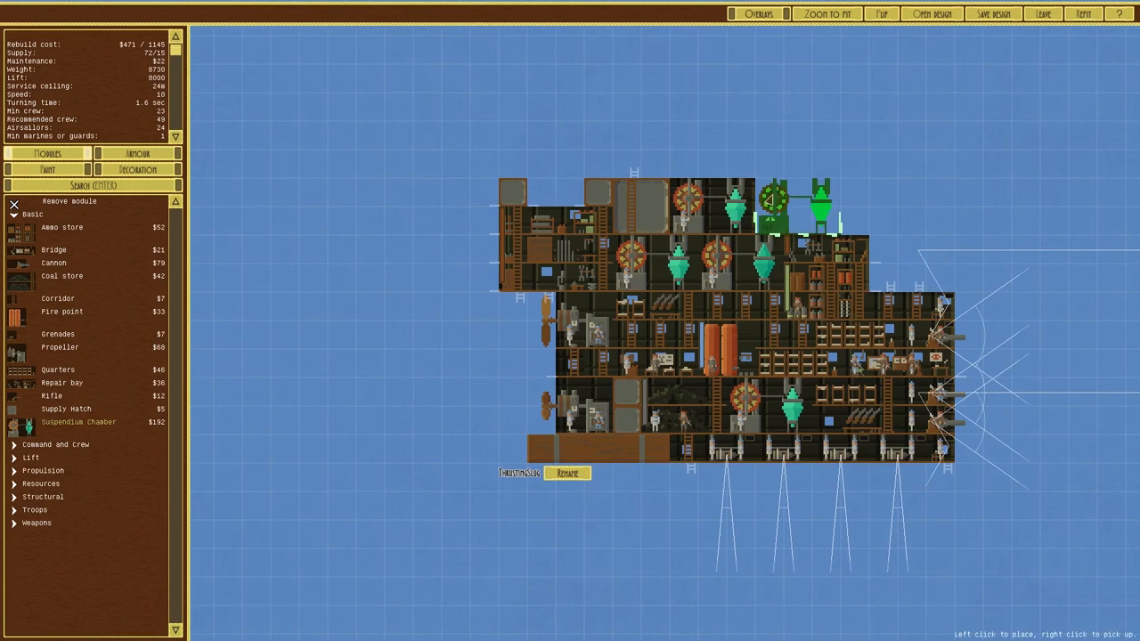
- Add a suspendium chamber atop ThrustingSlug's hull and crew quarters on the upper deck
left_click(626, 285)
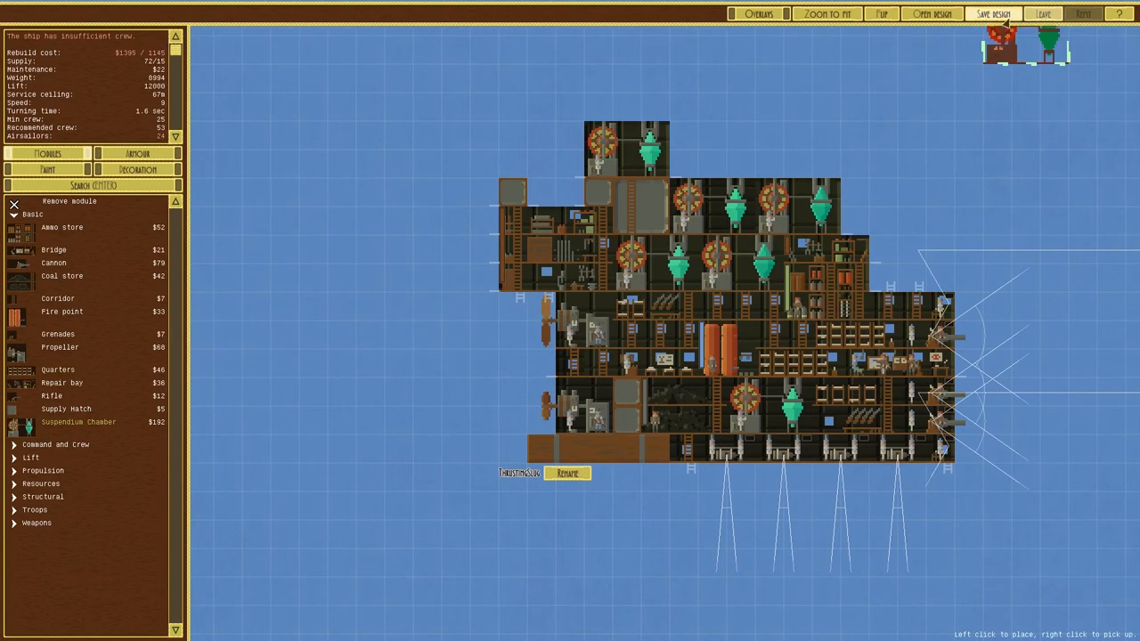
left_click(991, 13)
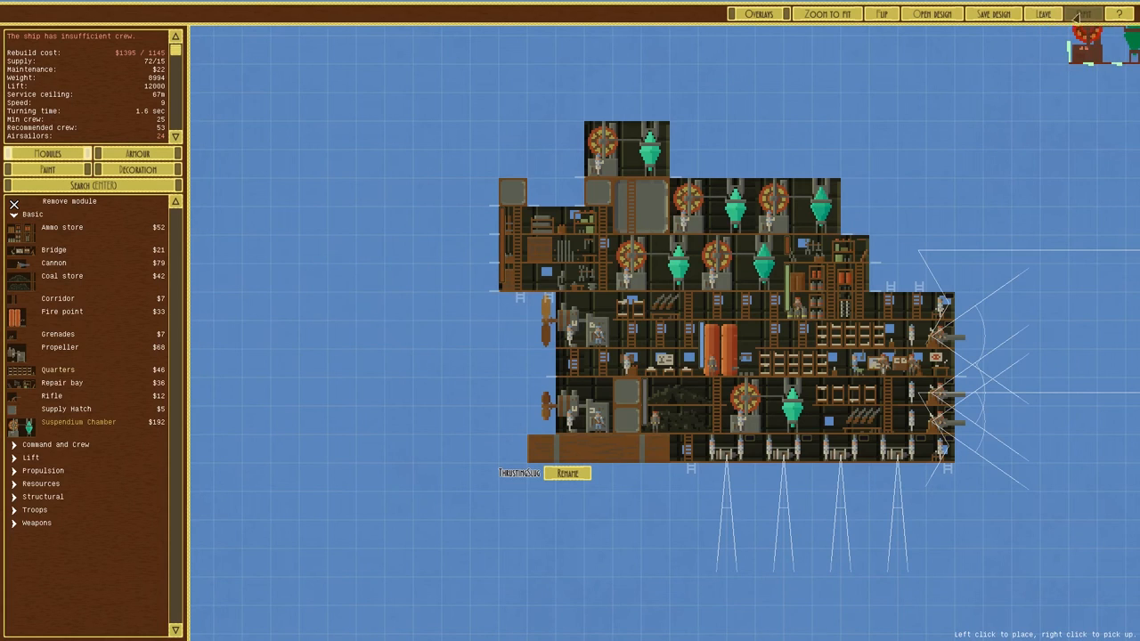
left_click(1041, 13)
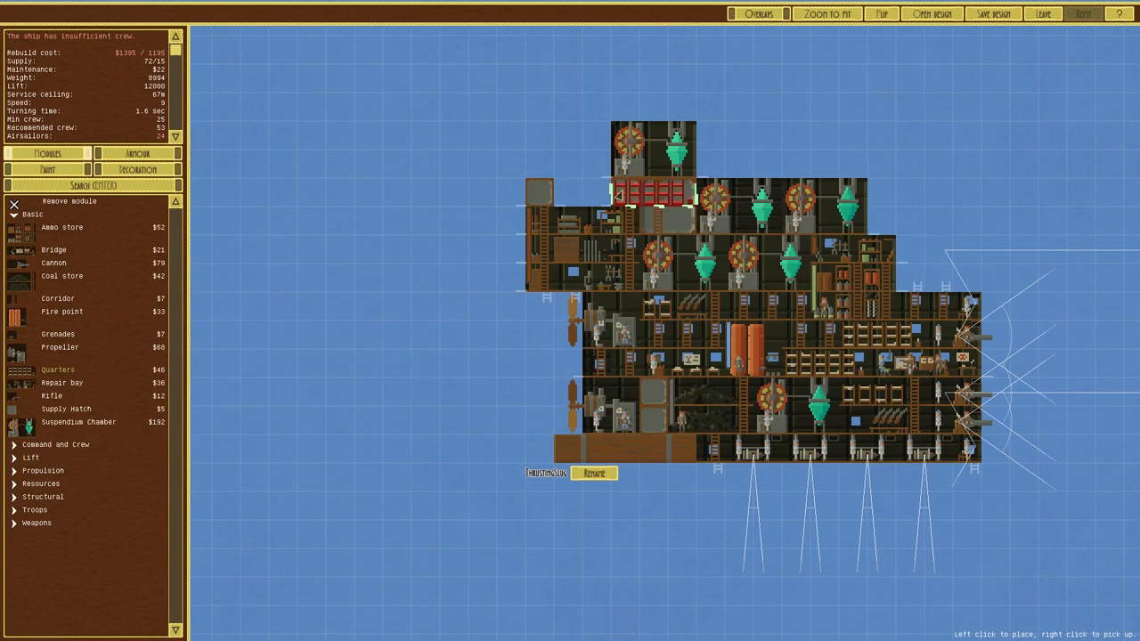
left_click(650, 194)
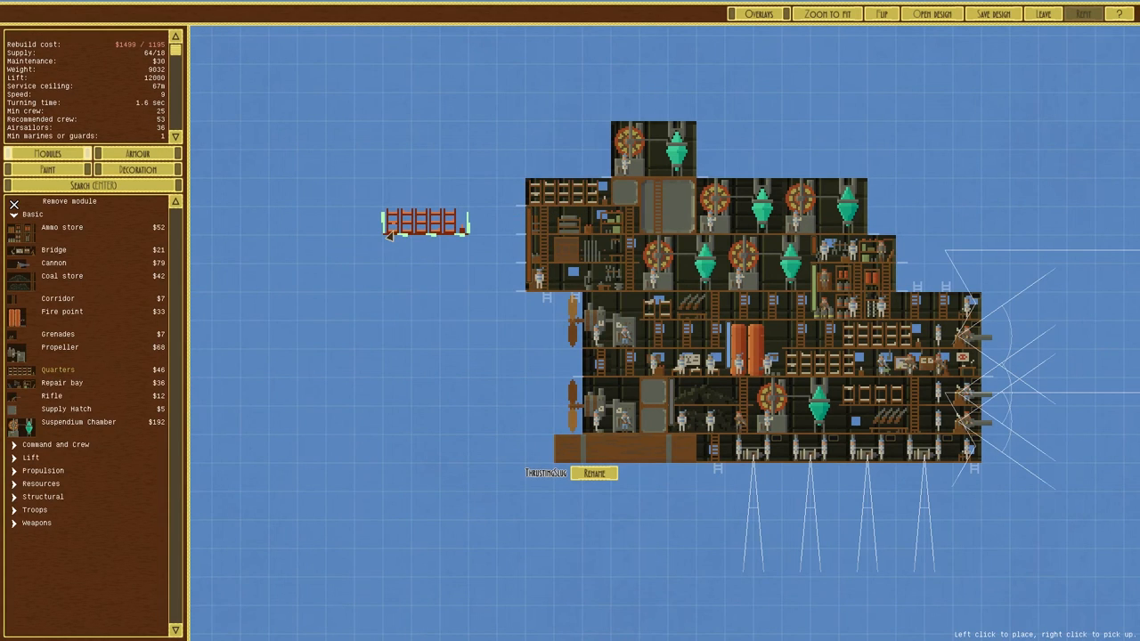
- Save the design as ThrustingSlug, overwriting the old version
left_click(992, 13)
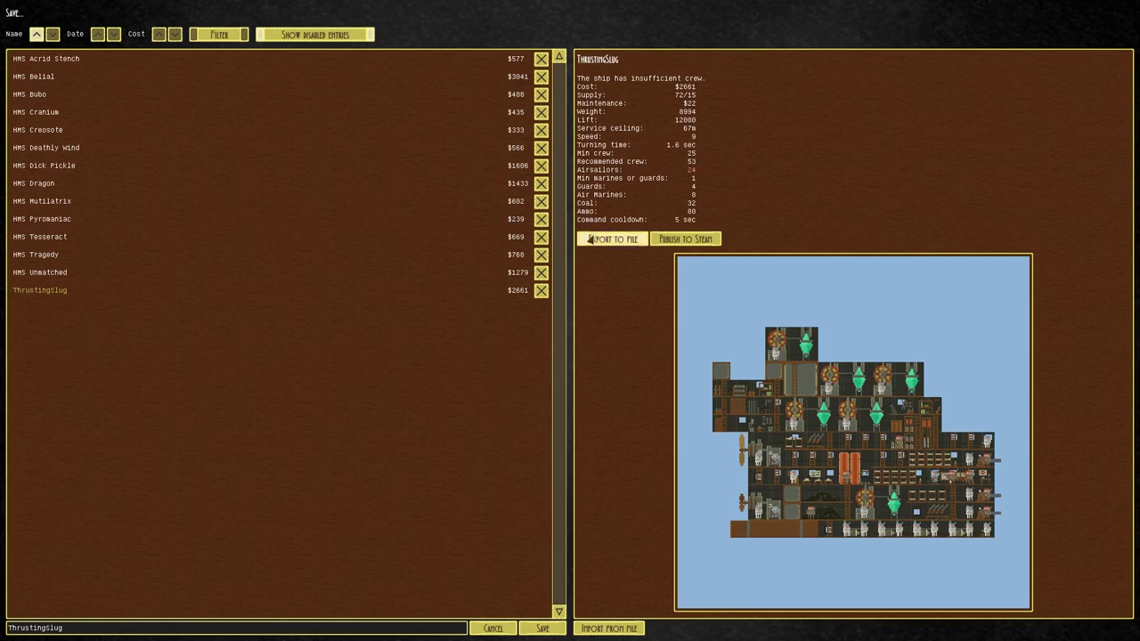
left_click(542, 628)
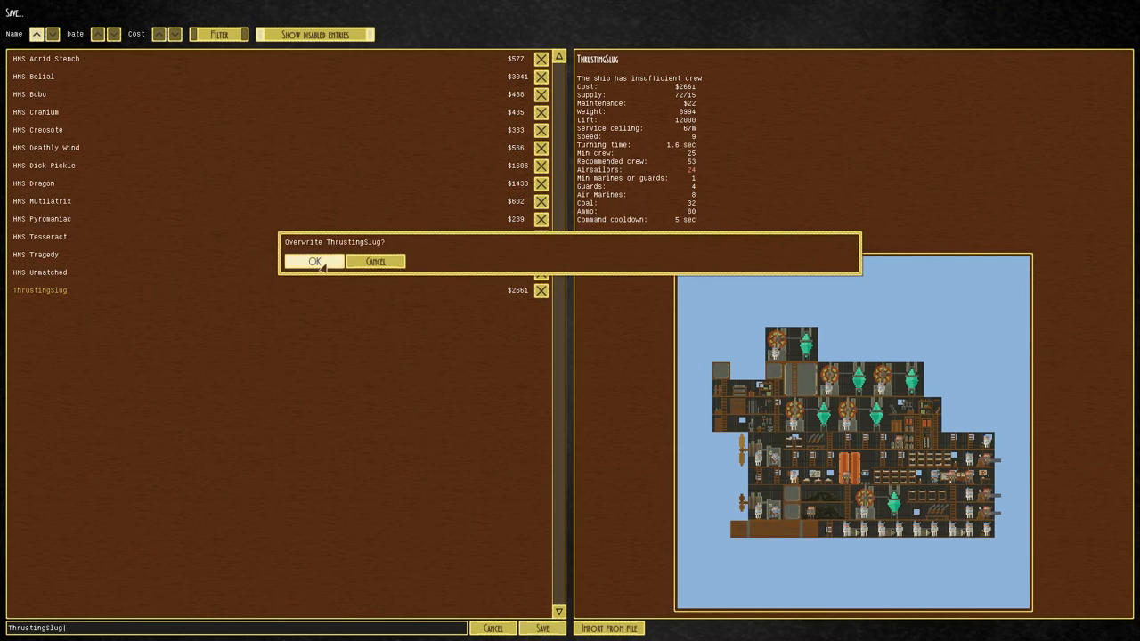
left_click(313, 261)
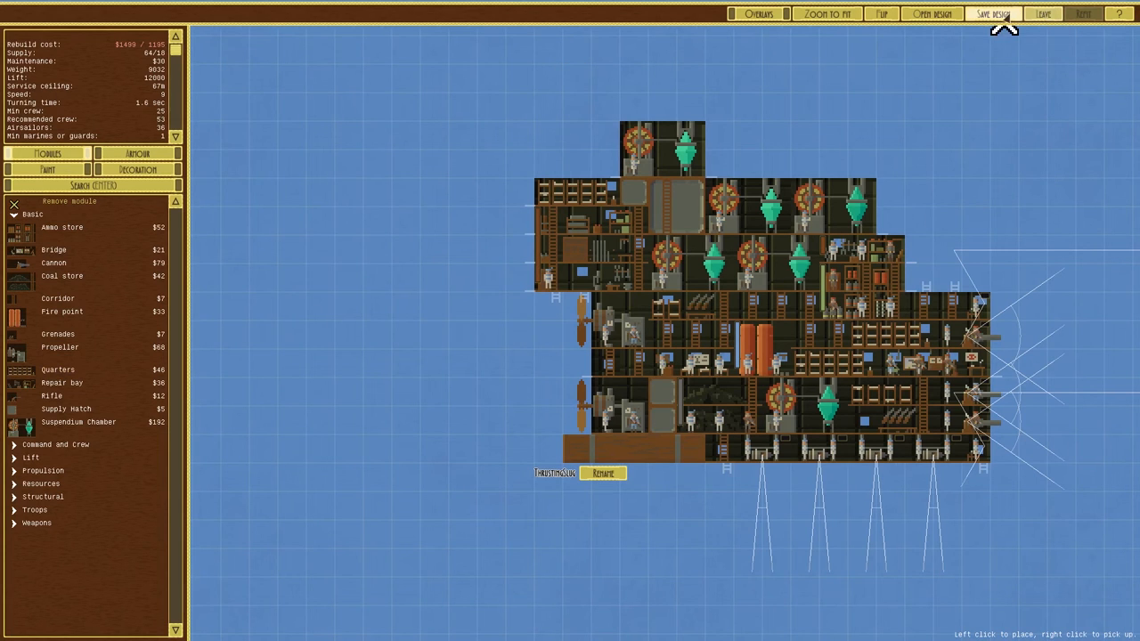
mouse_move(1042, 13)
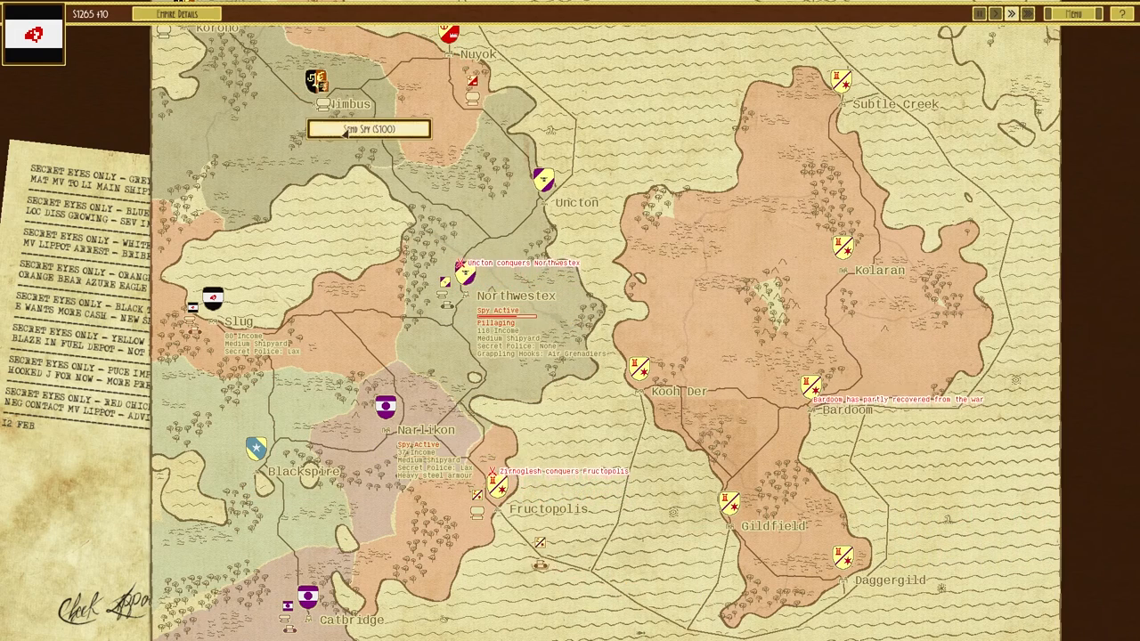
- Send $100 spies to Nimbus and Blackspire, then open Blackspire's city menu
left_click(368, 128)
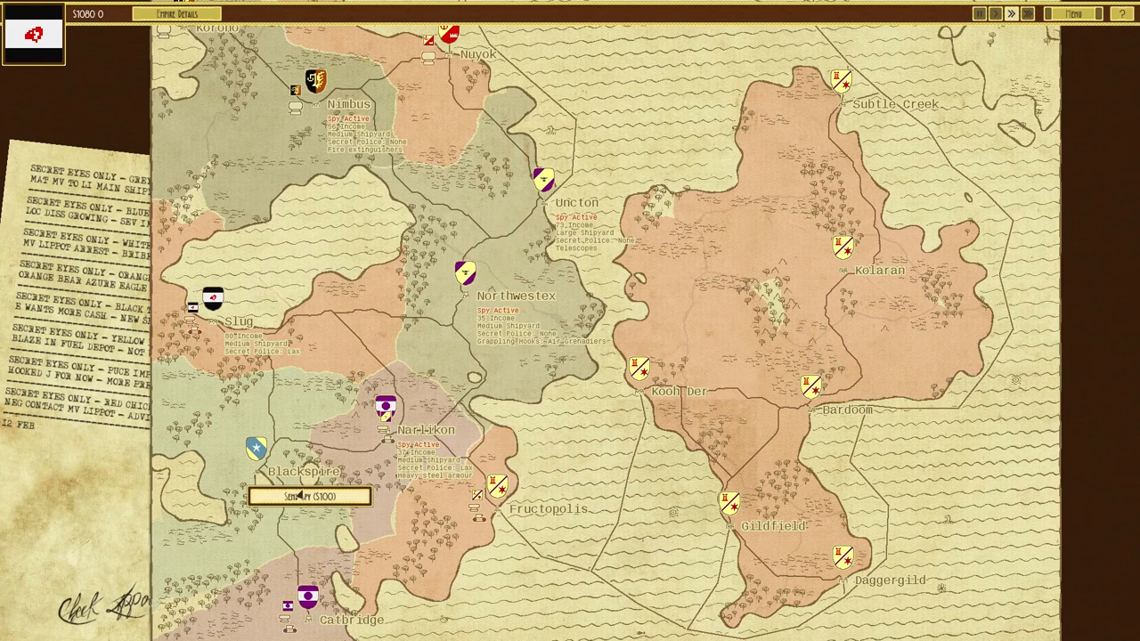
left_click(309, 496)
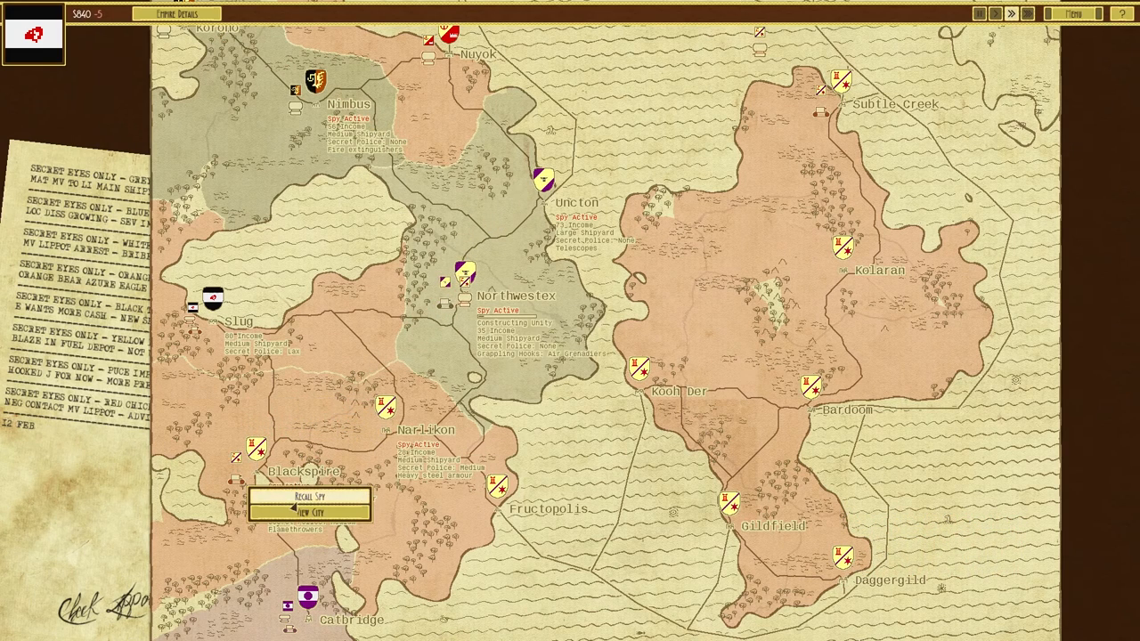
left_click(312, 512)
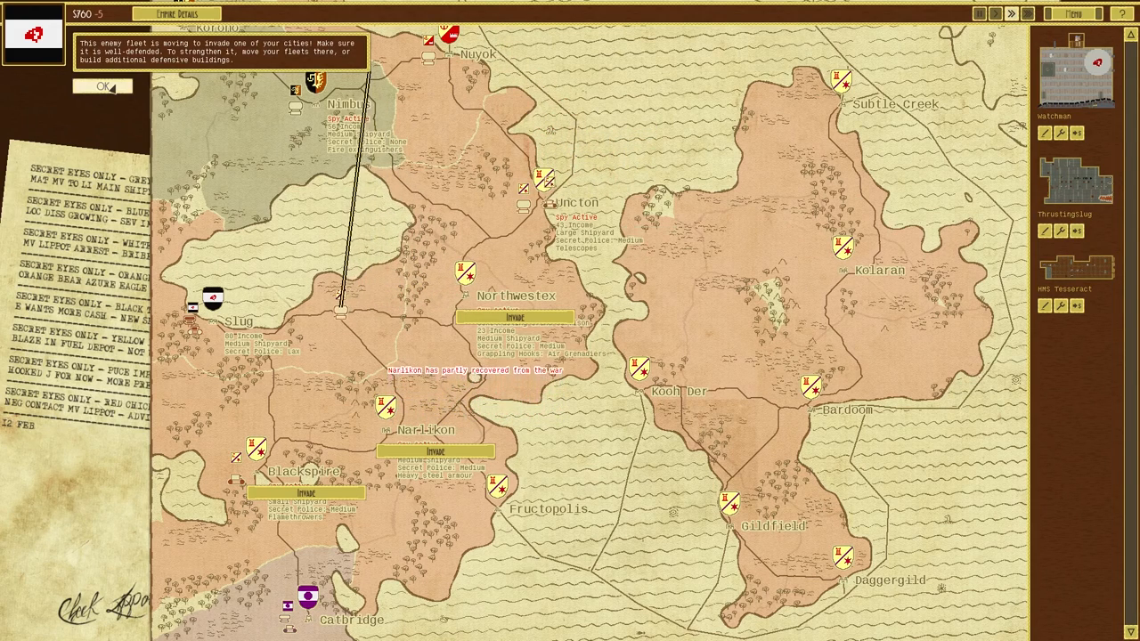
- Accept the invasion warning and activate ThrustingSlug from reserve on the battlefield's right
left_click(101, 86)
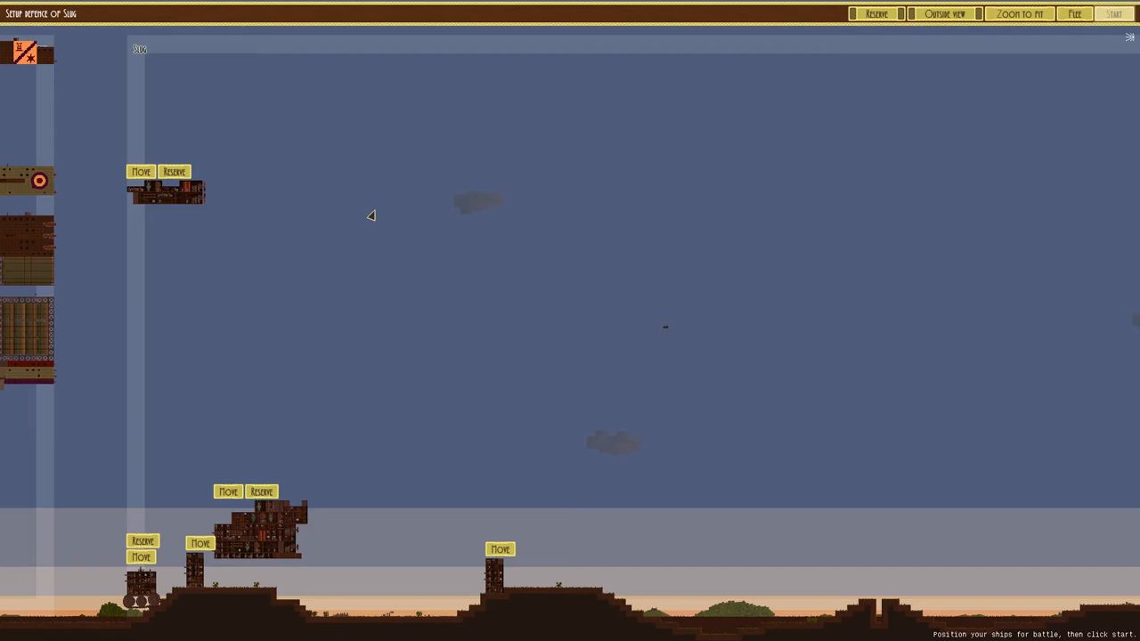
mouse_move(474, 300)
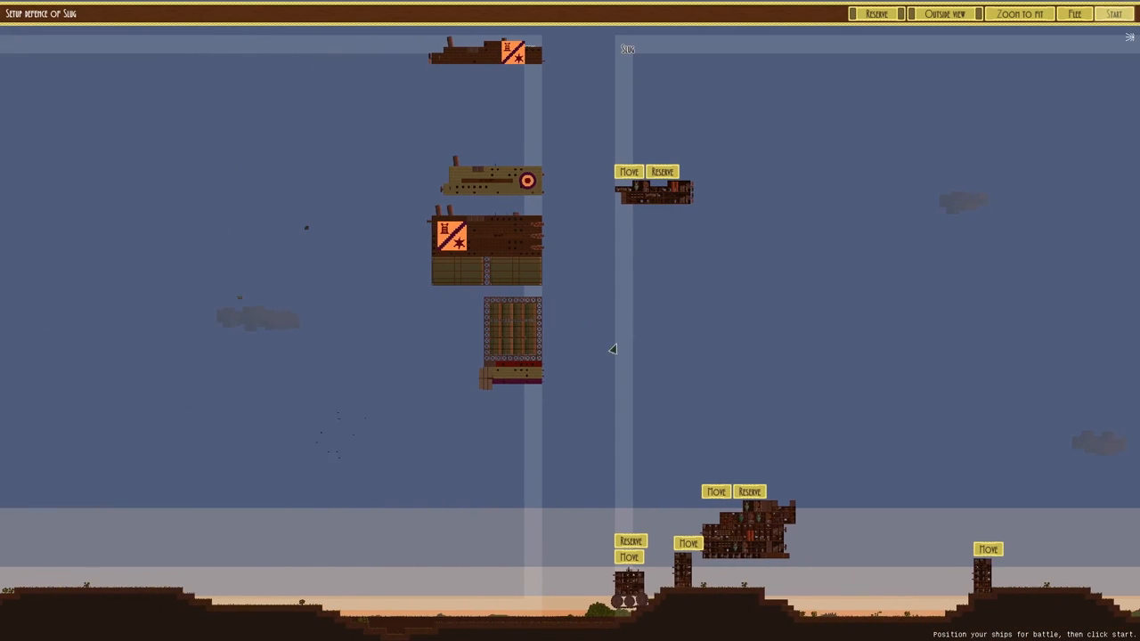
left_click(629, 172)
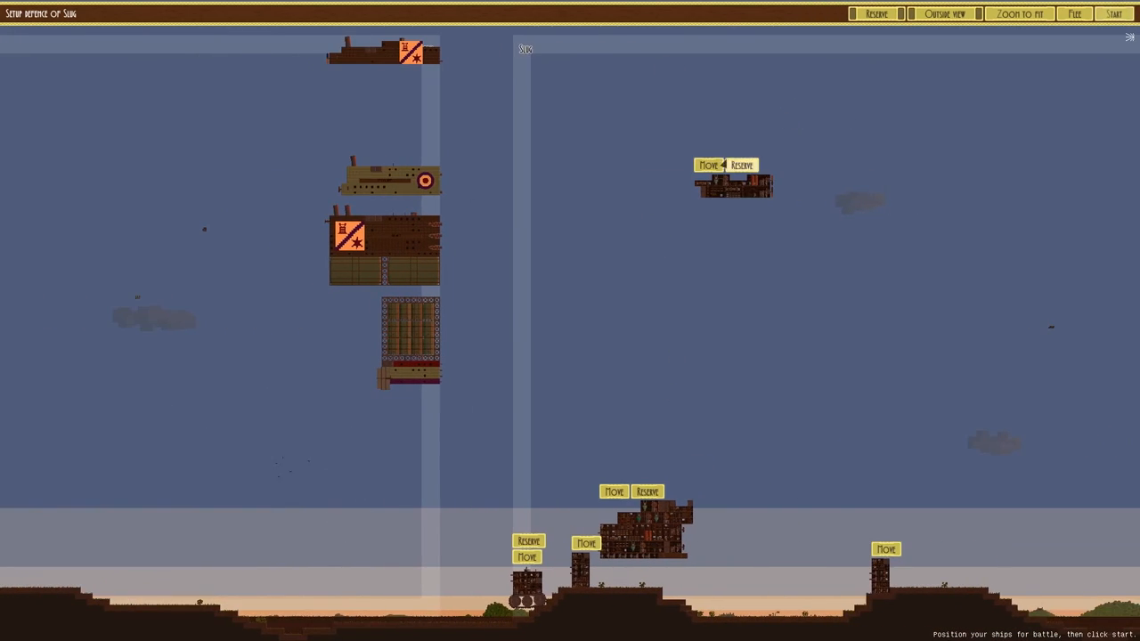
scroll("down", 3)
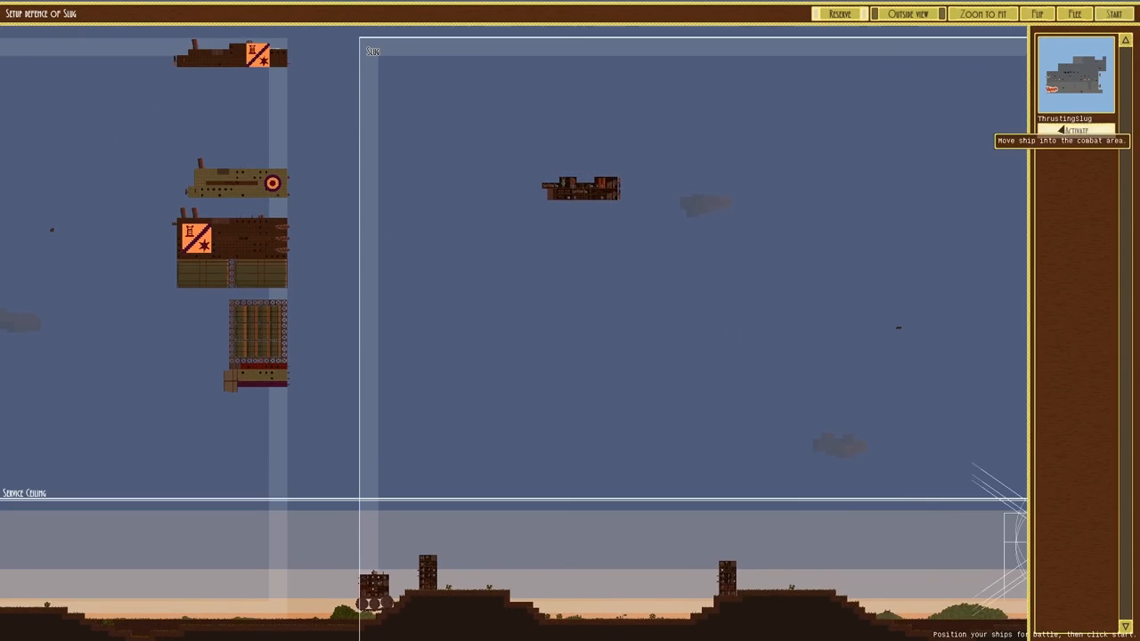
left_click(1077, 131)
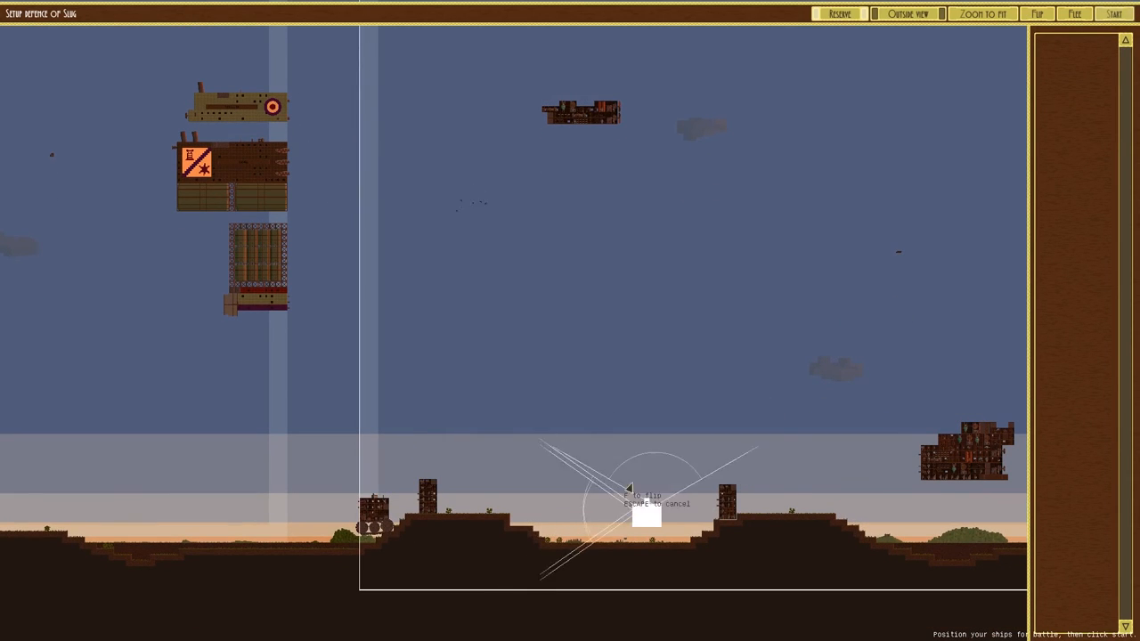
left_click(905, 14)
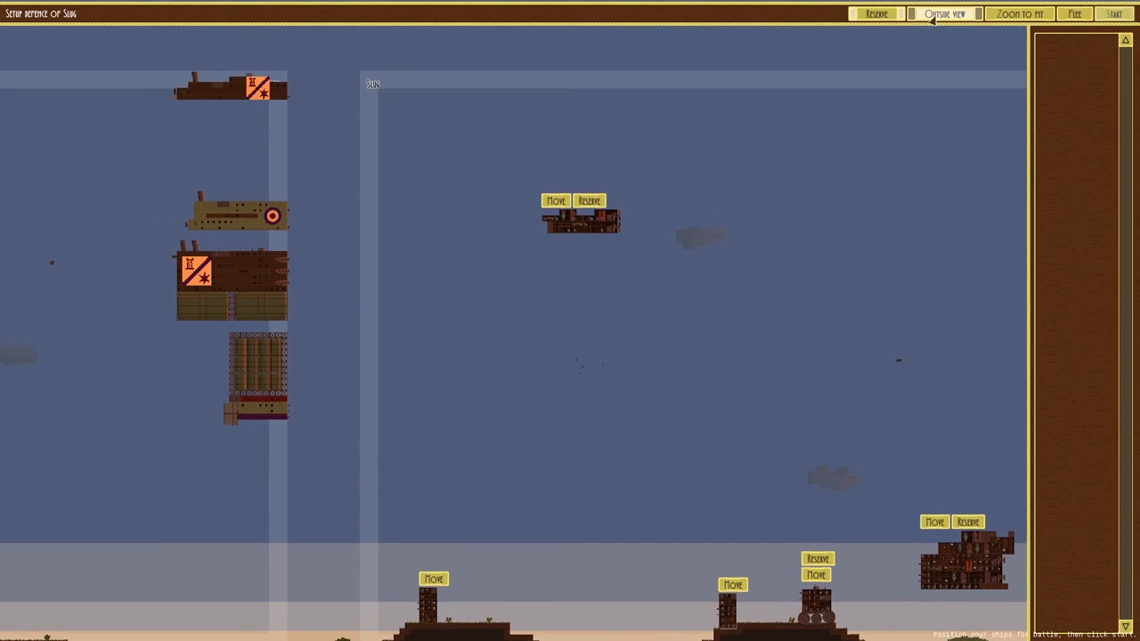
- Start the battle for Slug and dismiss the DEFEAT summary
left_click(1113, 13)
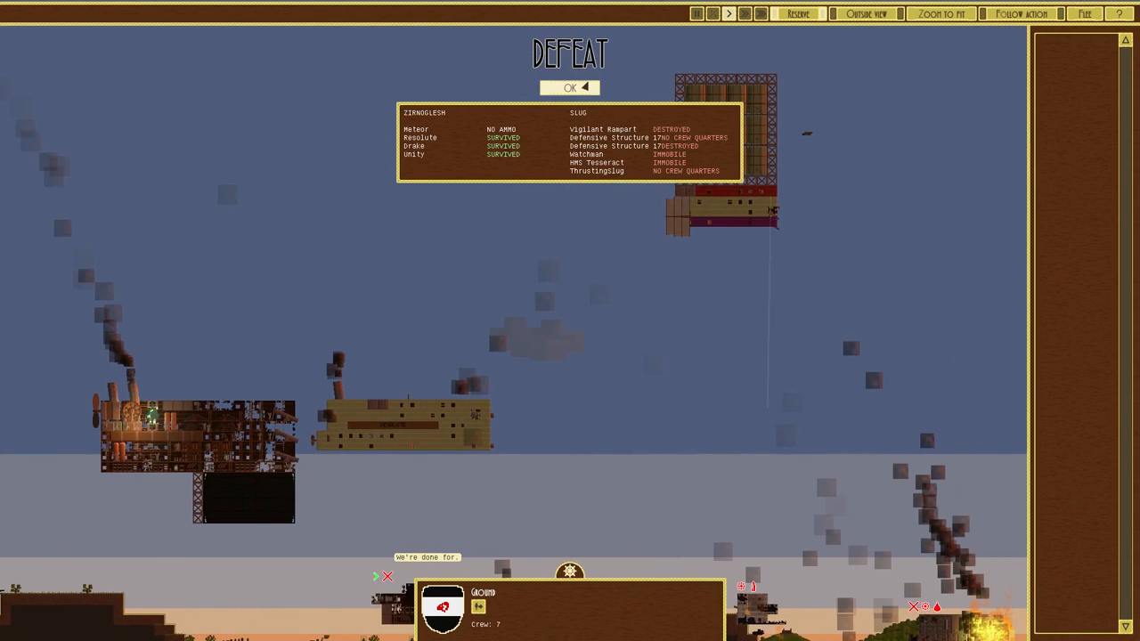
left_click(570, 86)
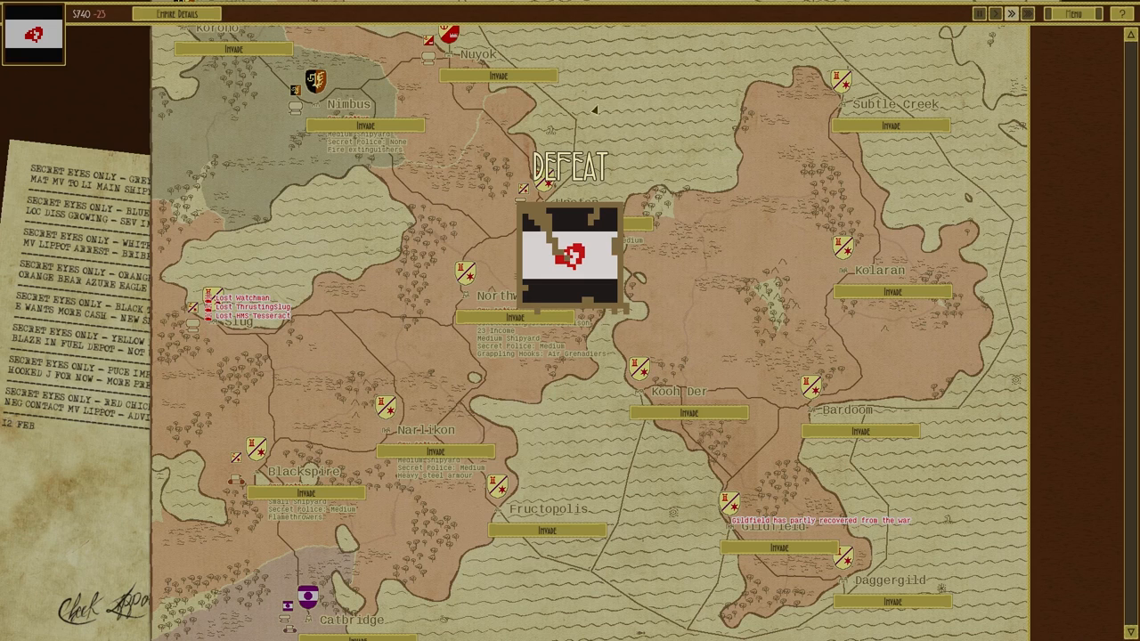